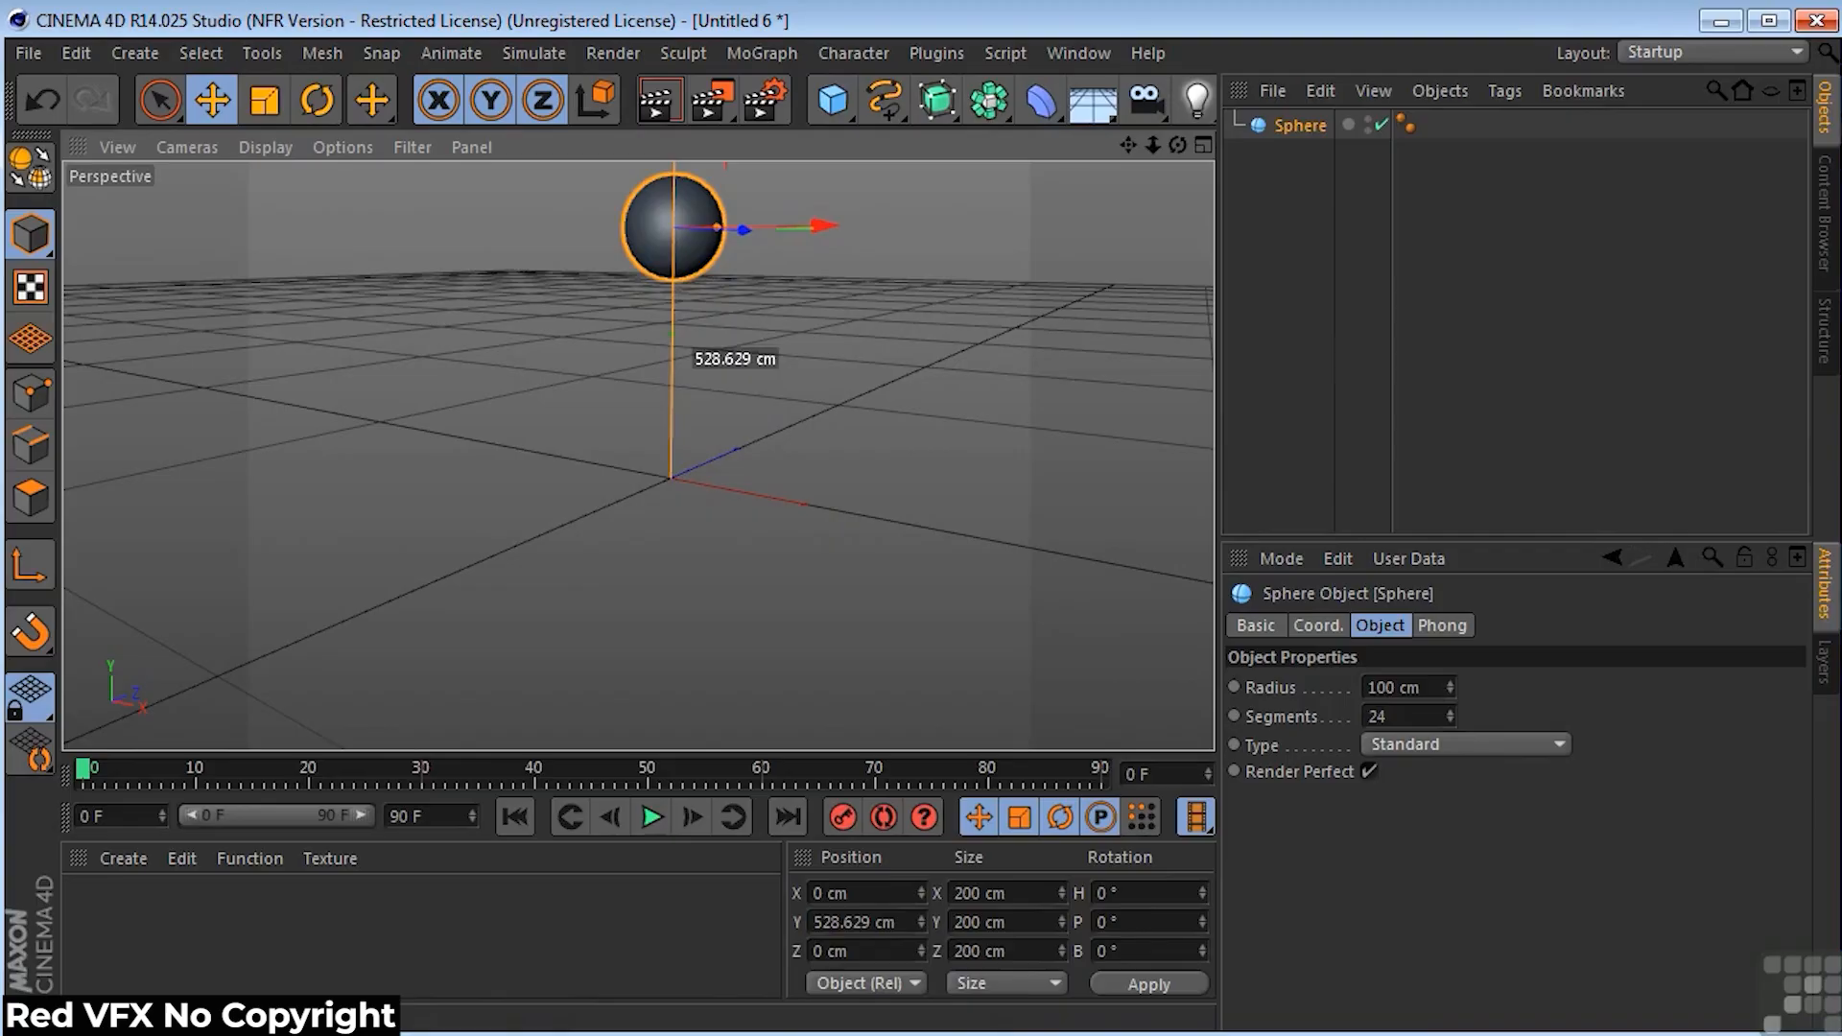
mouse_move(831, 99)
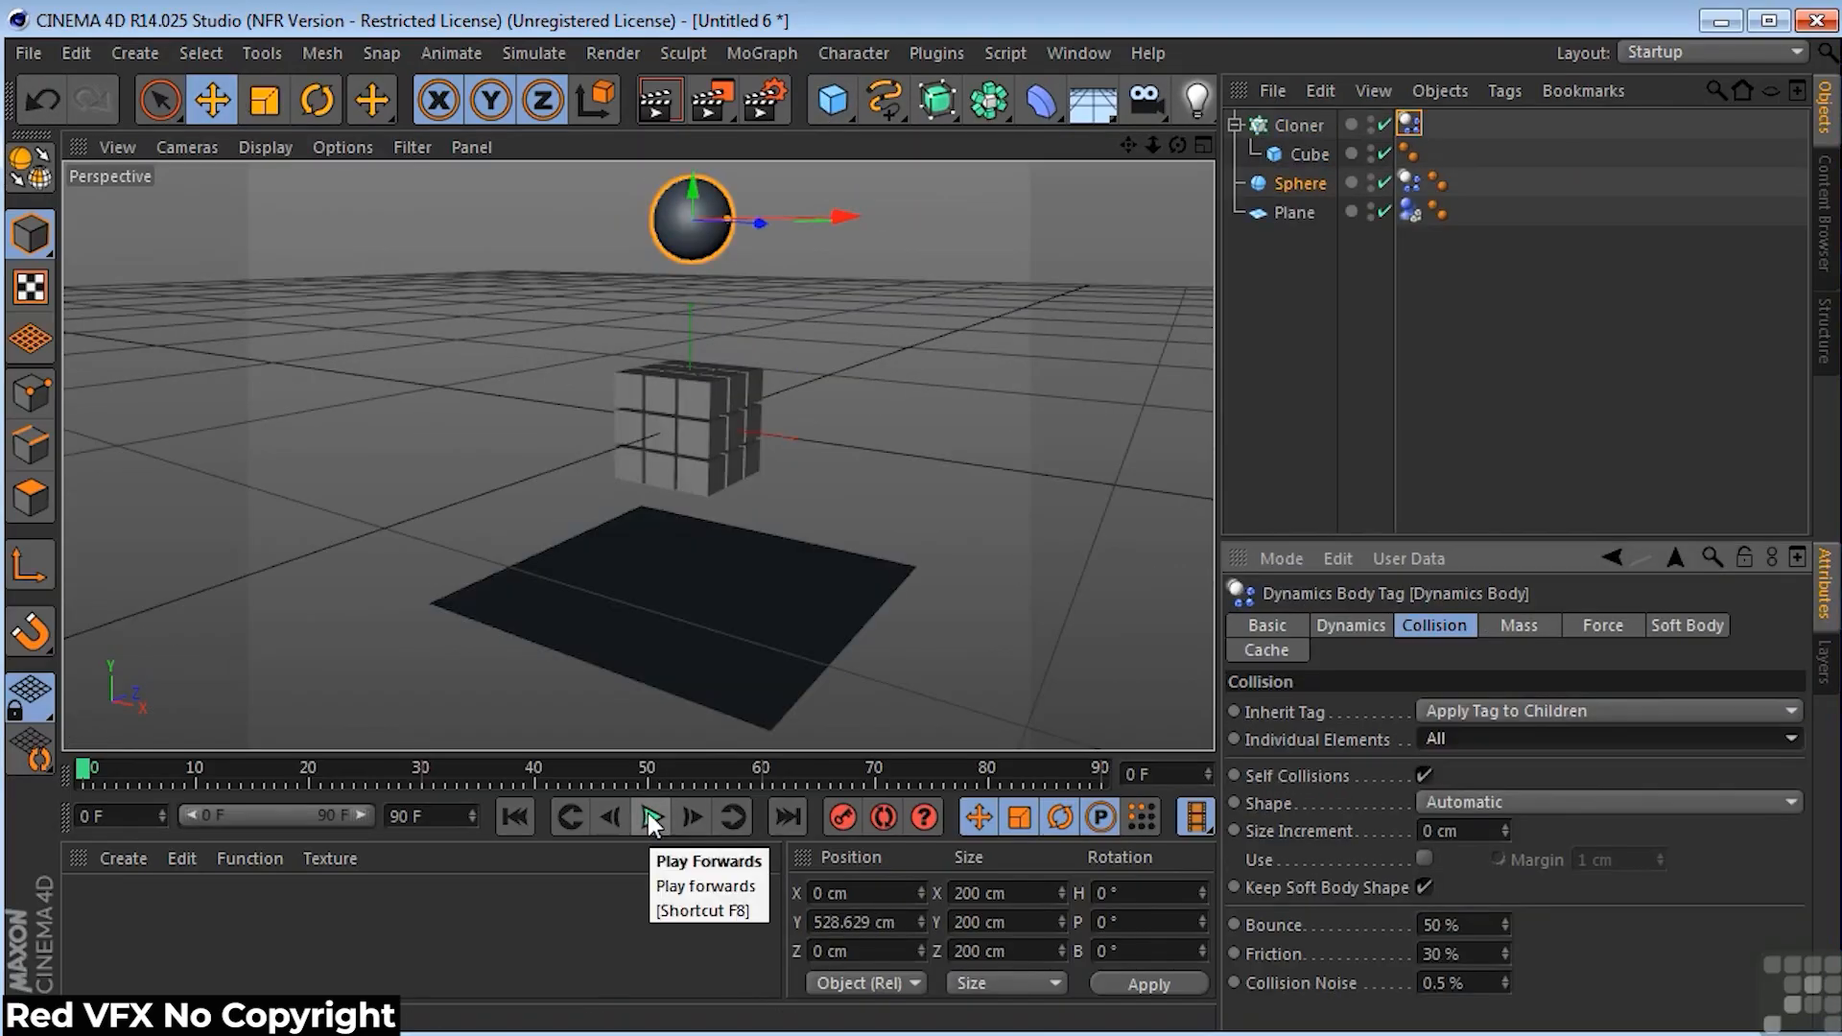
- Play the dynamics simulation of the sphere falling onto the cloned cube block
click(650, 818)
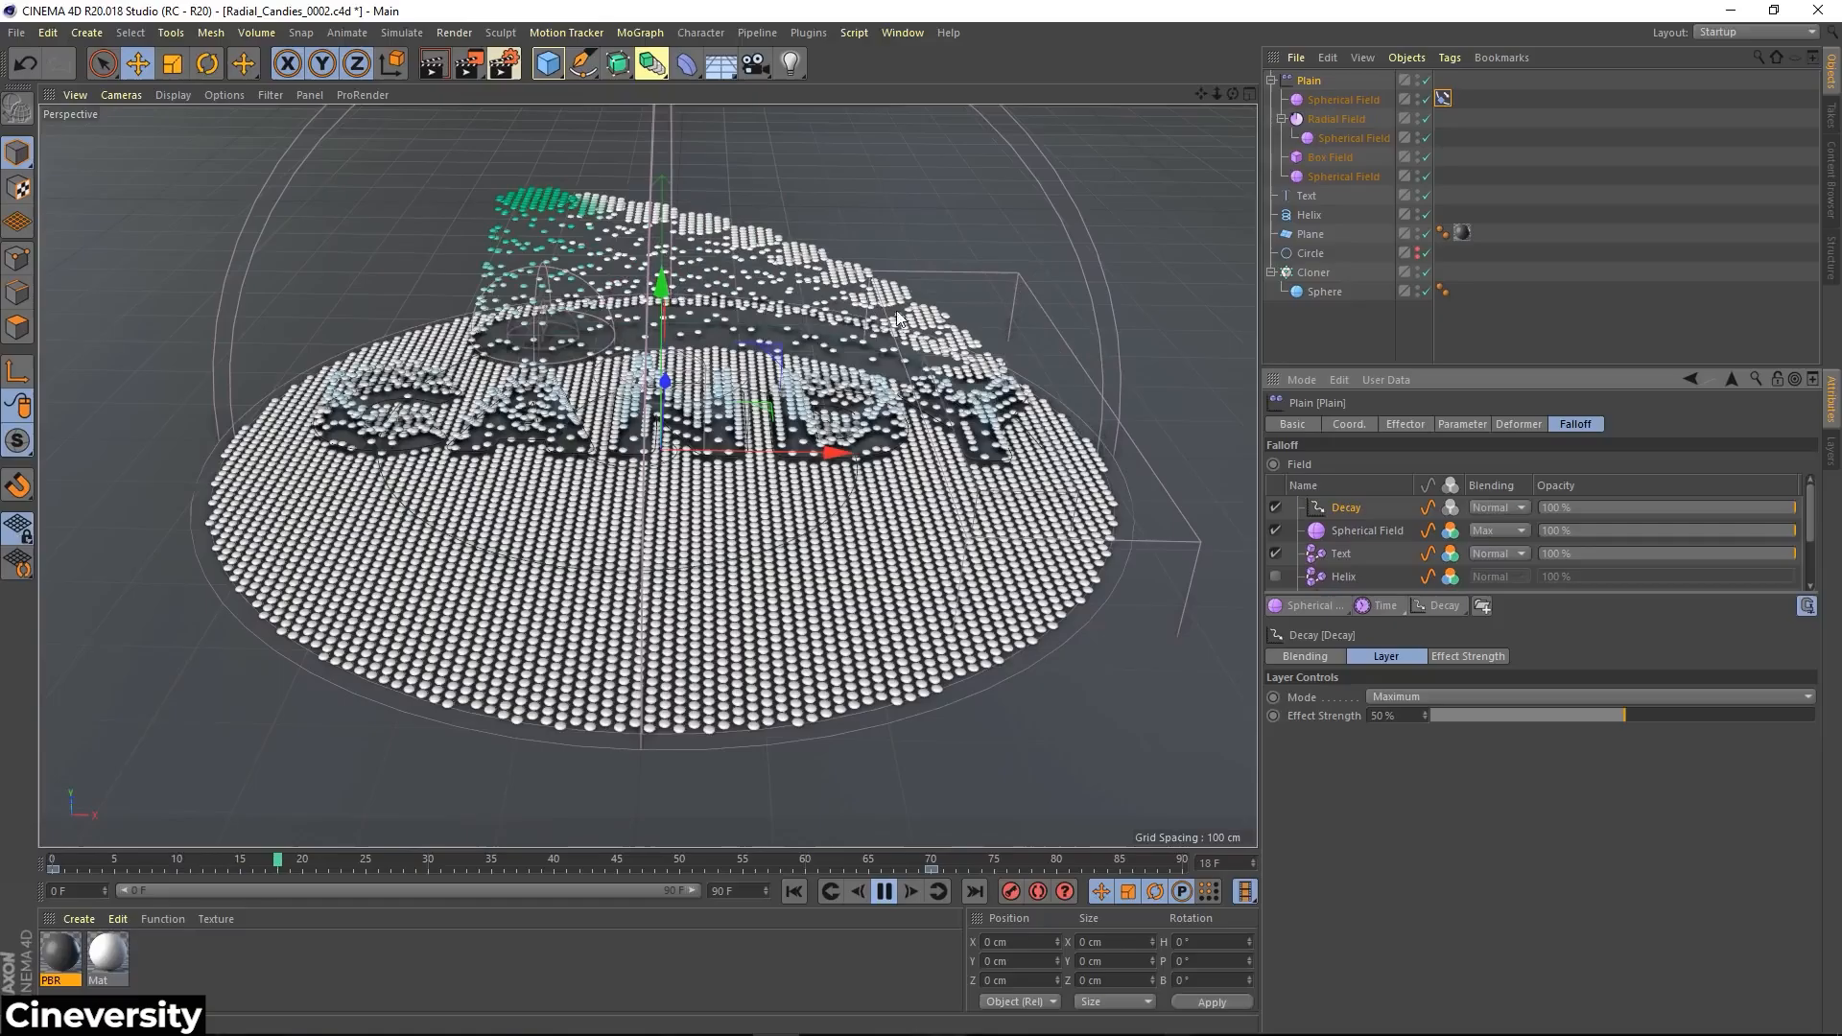
- Load the preset library of coloured materials into the Material Manager via Create
click(883, 892)
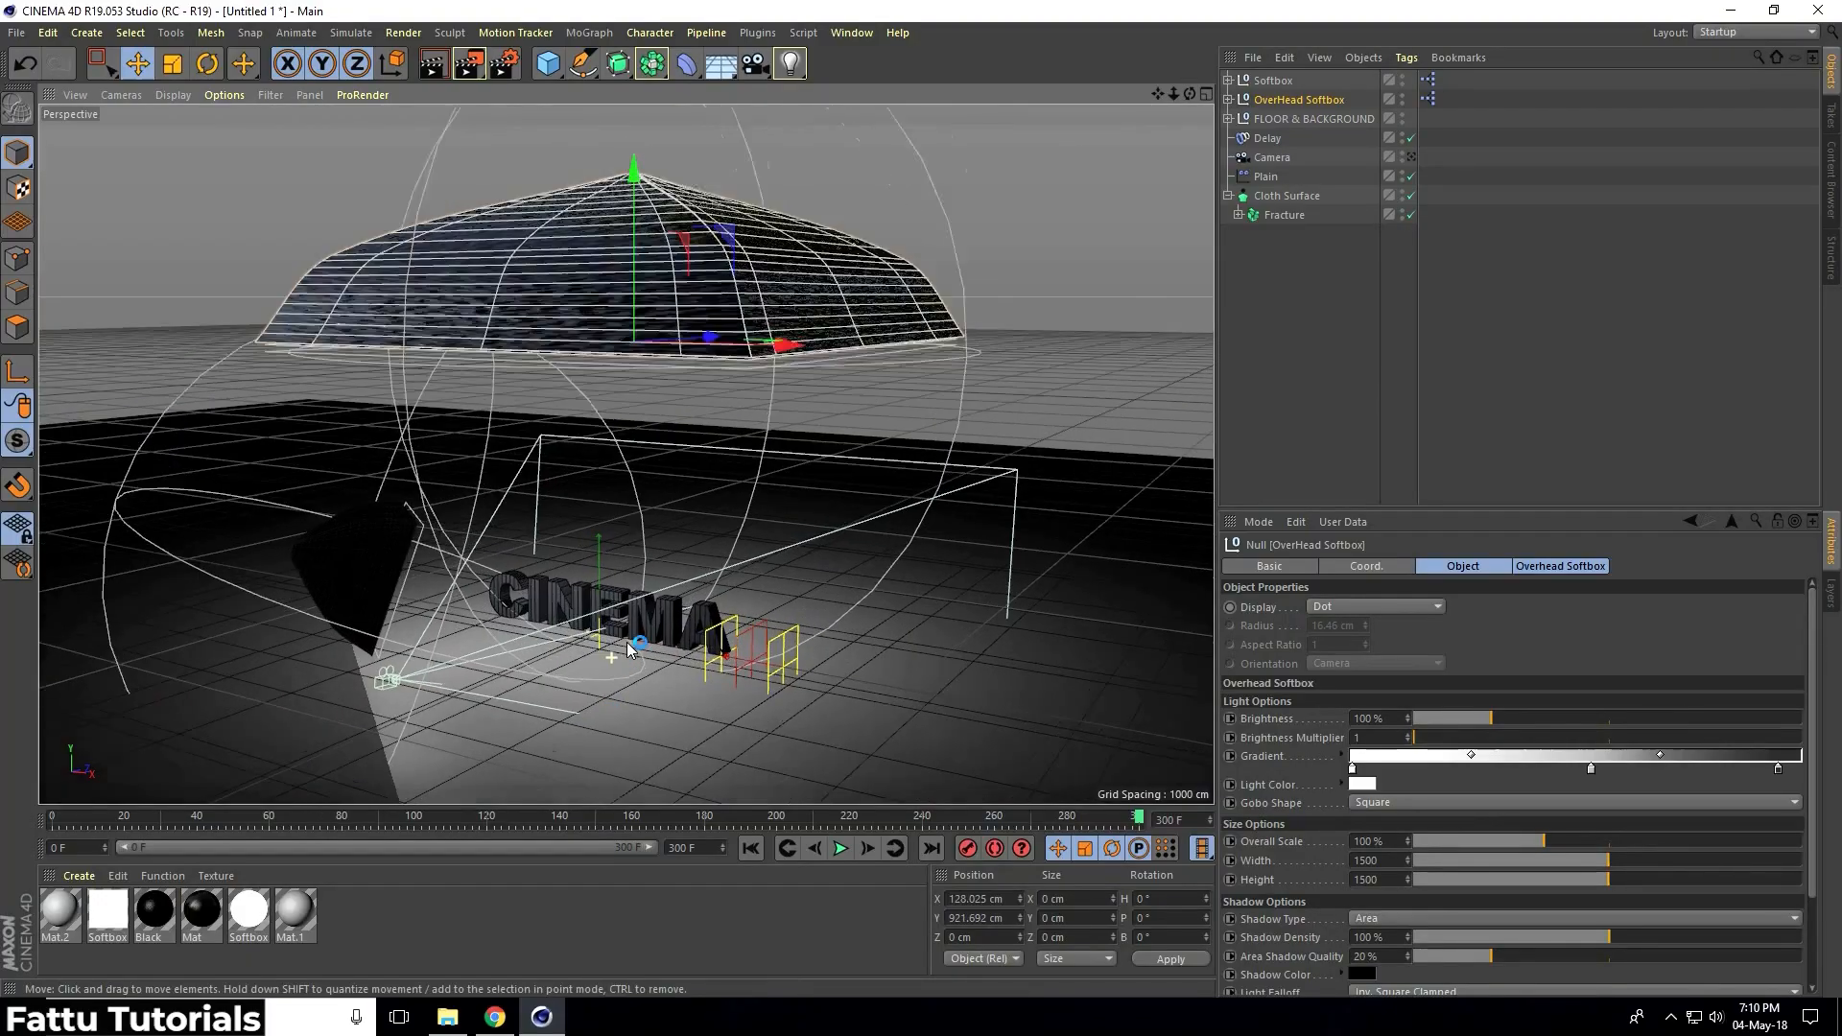
scroll(down, 3)
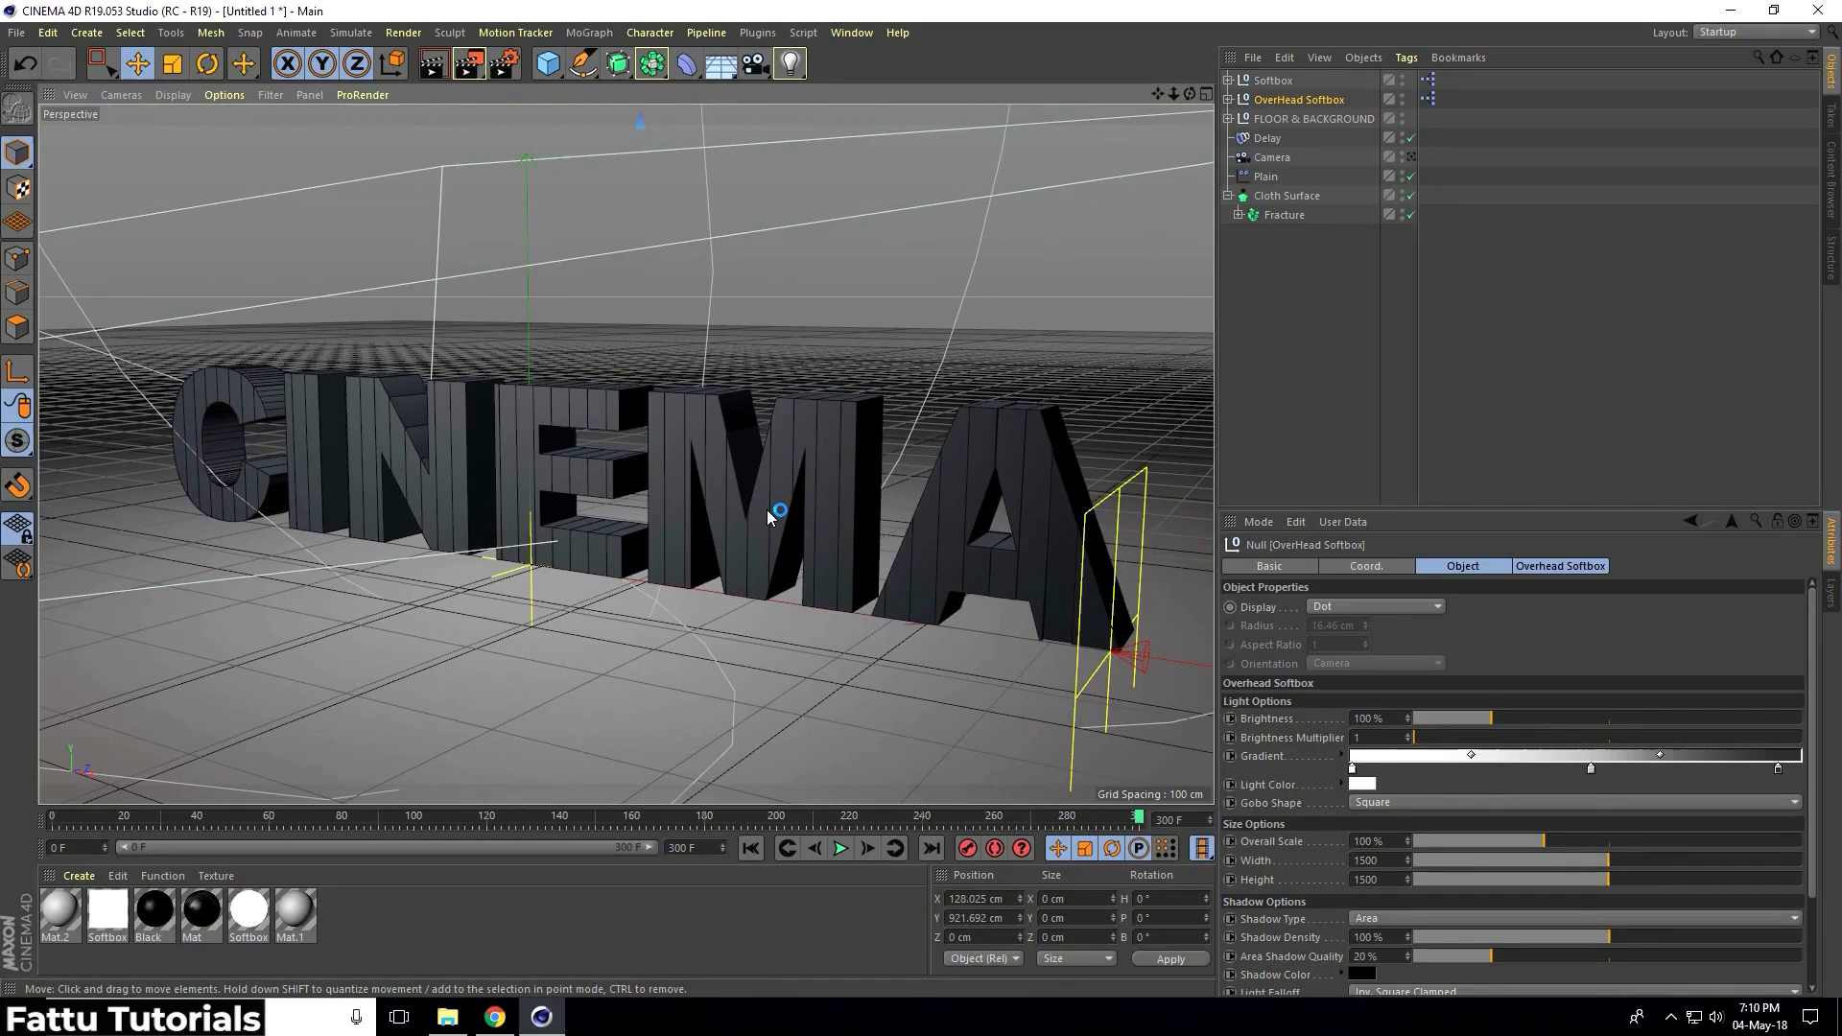
click(77, 875)
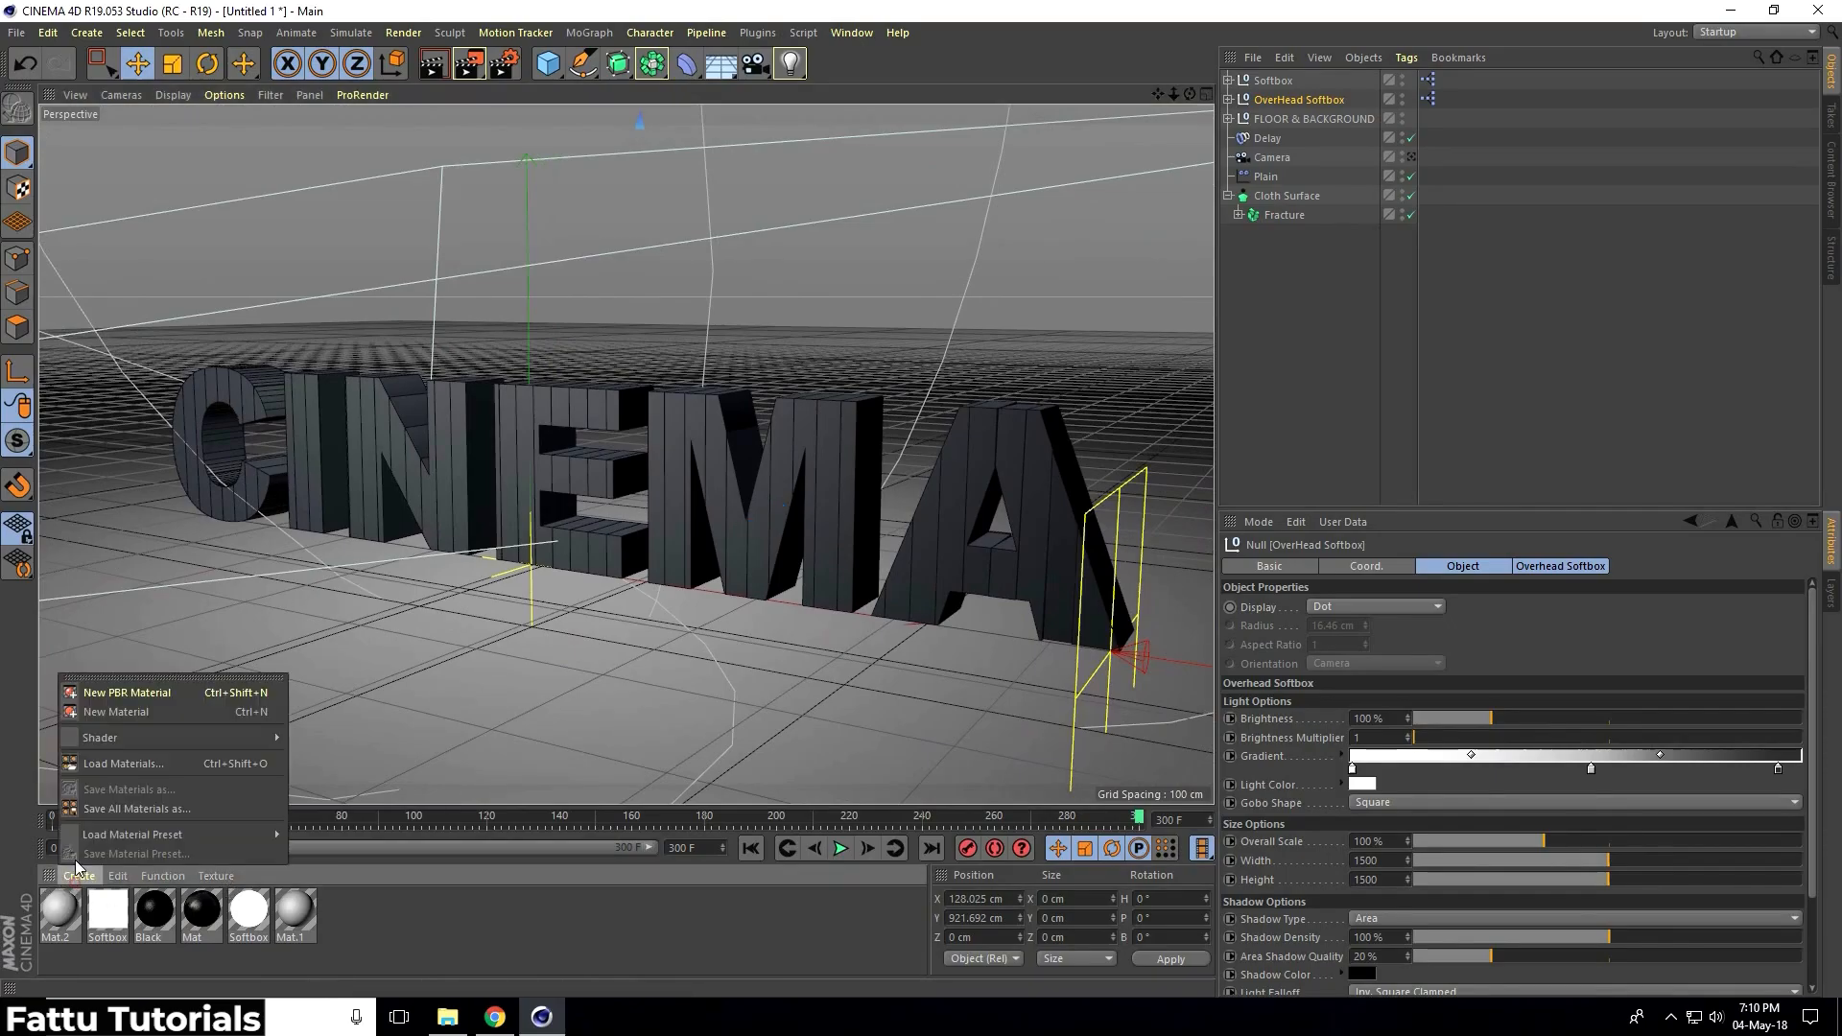
click(123, 764)
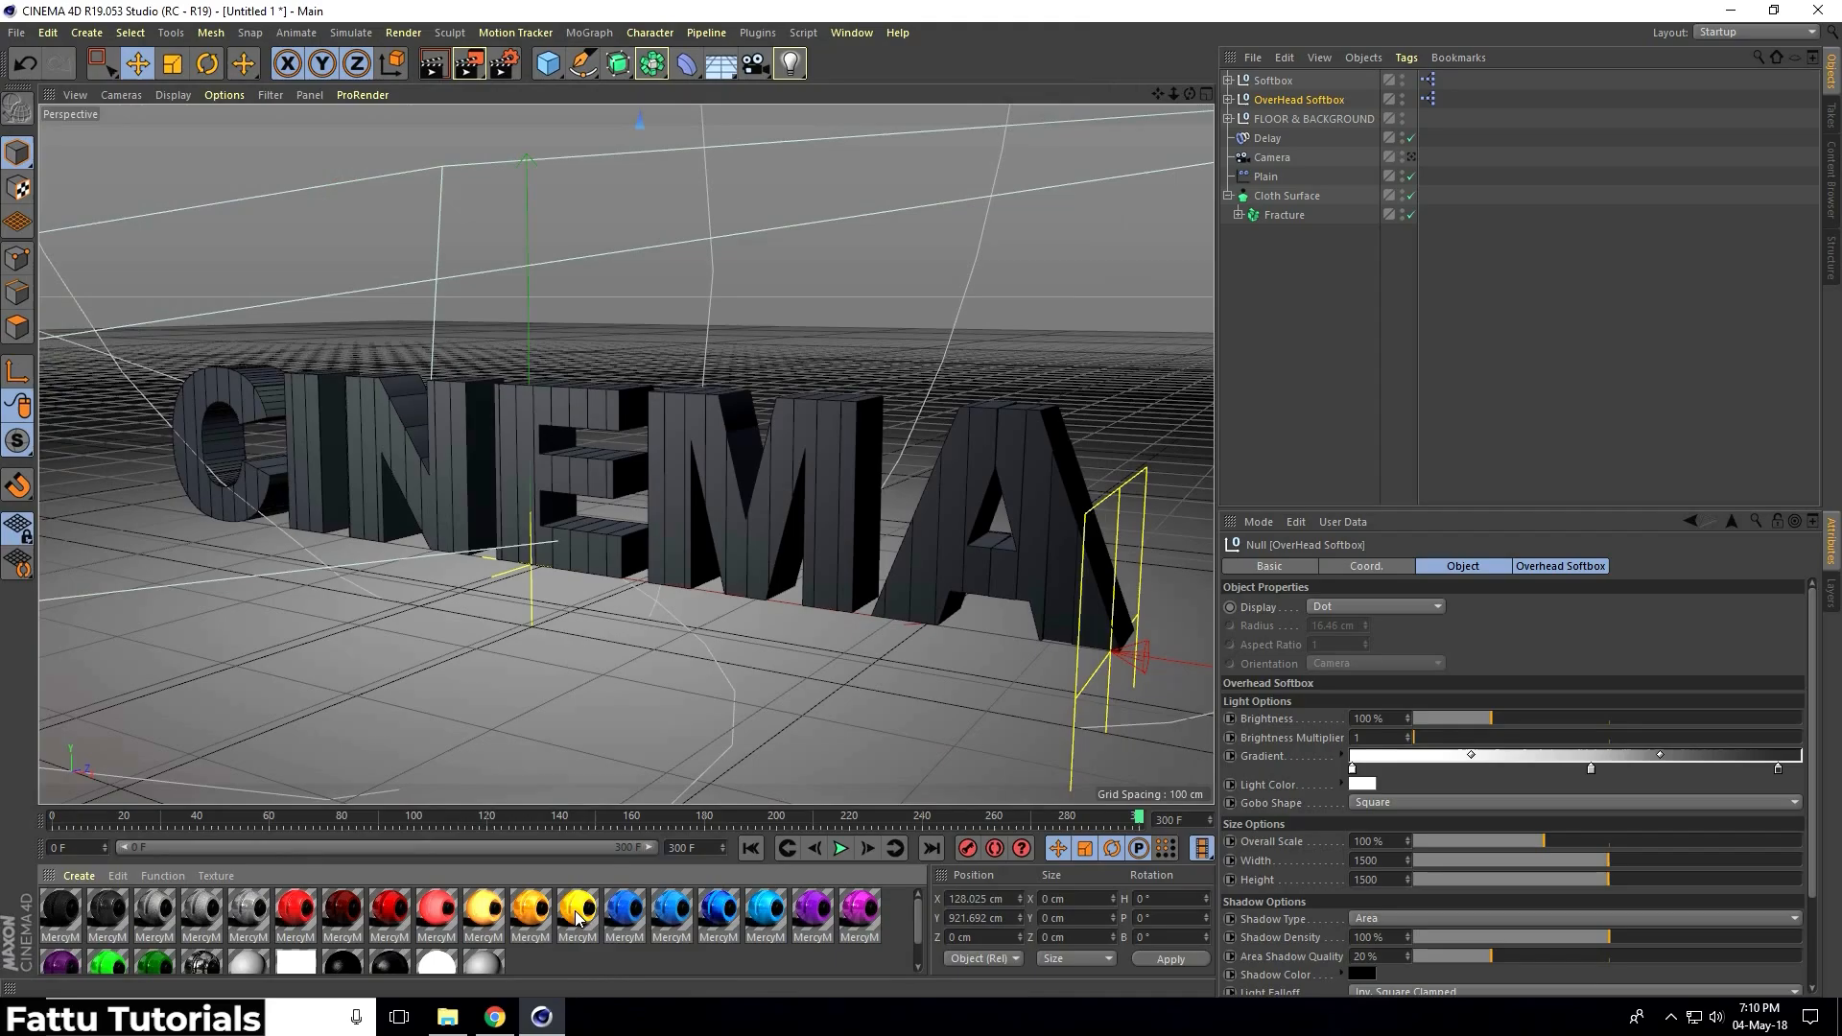
mouse_move(1300, 205)
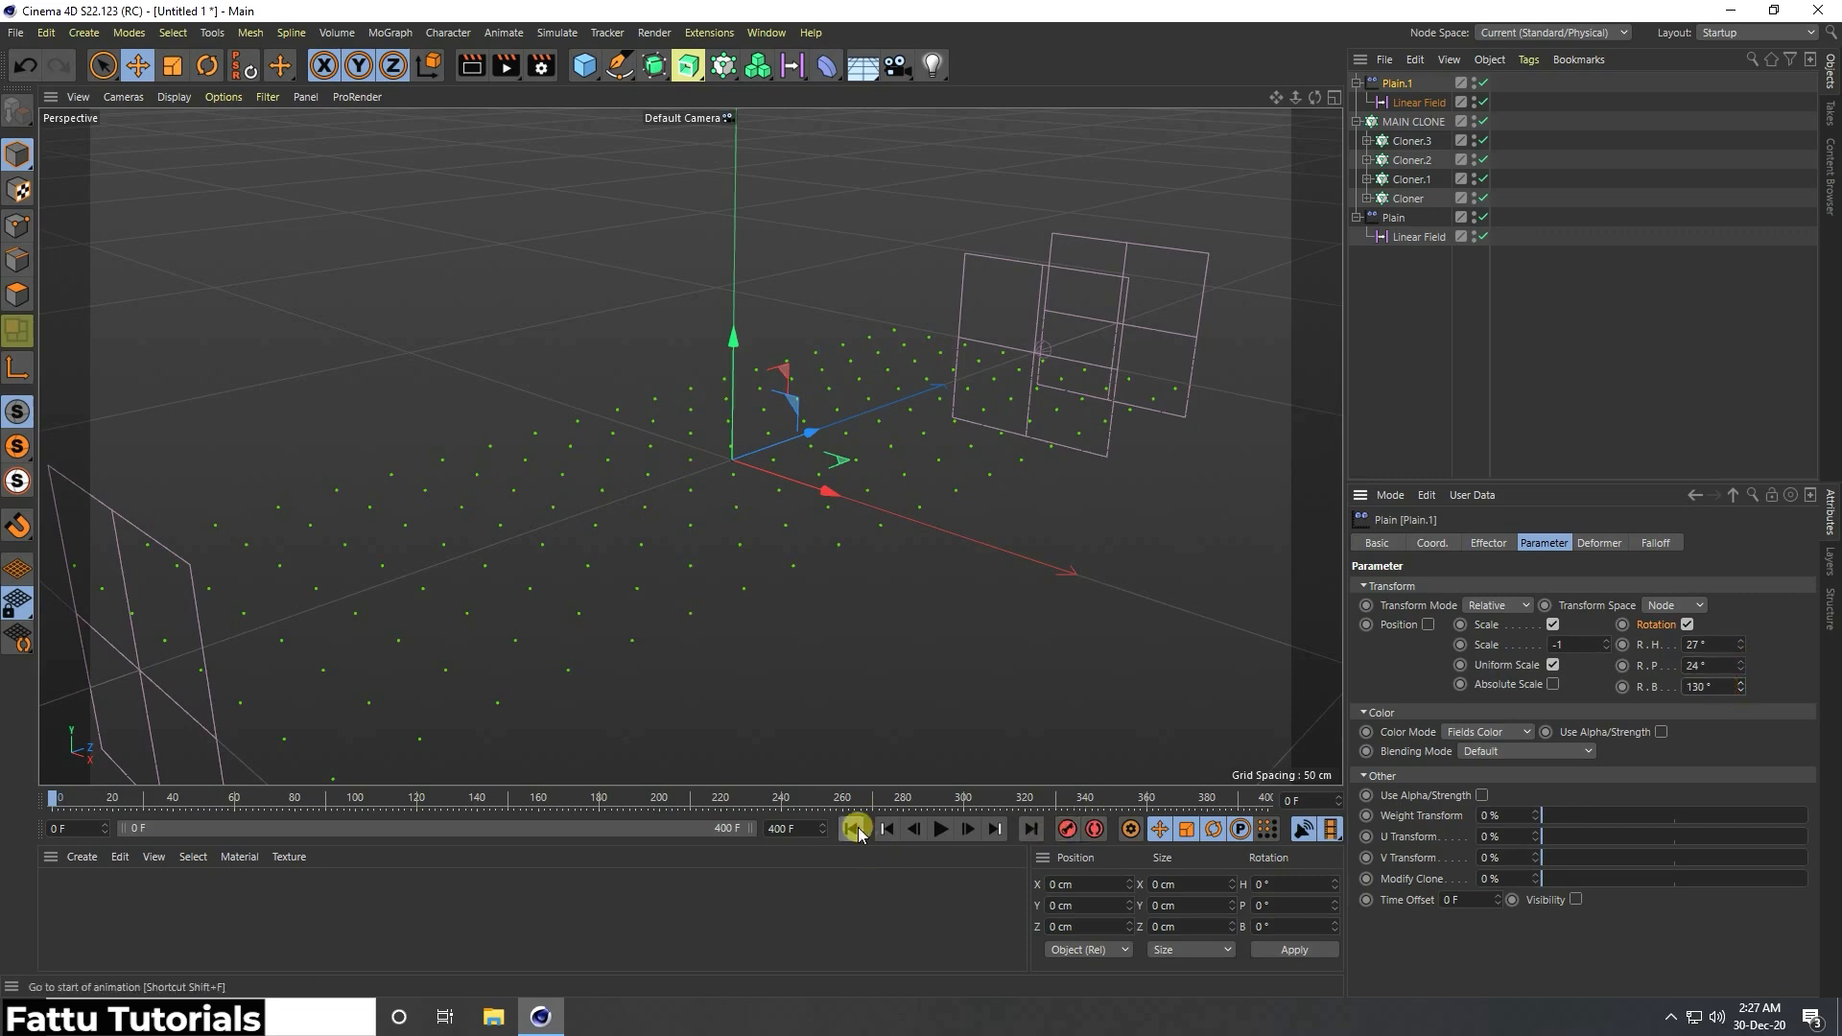
- Preview the Plain effector on the clone grid, then collapse the baked Cloner's child objects
click(940, 829)
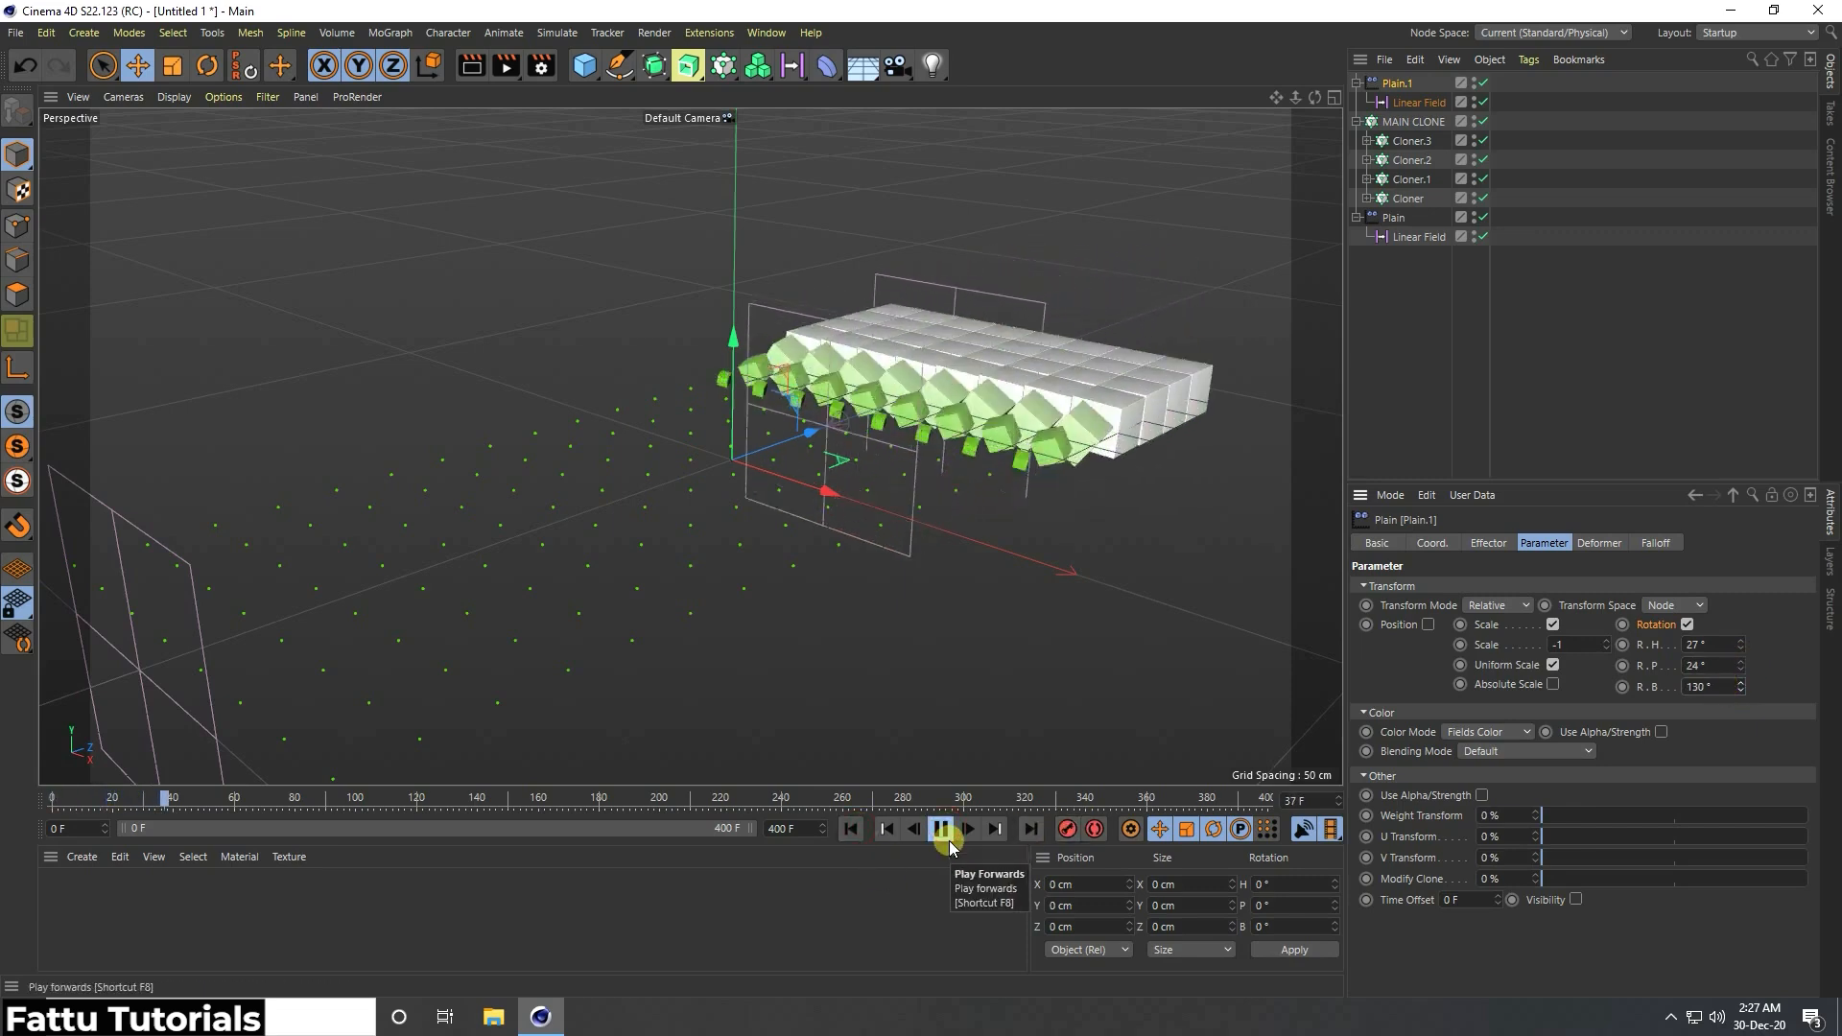
click(940, 829)
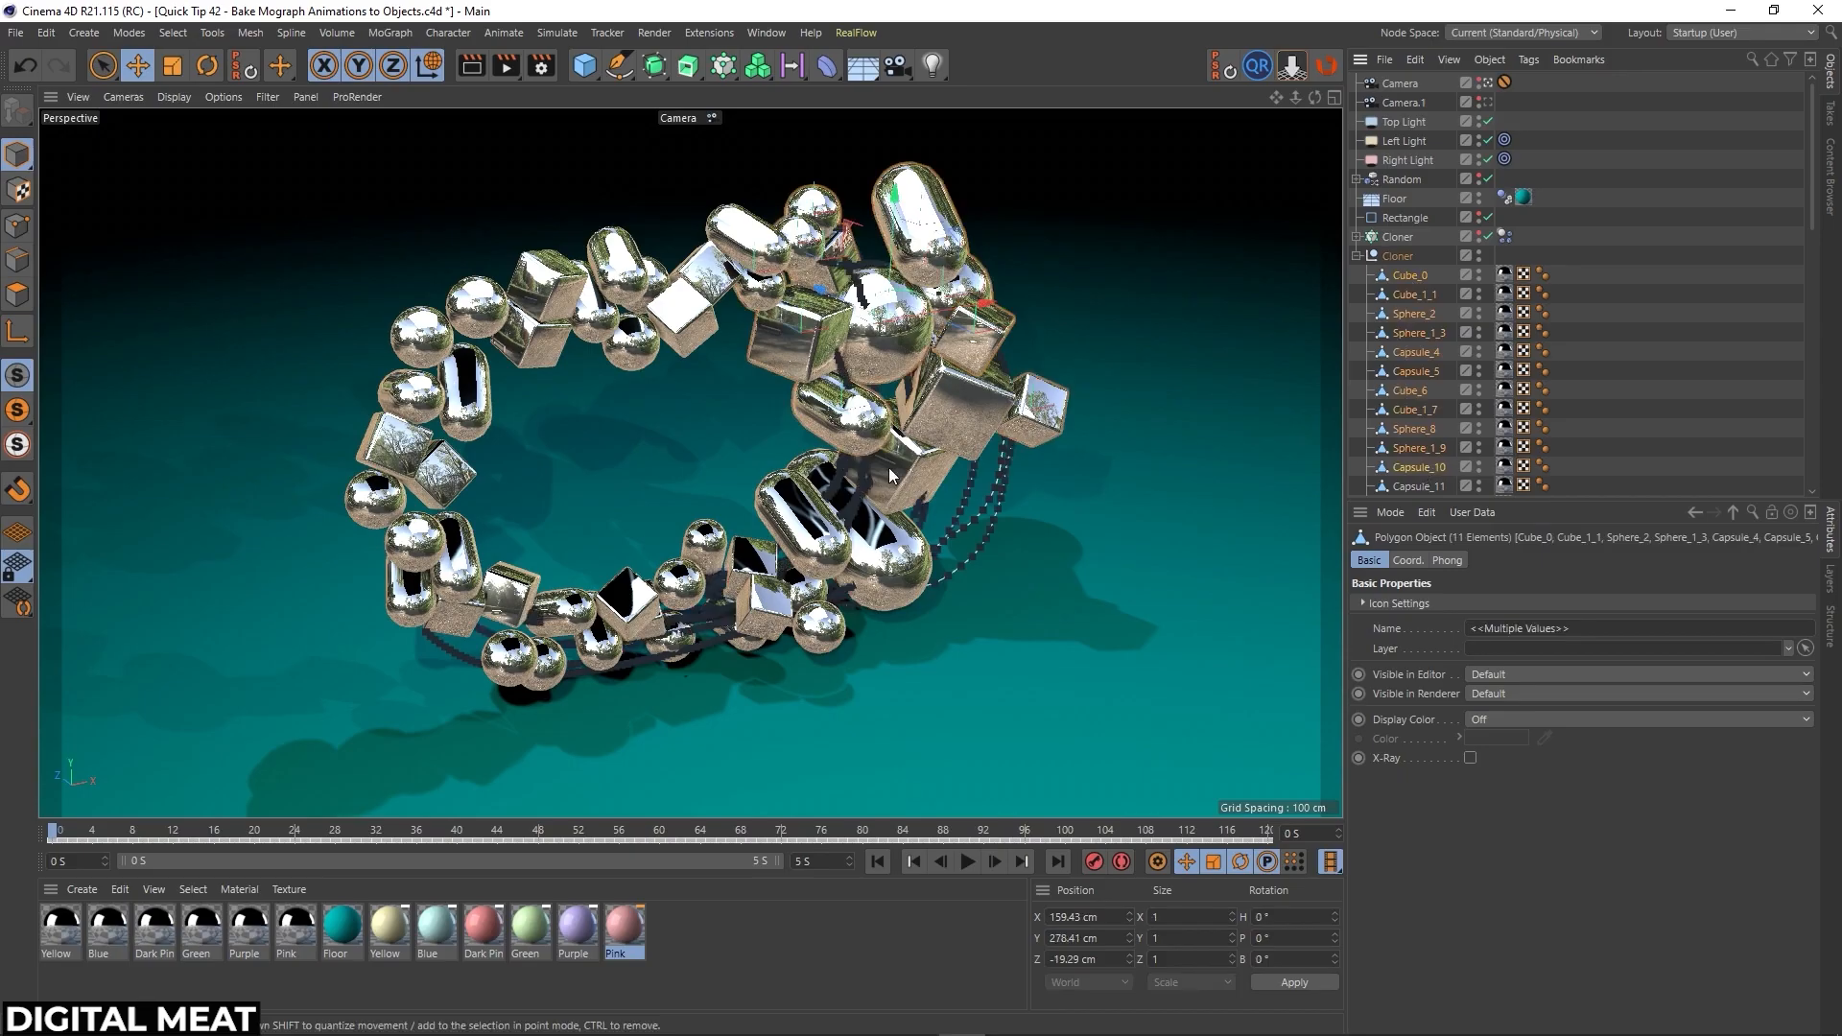
click(1362, 255)
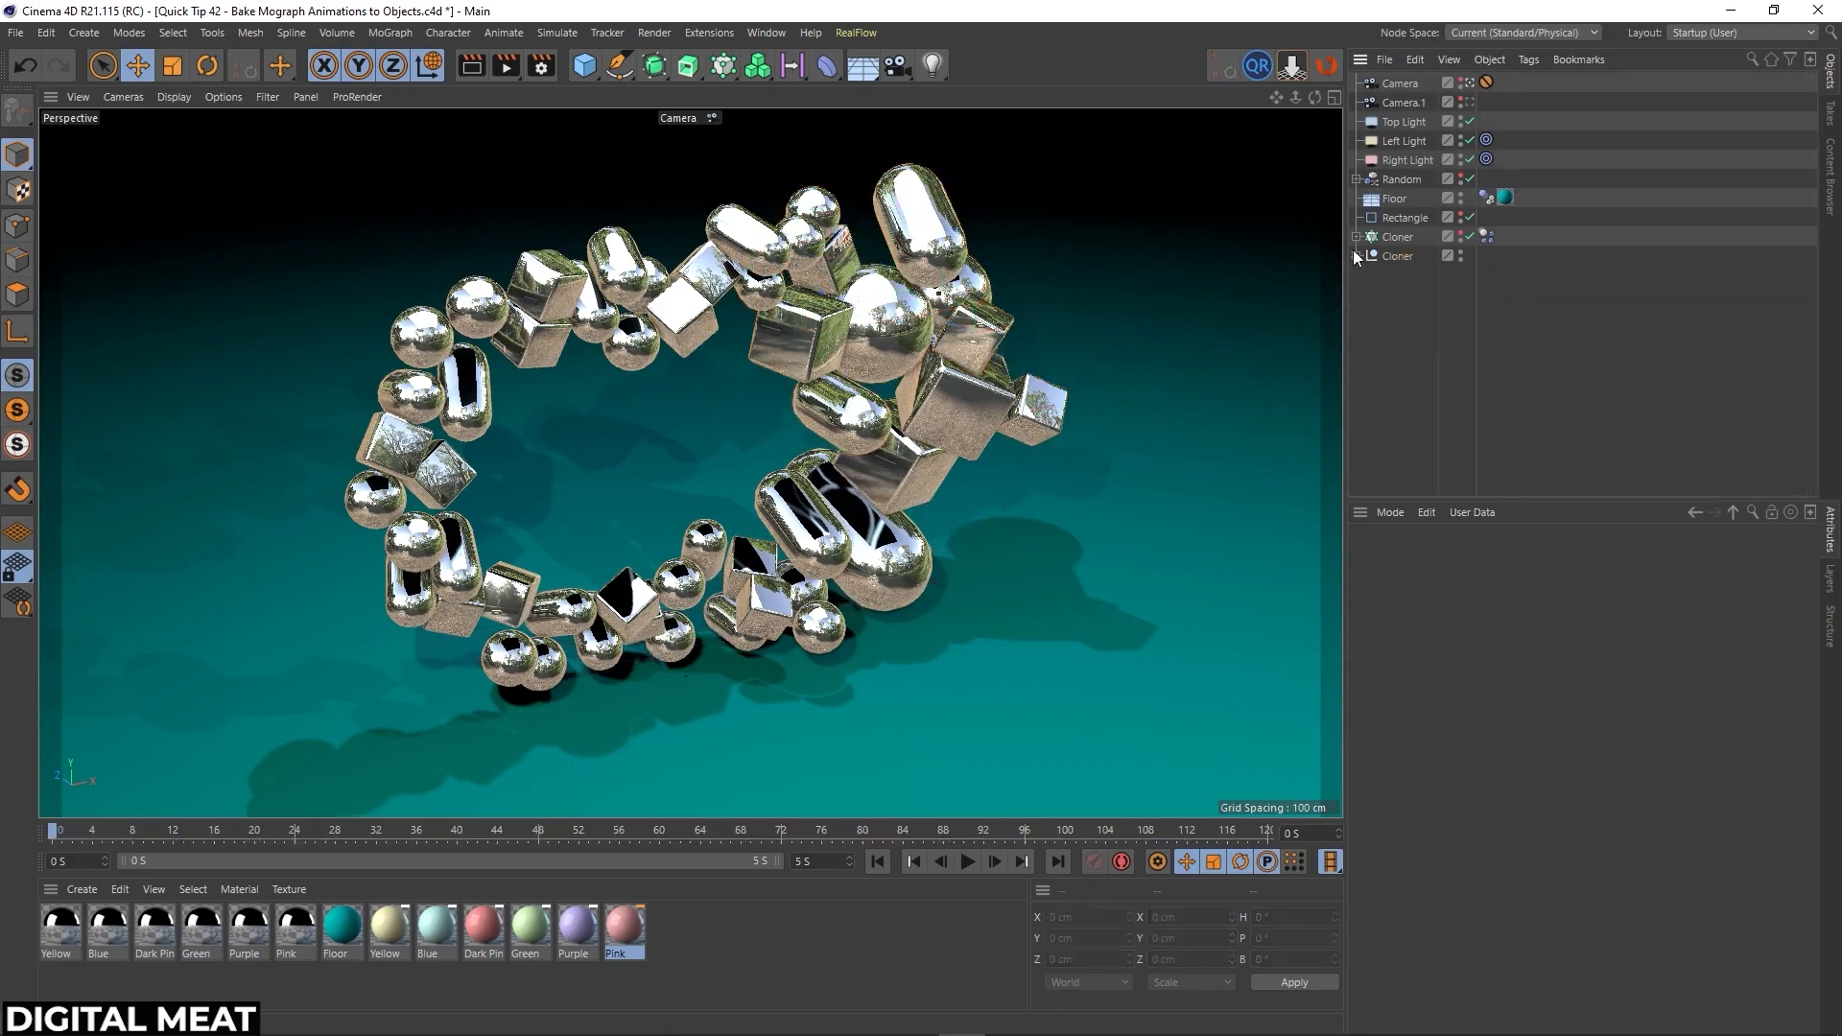
click(965, 861)
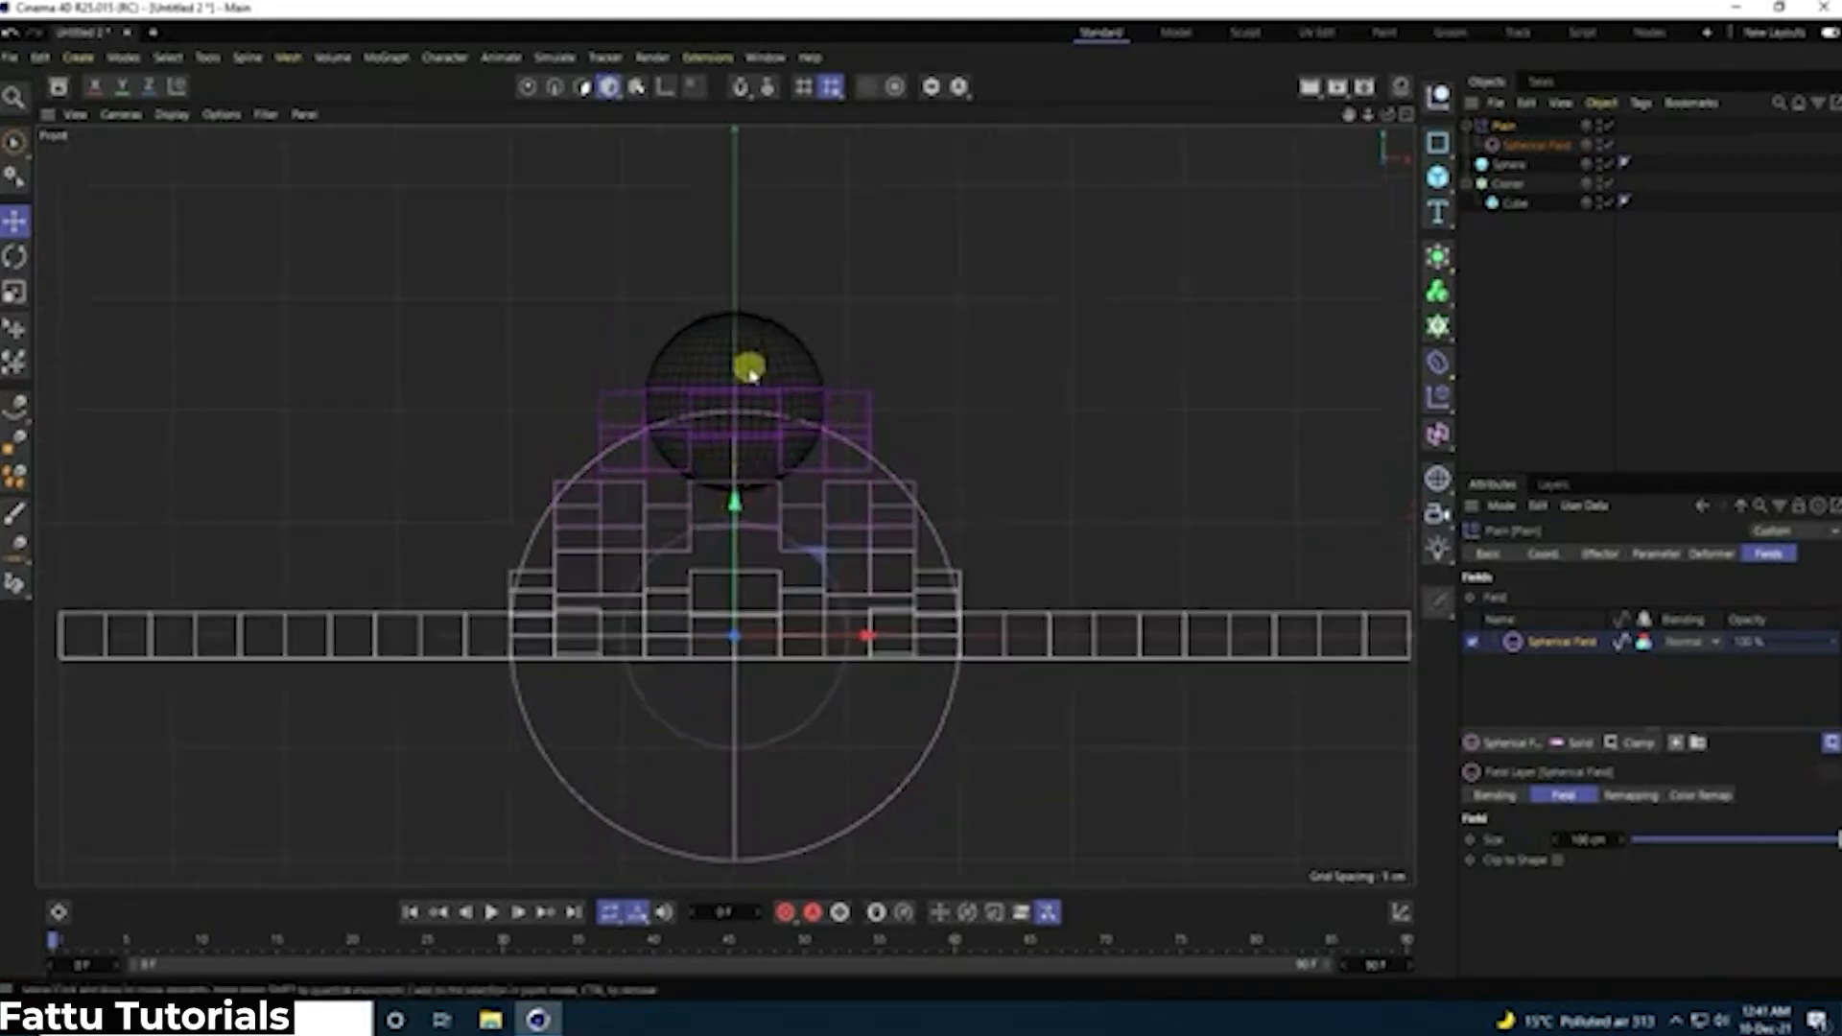
- Select the Sphere to inspect its radius, then play the sprinkled donut animation
click(1508, 163)
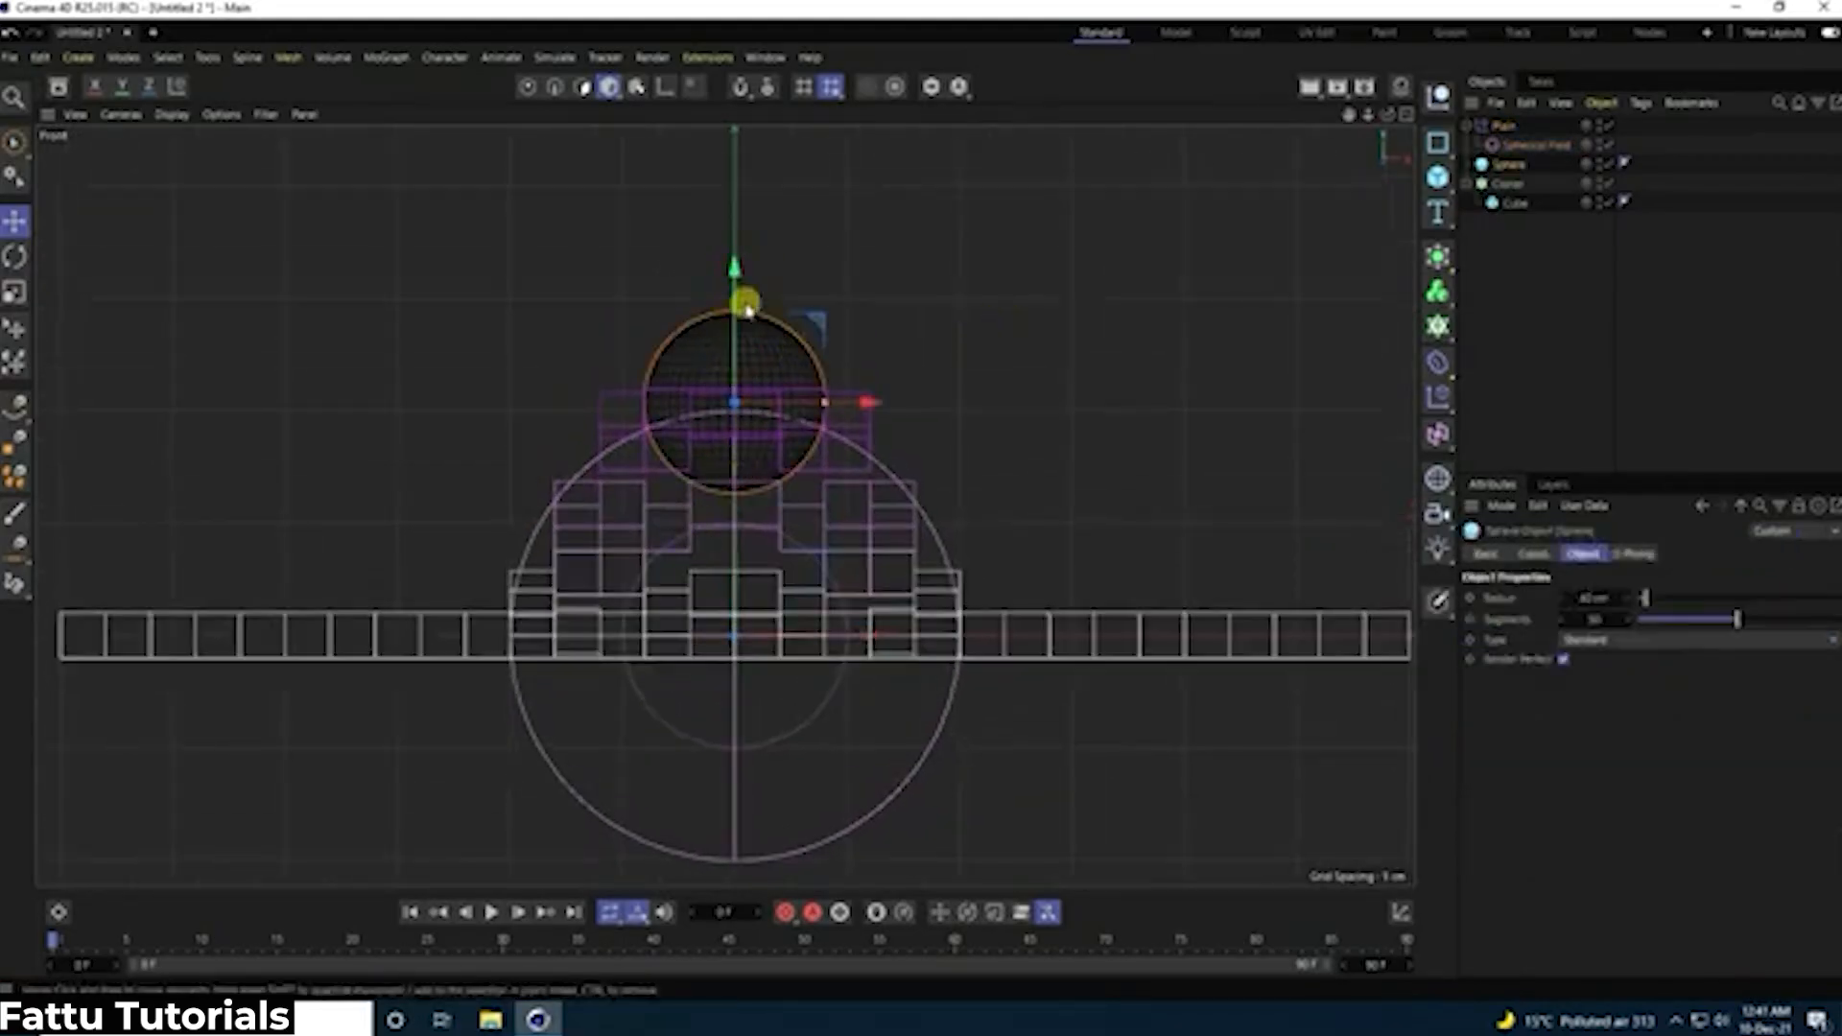
click(1533, 553)
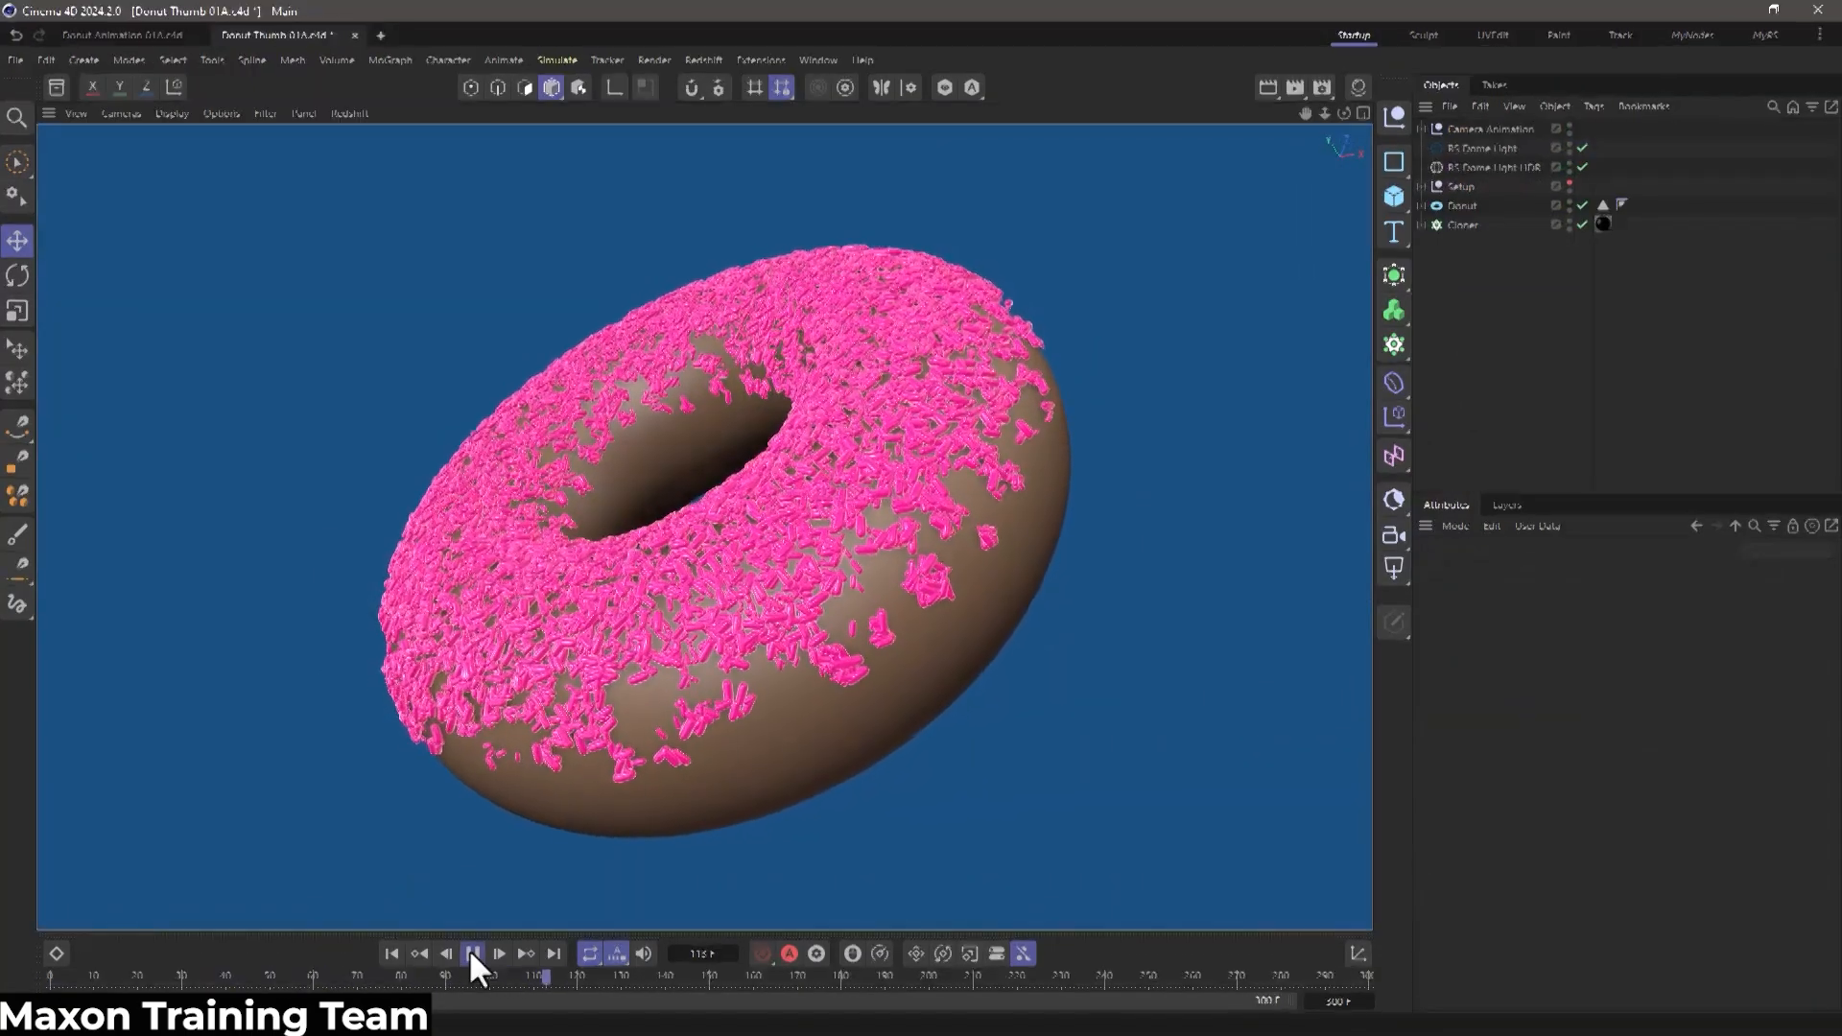
click(472, 953)
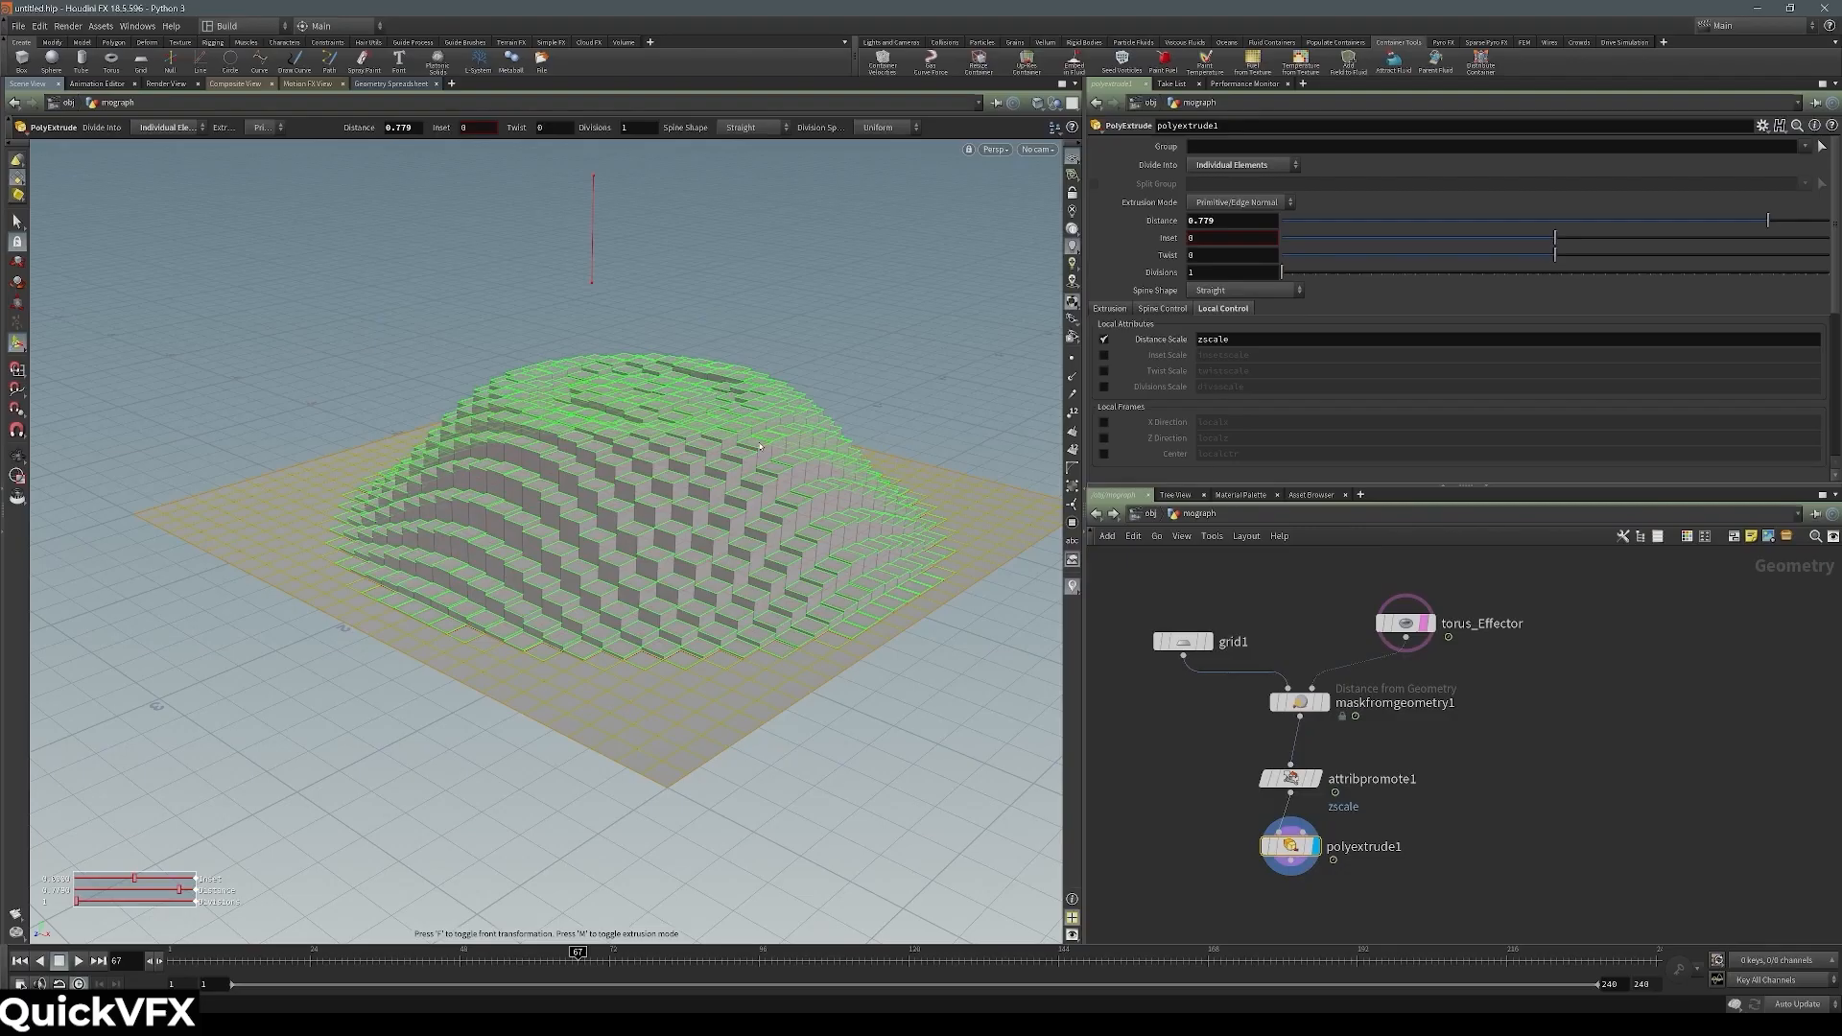
mouse_move(1358, 662)
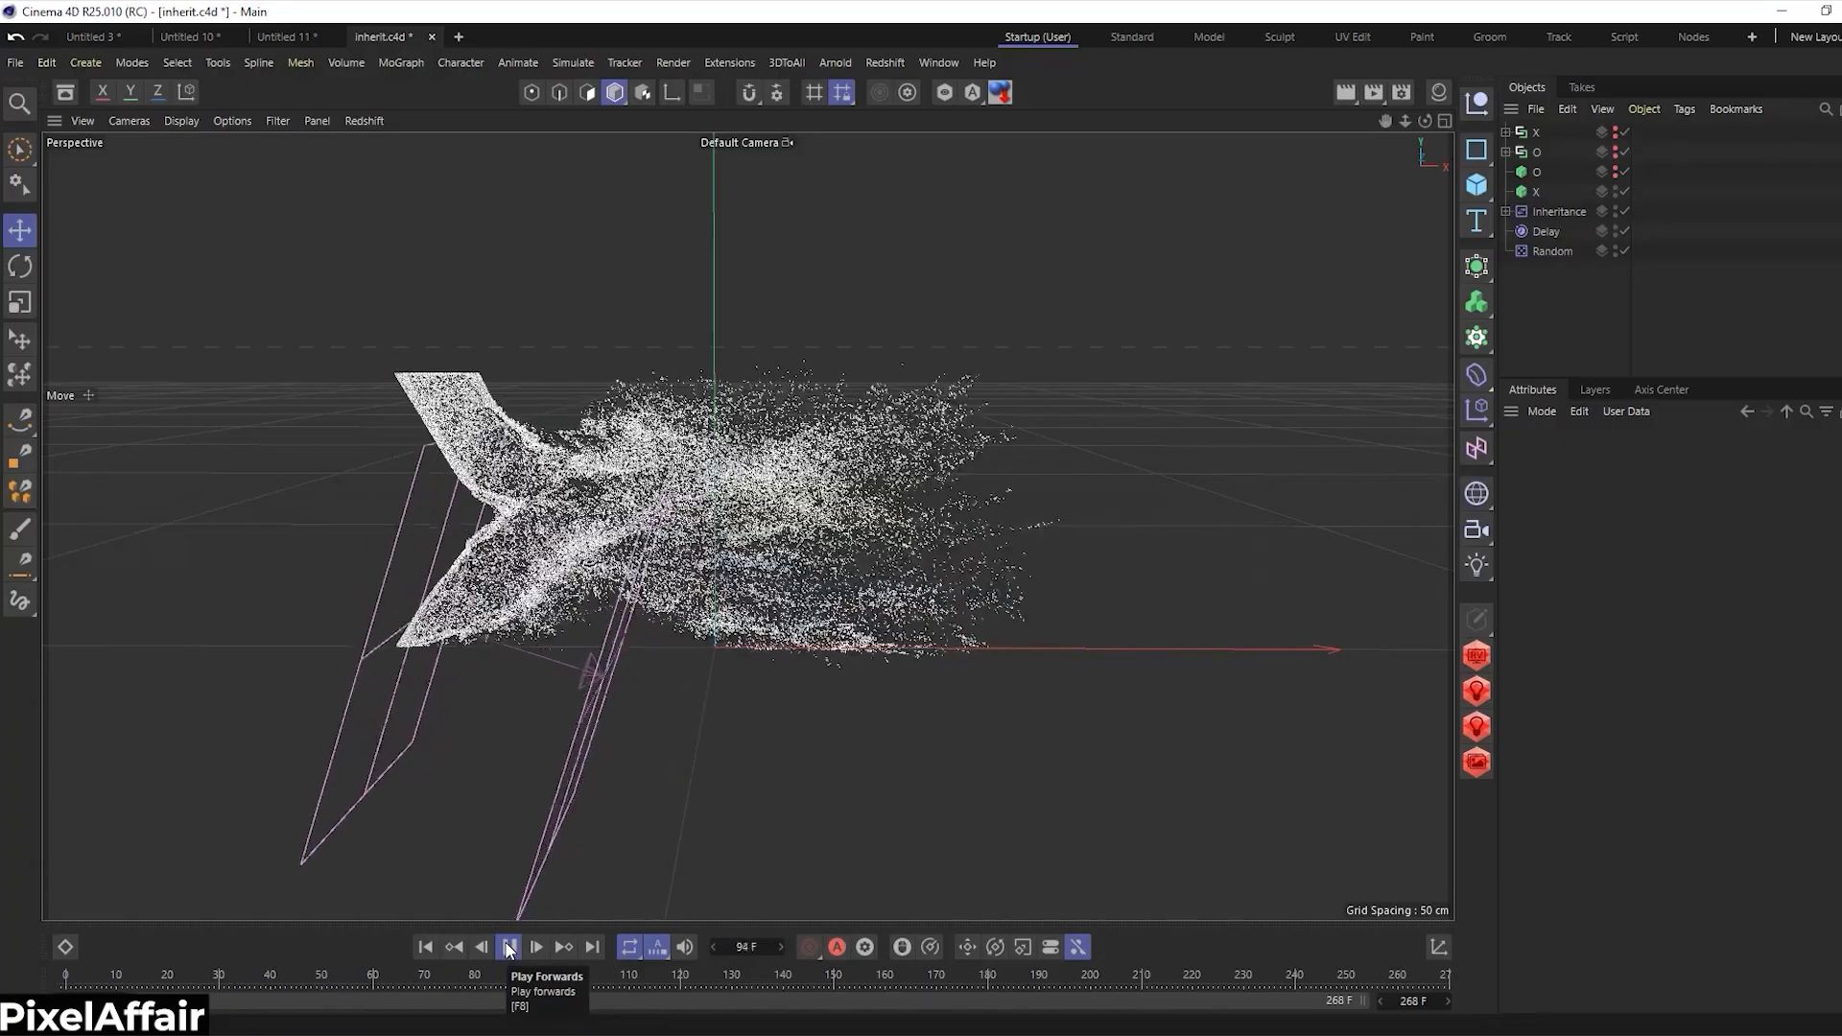
- Play the Inheritance effector animation dissolving the shape into a particle trail
click(507, 946)
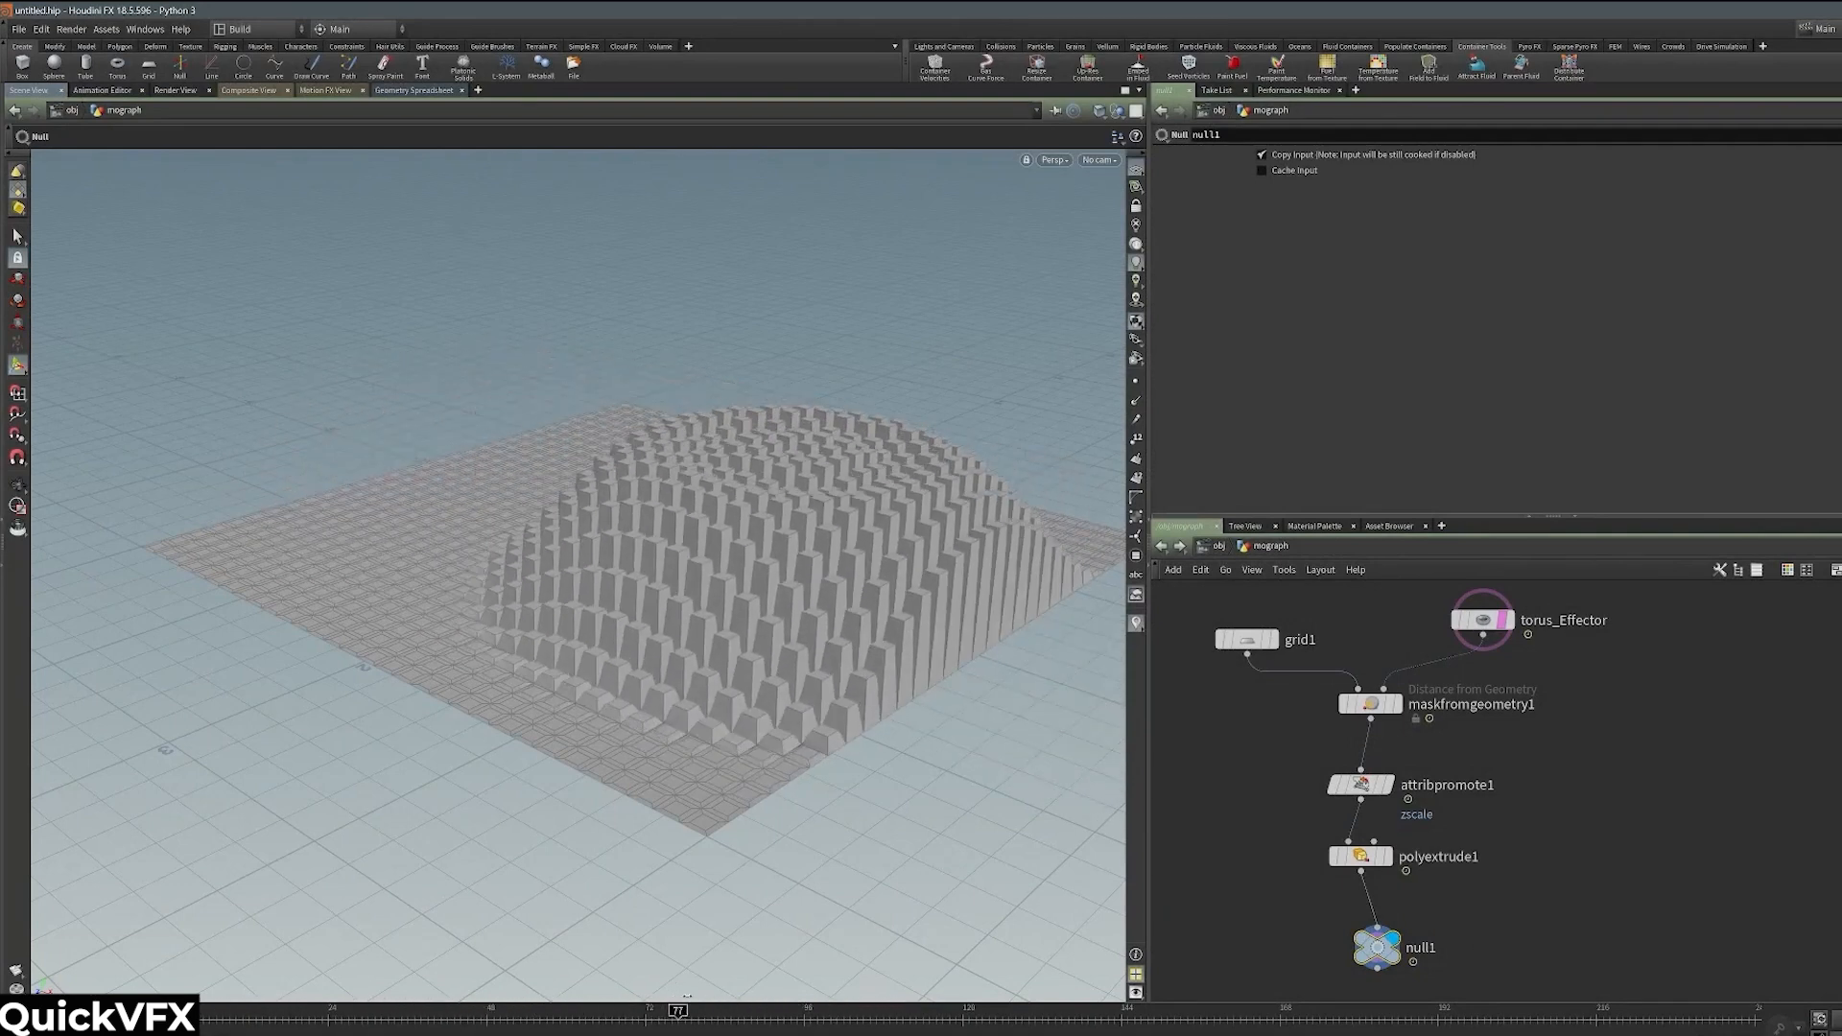
- Start creating a digital asset from the geo1 node copying shapes onto grid points
click(1479, 620)
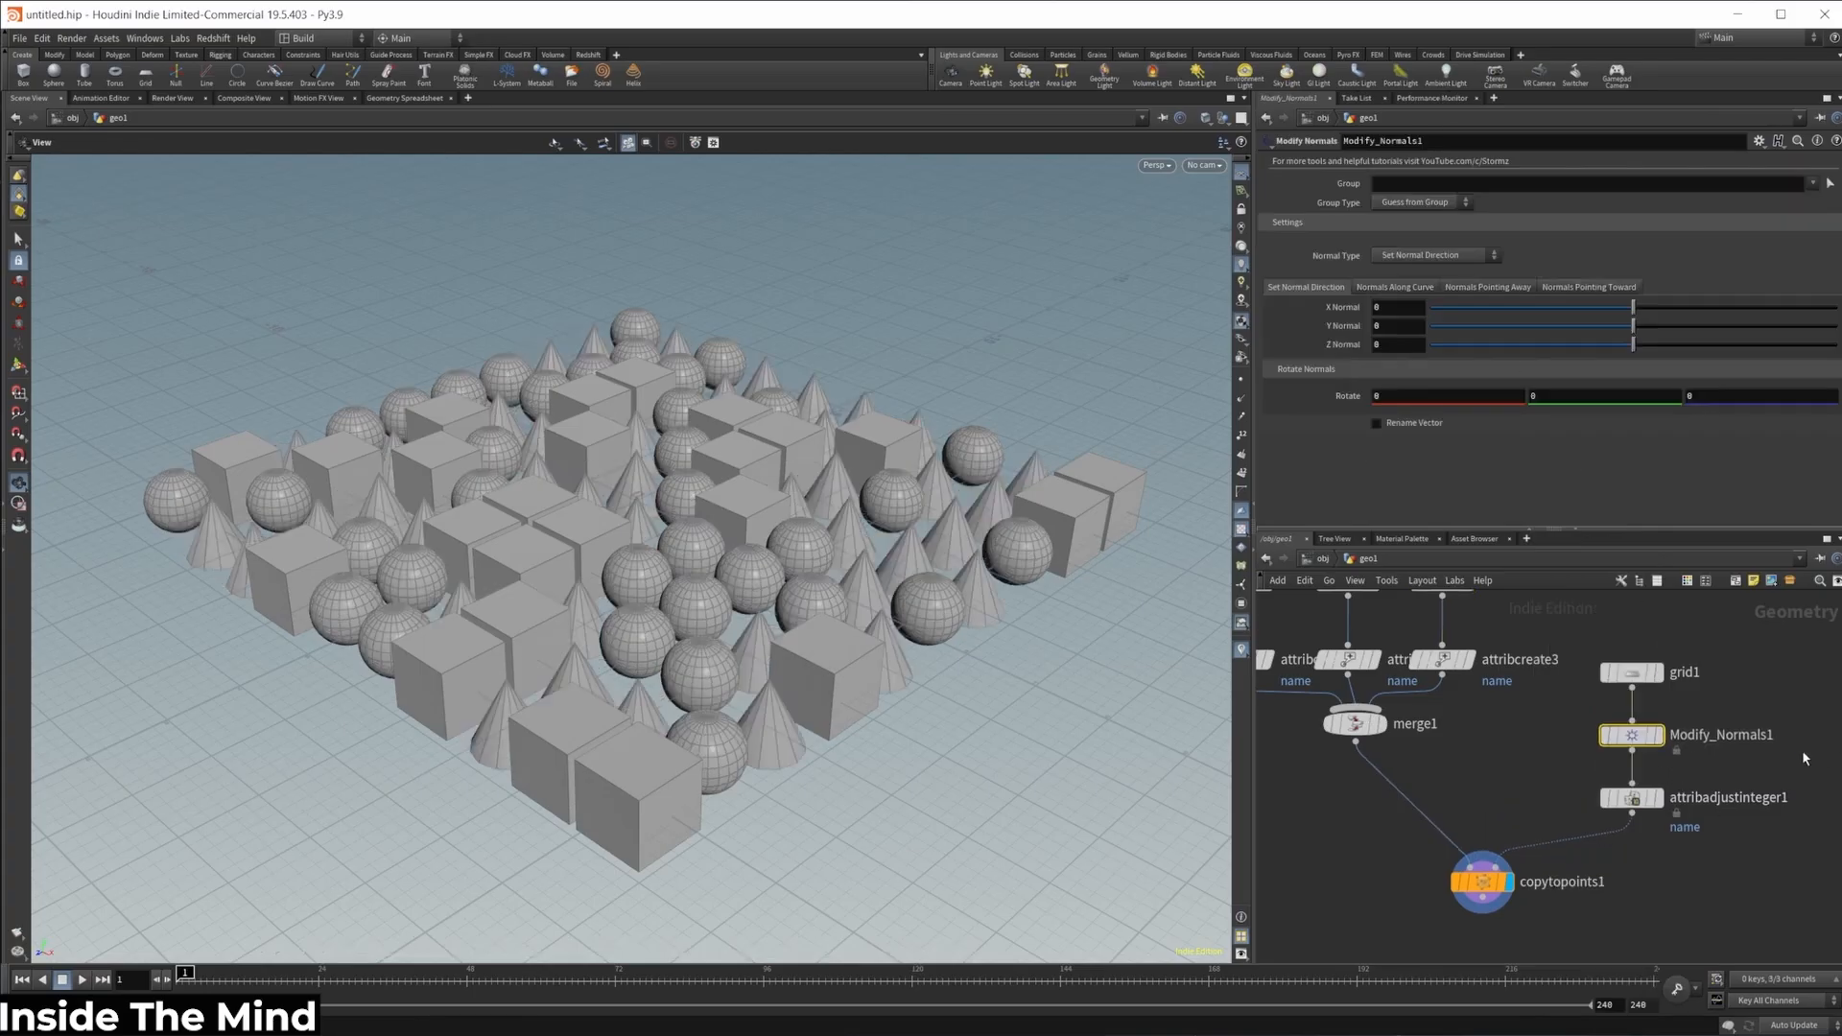
mouse_move(1677, 848)
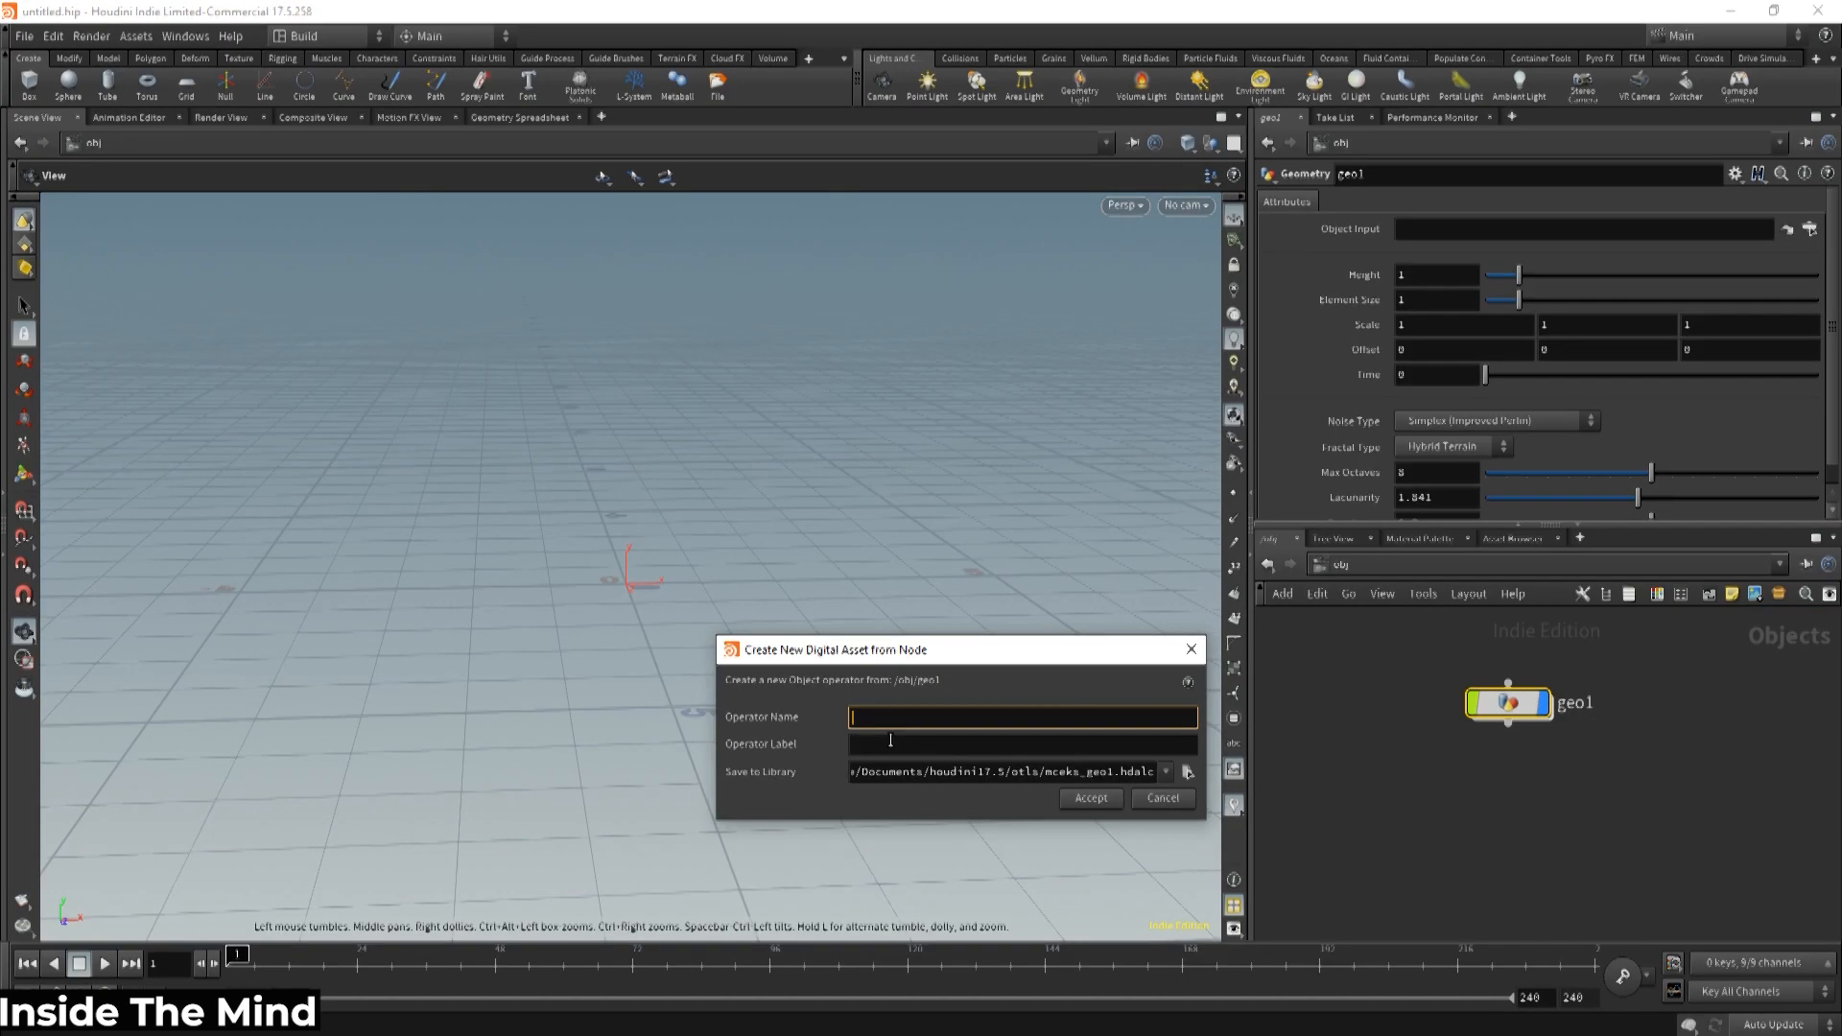
- Create the Surface Distortion digital asset and accept its operator type properties
click(1086, 798)
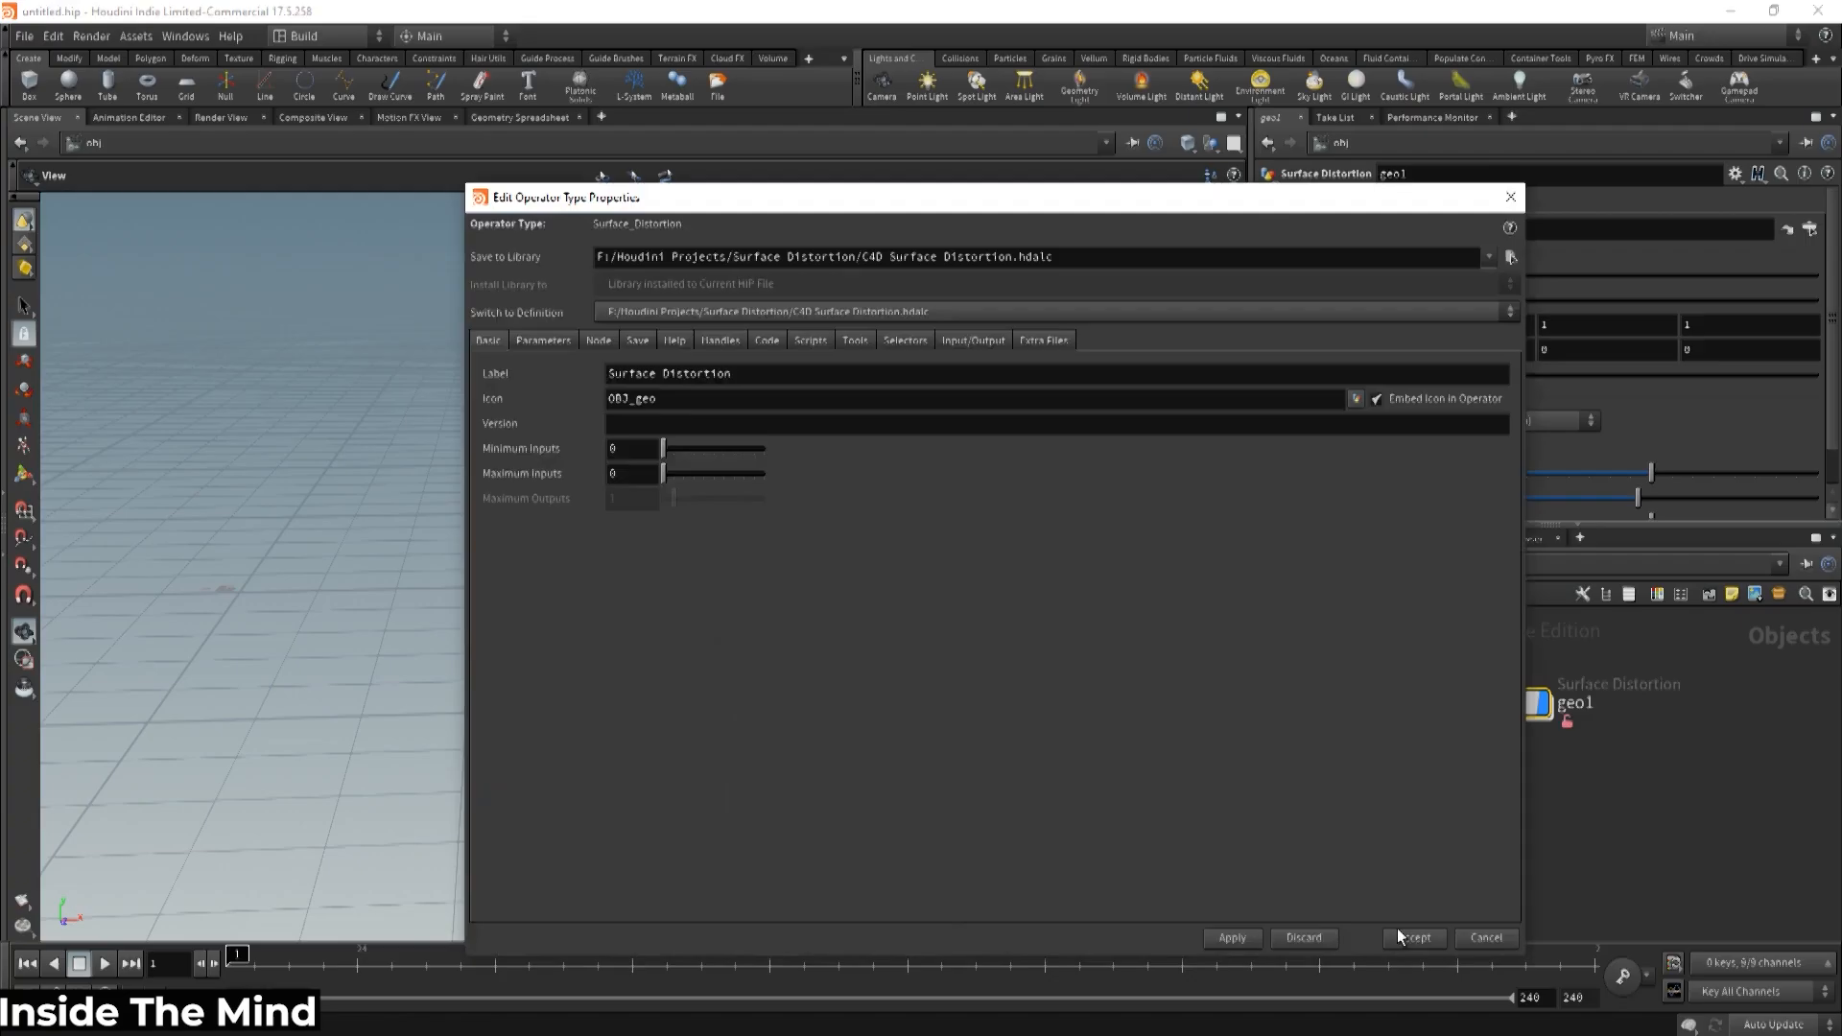
click(1414, 938)
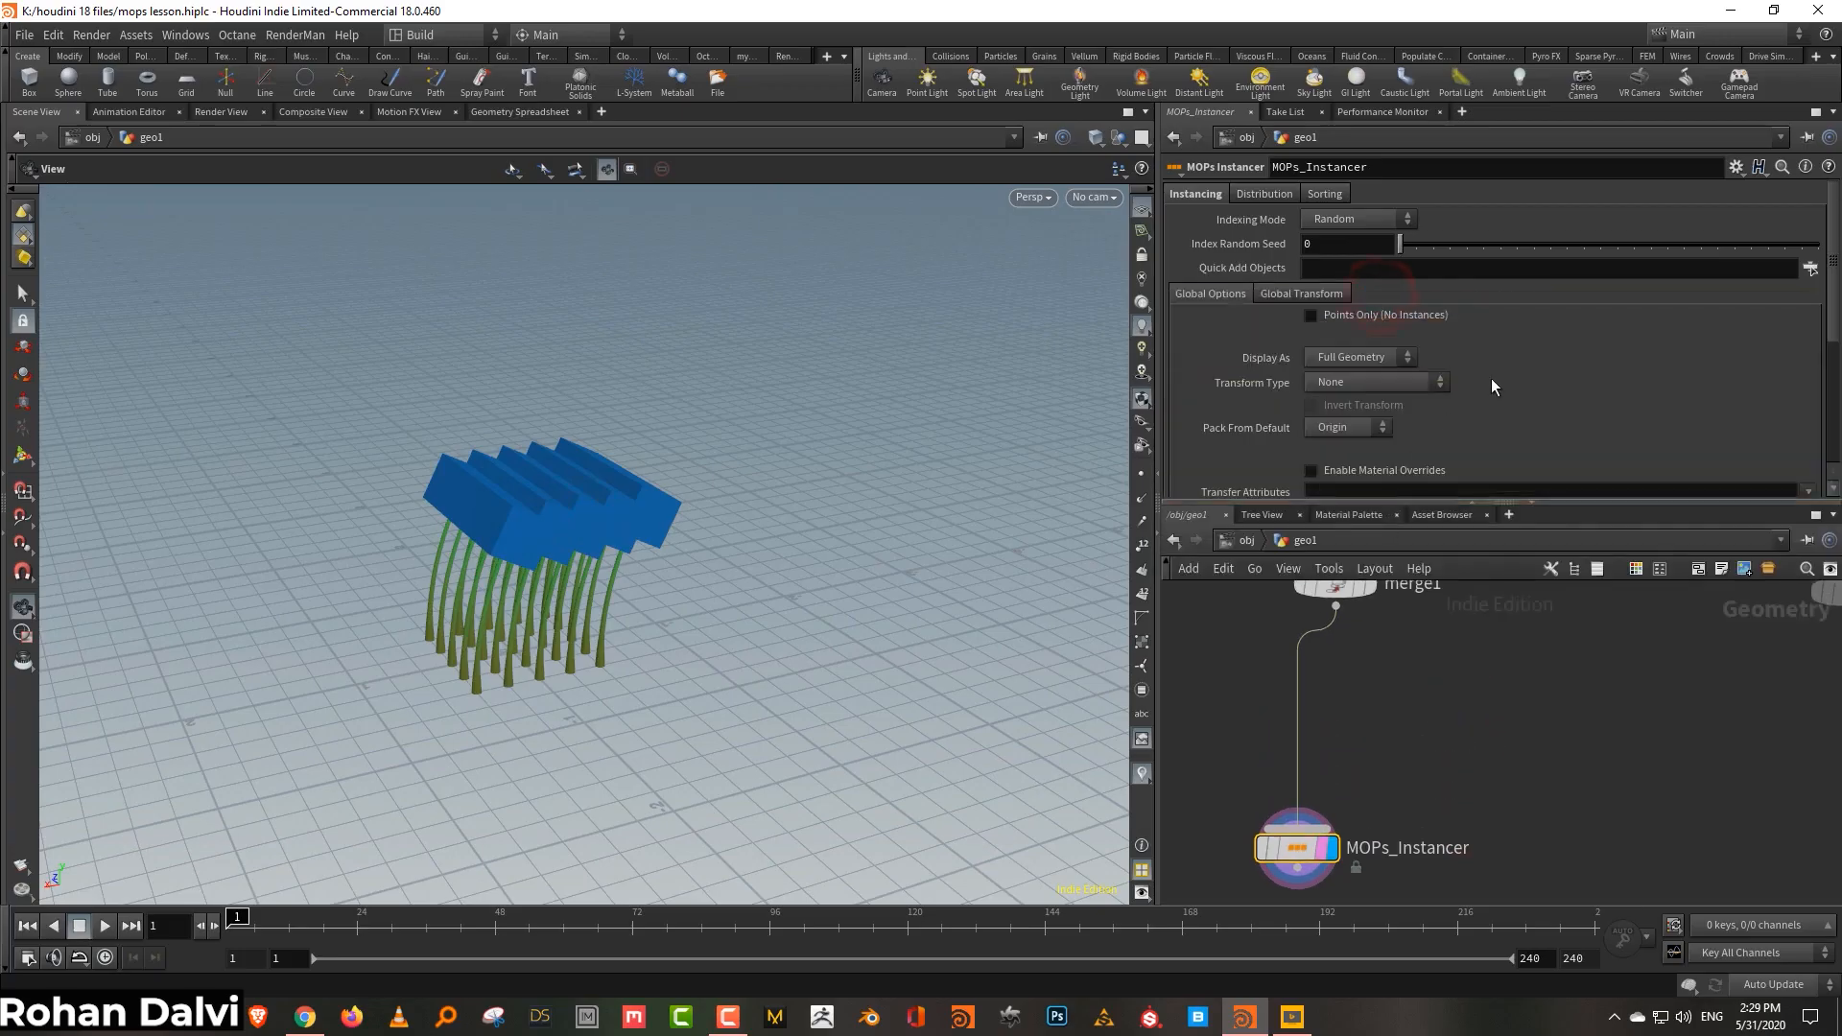
mouse_move(1254, 203)
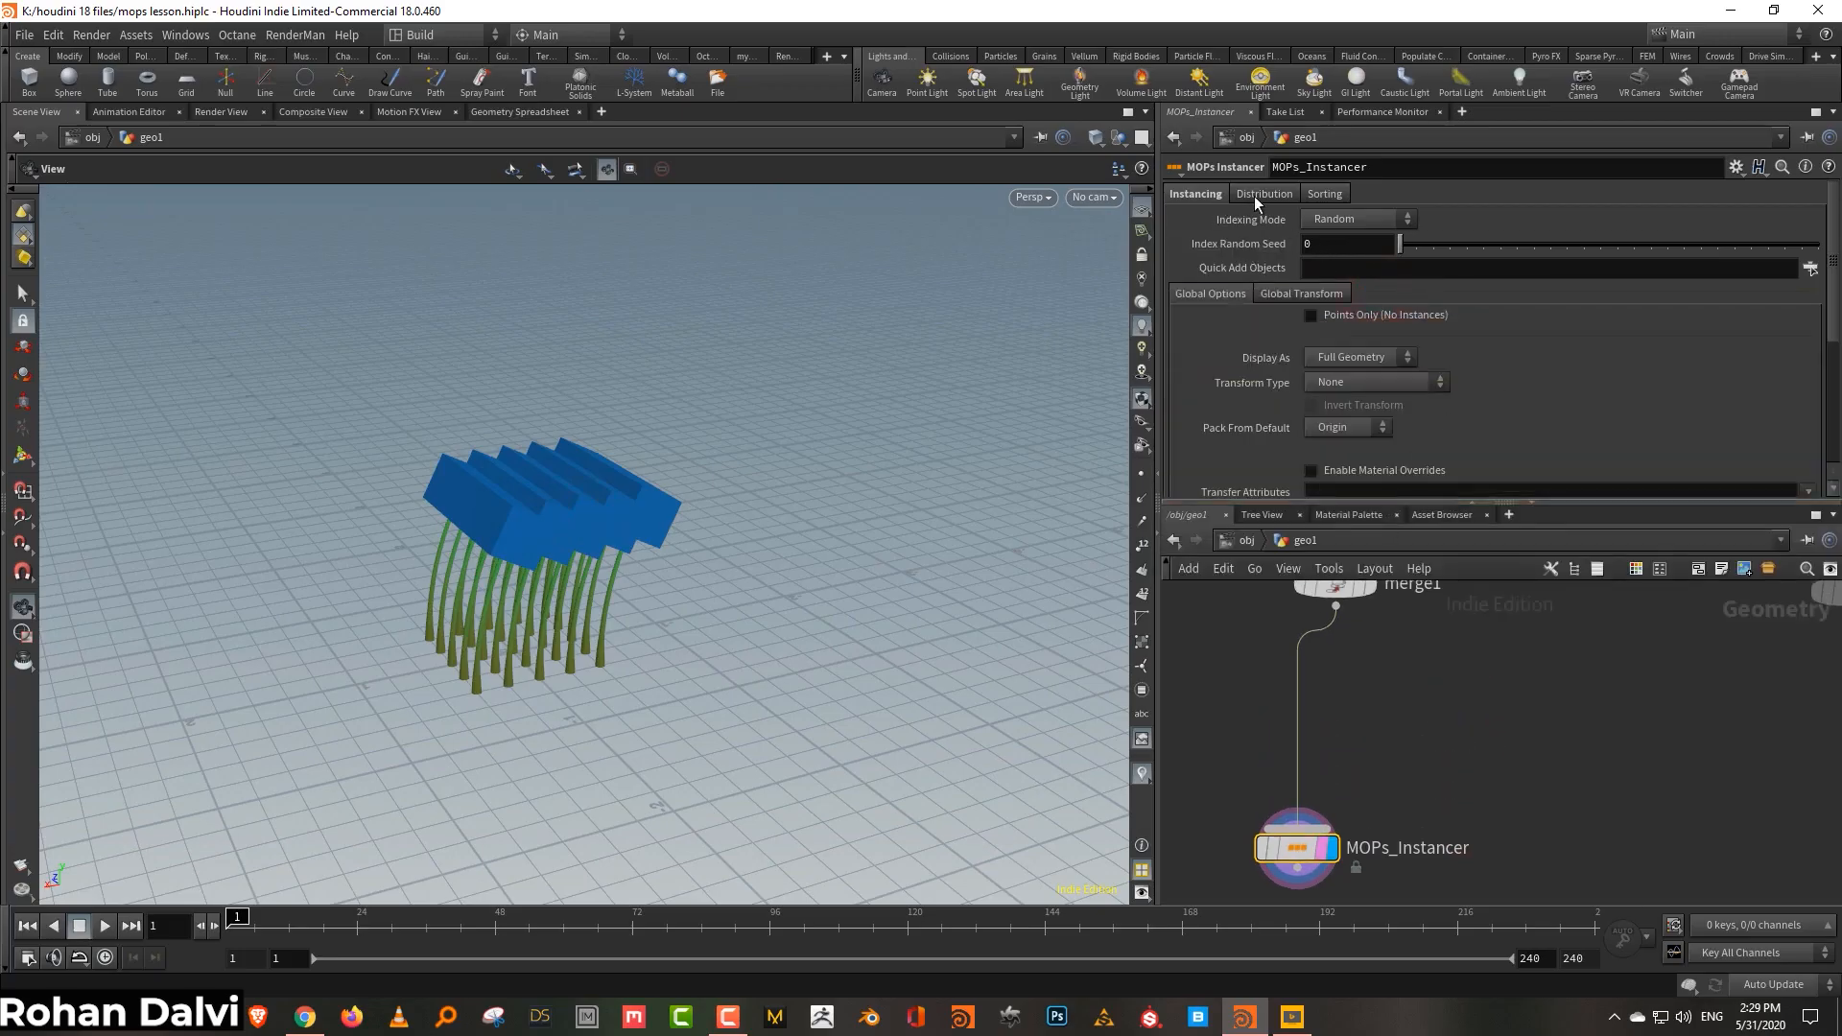
- Switch the MOPs Instancer distribution from Grid to Linear, then Radial, then Spherical
click(1262, 192)
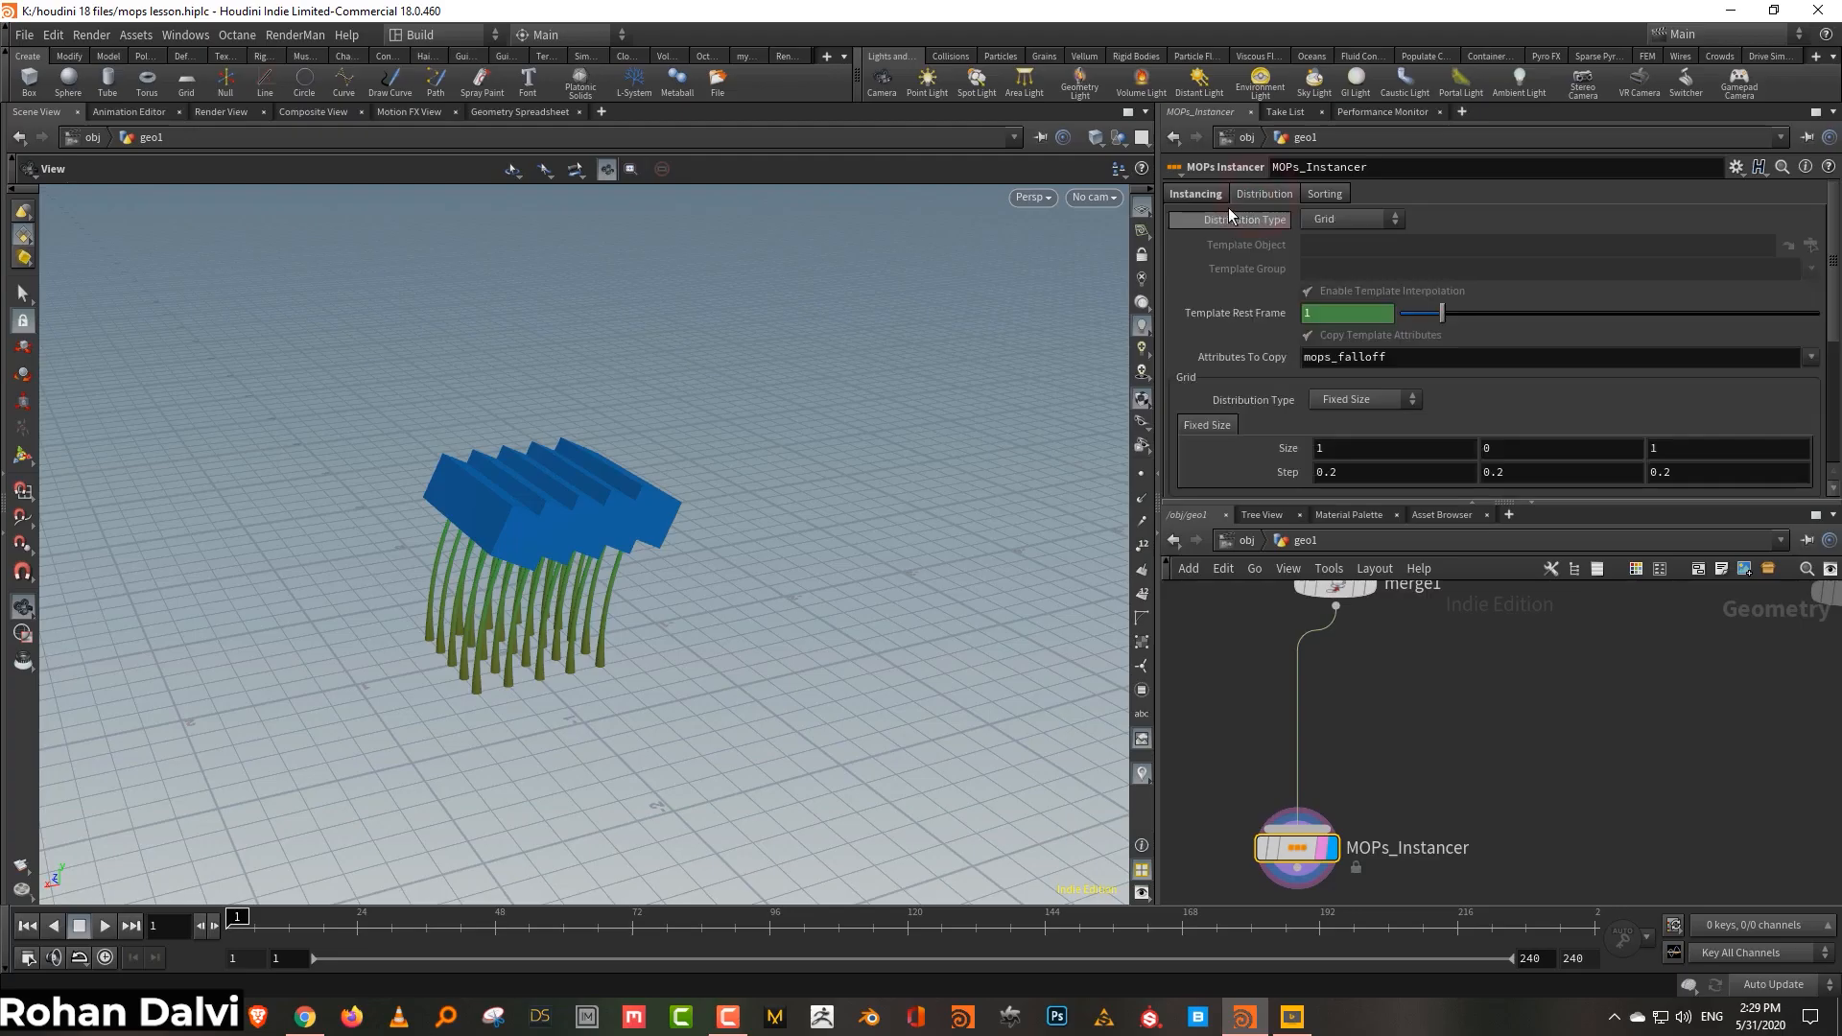
click(1350, 219)
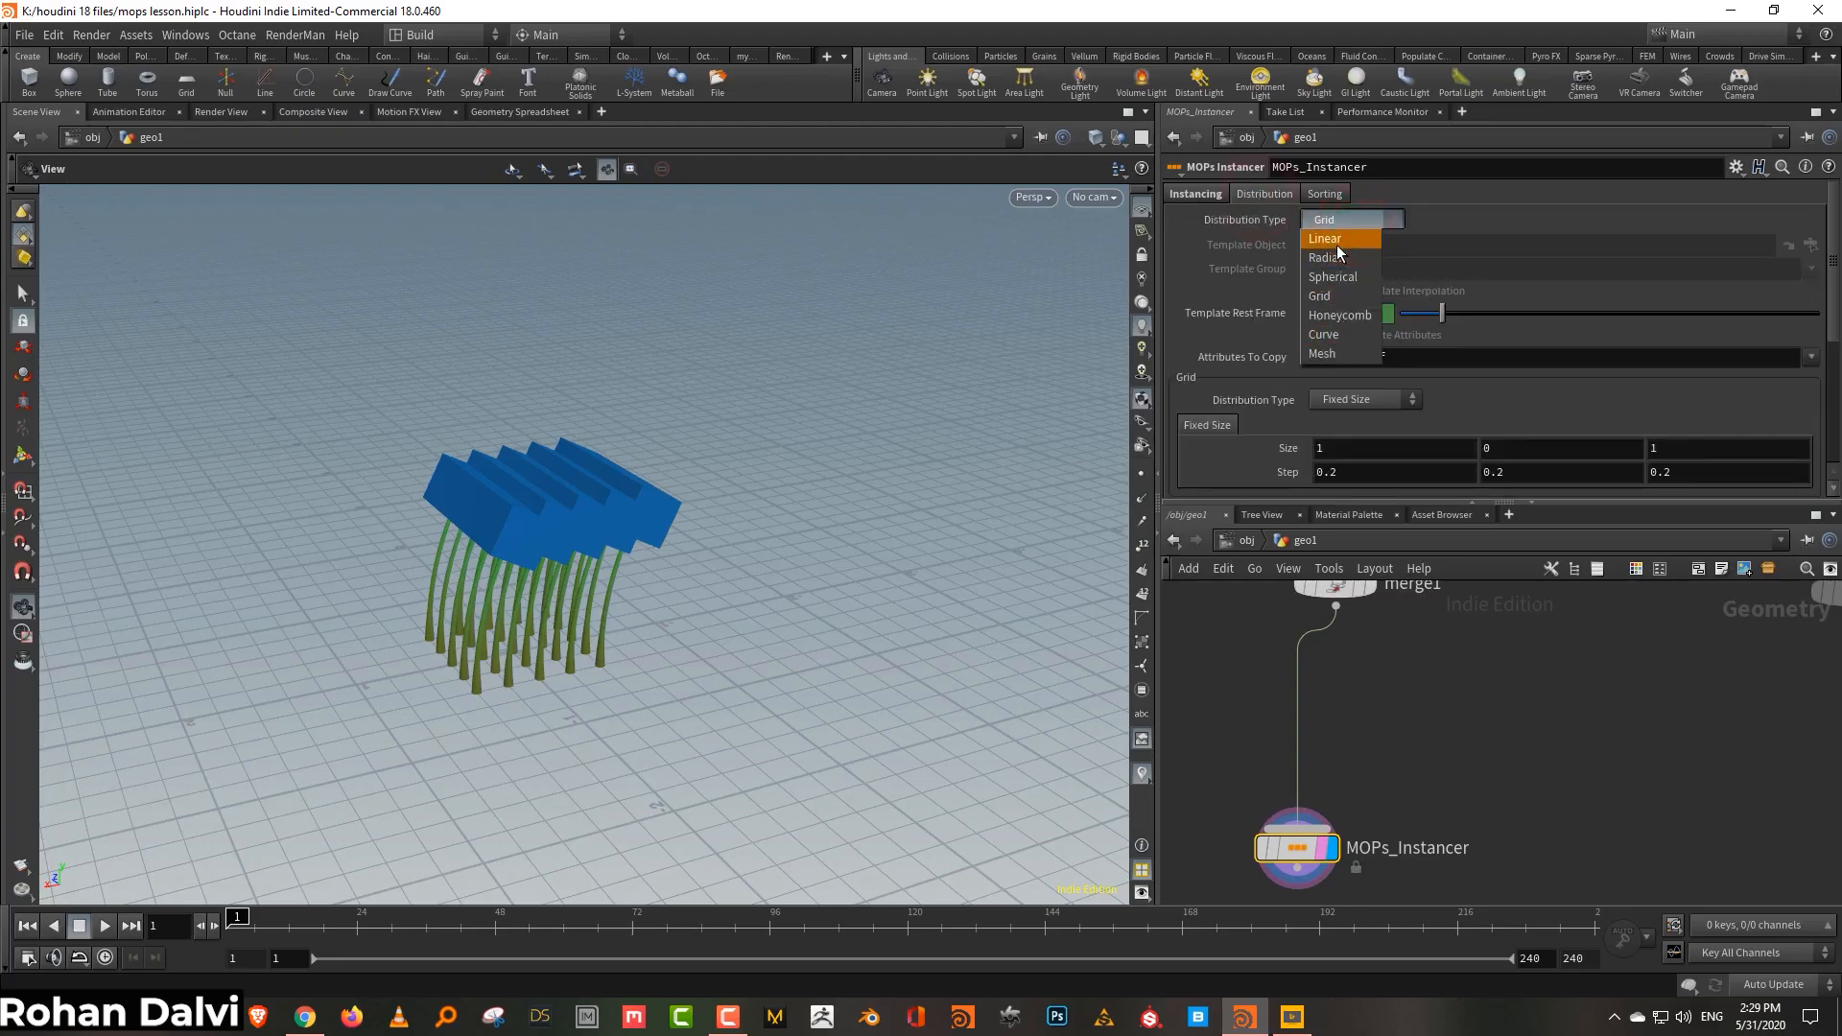
click(1324, 238)
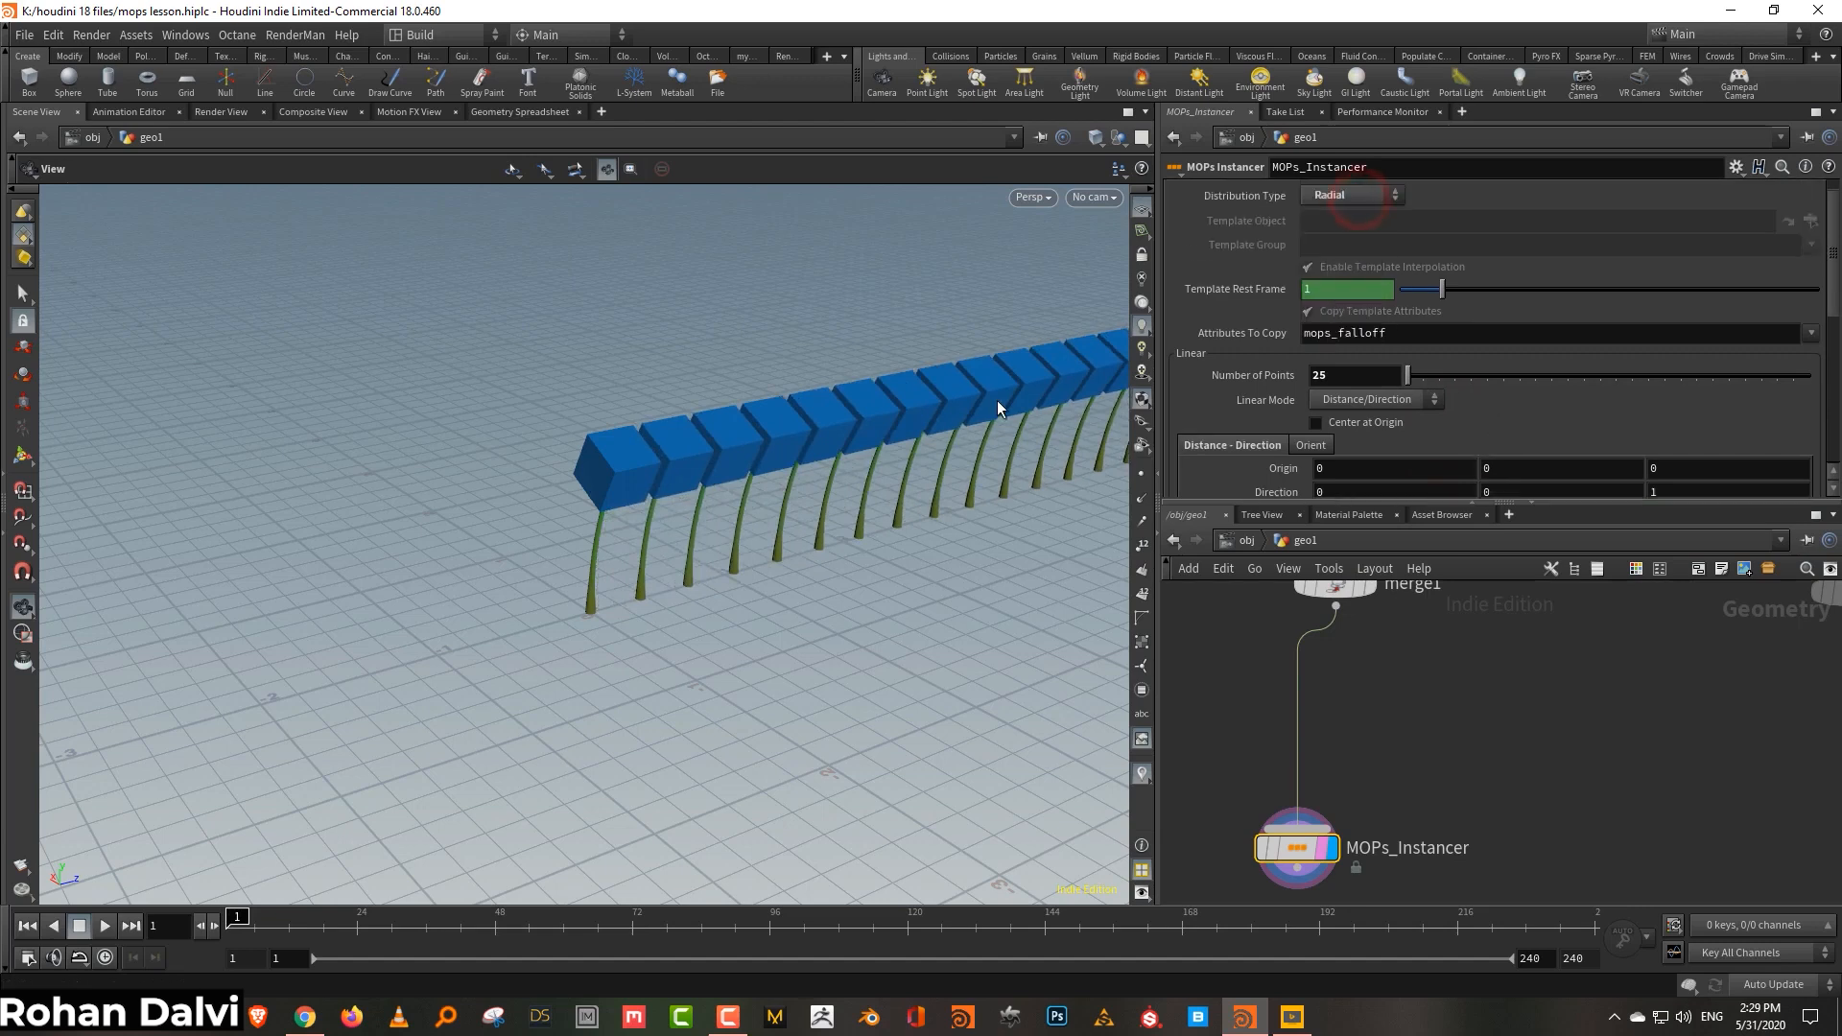
click(1351, 196)
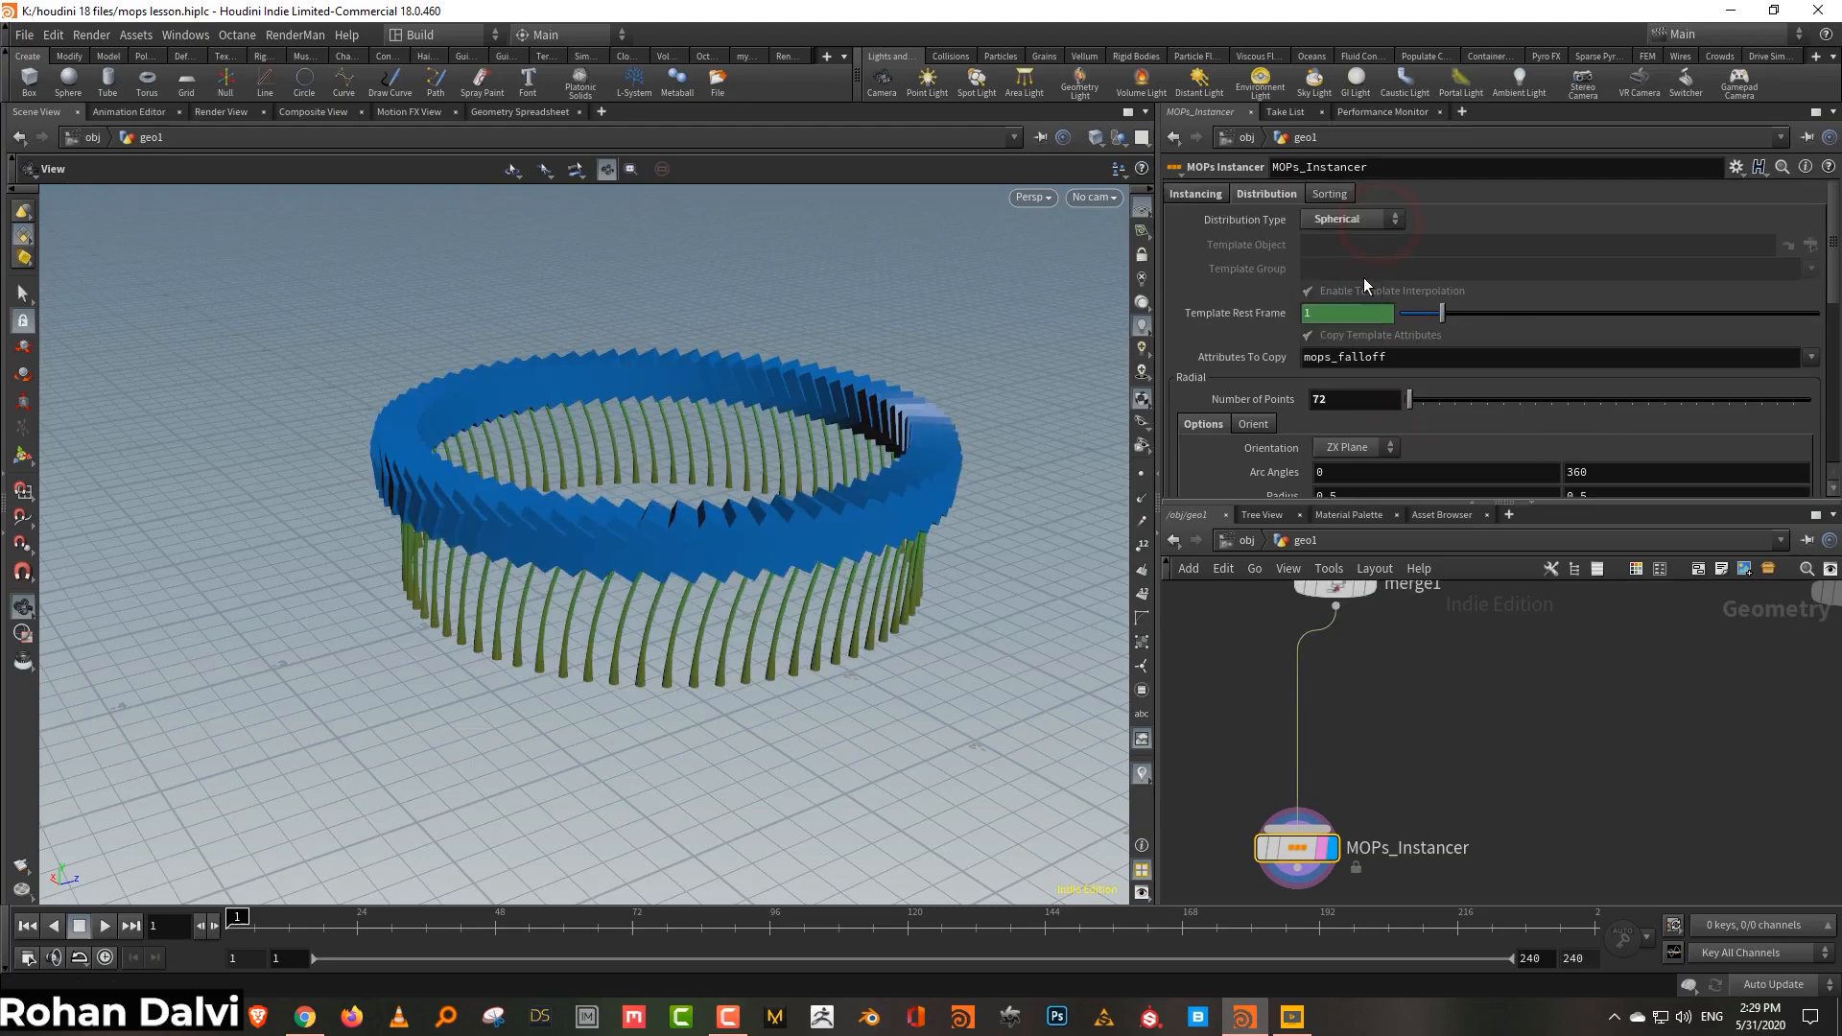
click(1351, 218)
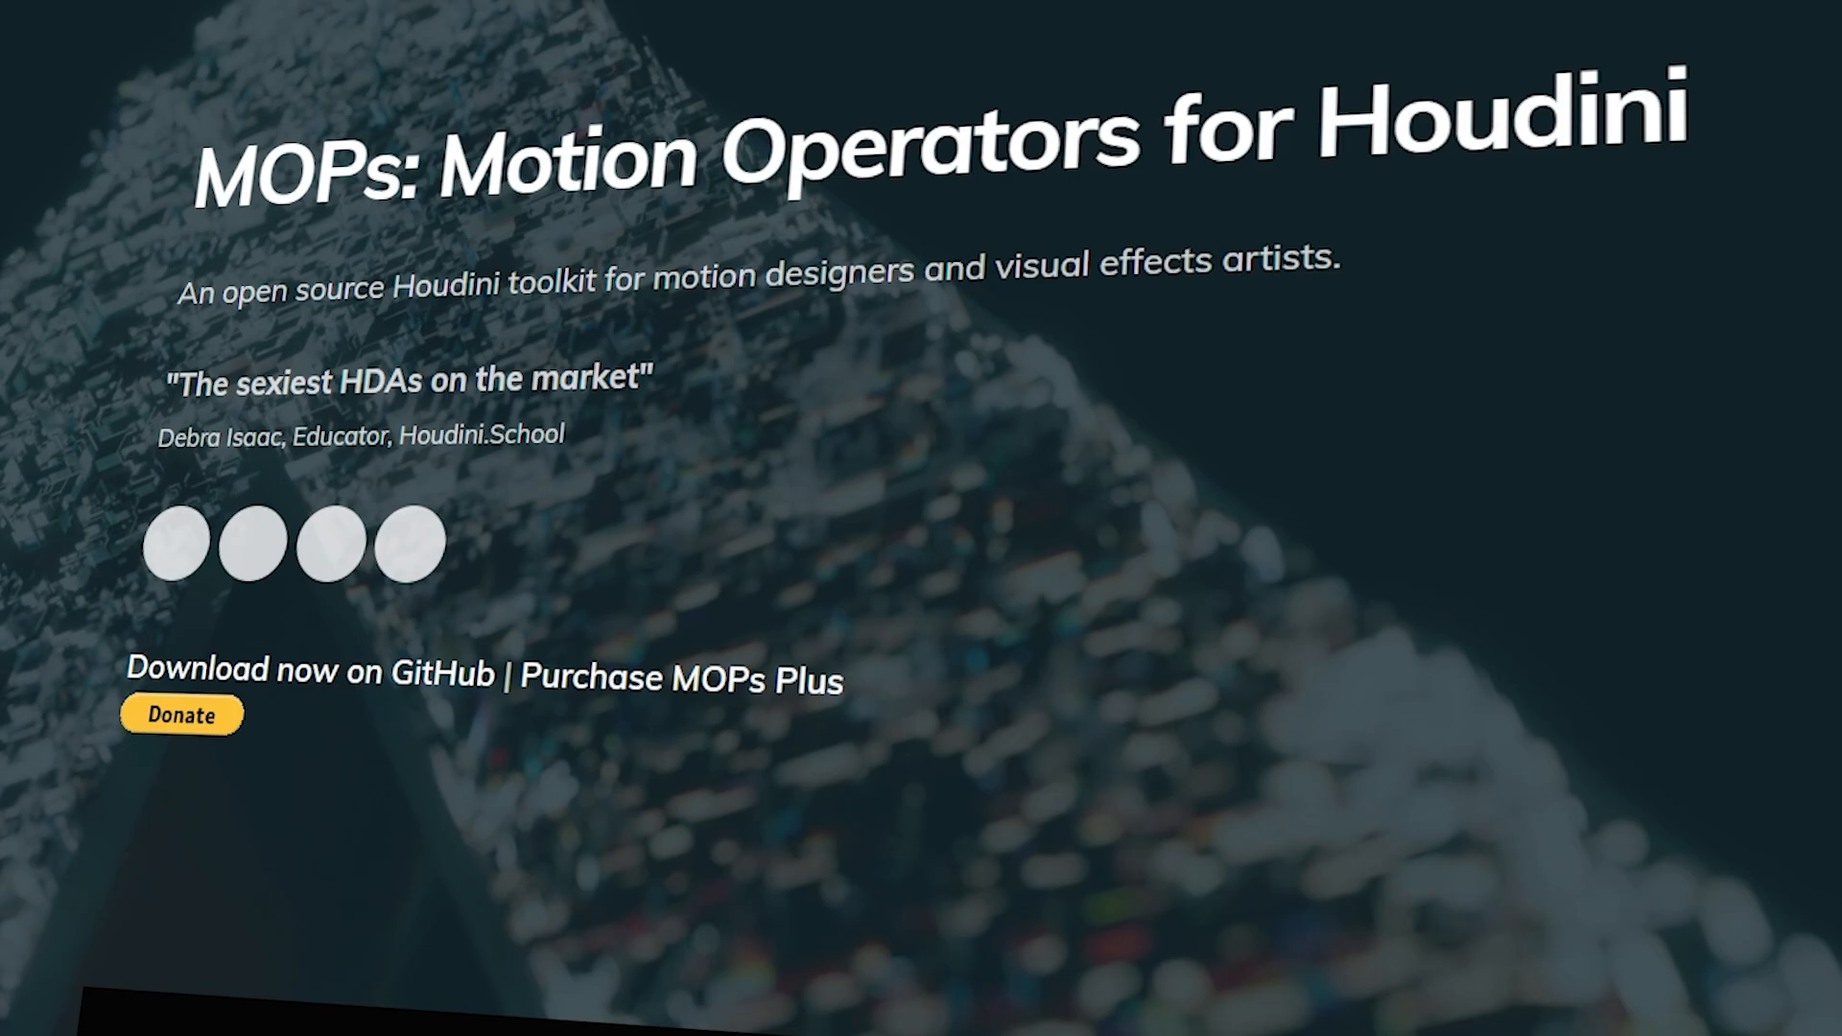
scroll(down, 3)
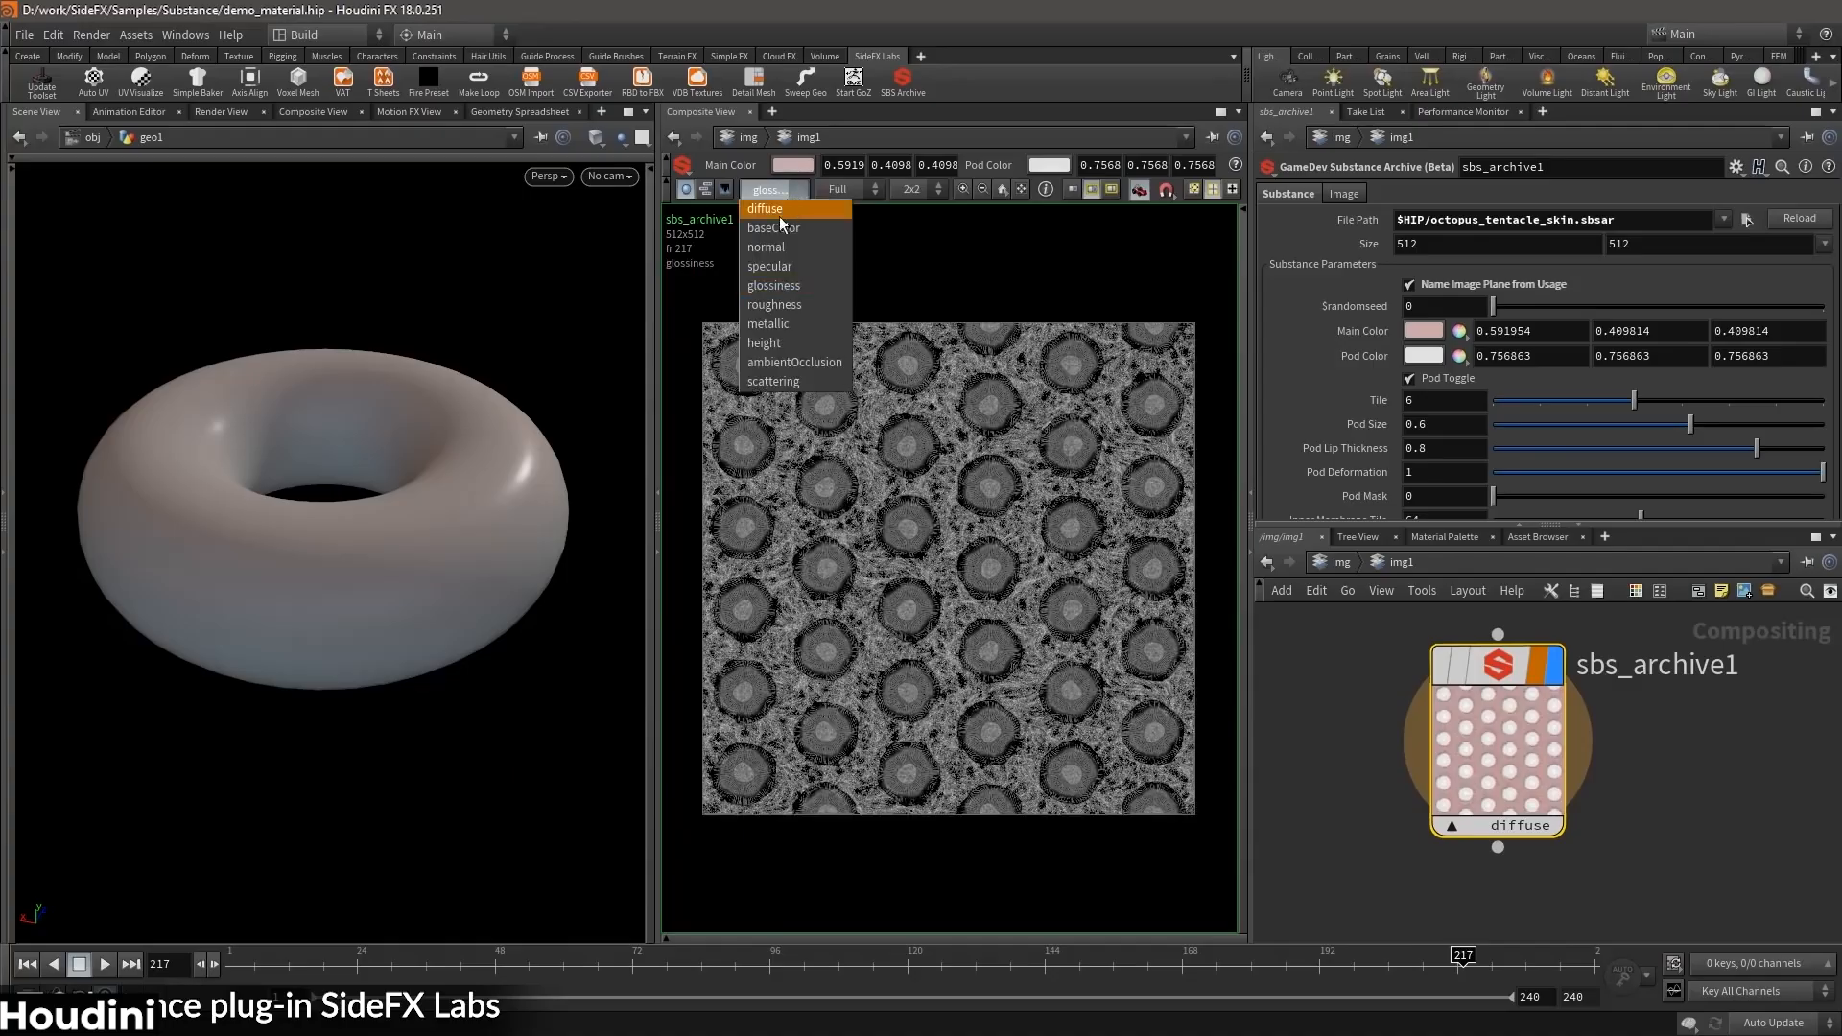
- Switch the Composite View image plane to the basecolor texture channel
click(763, 207)
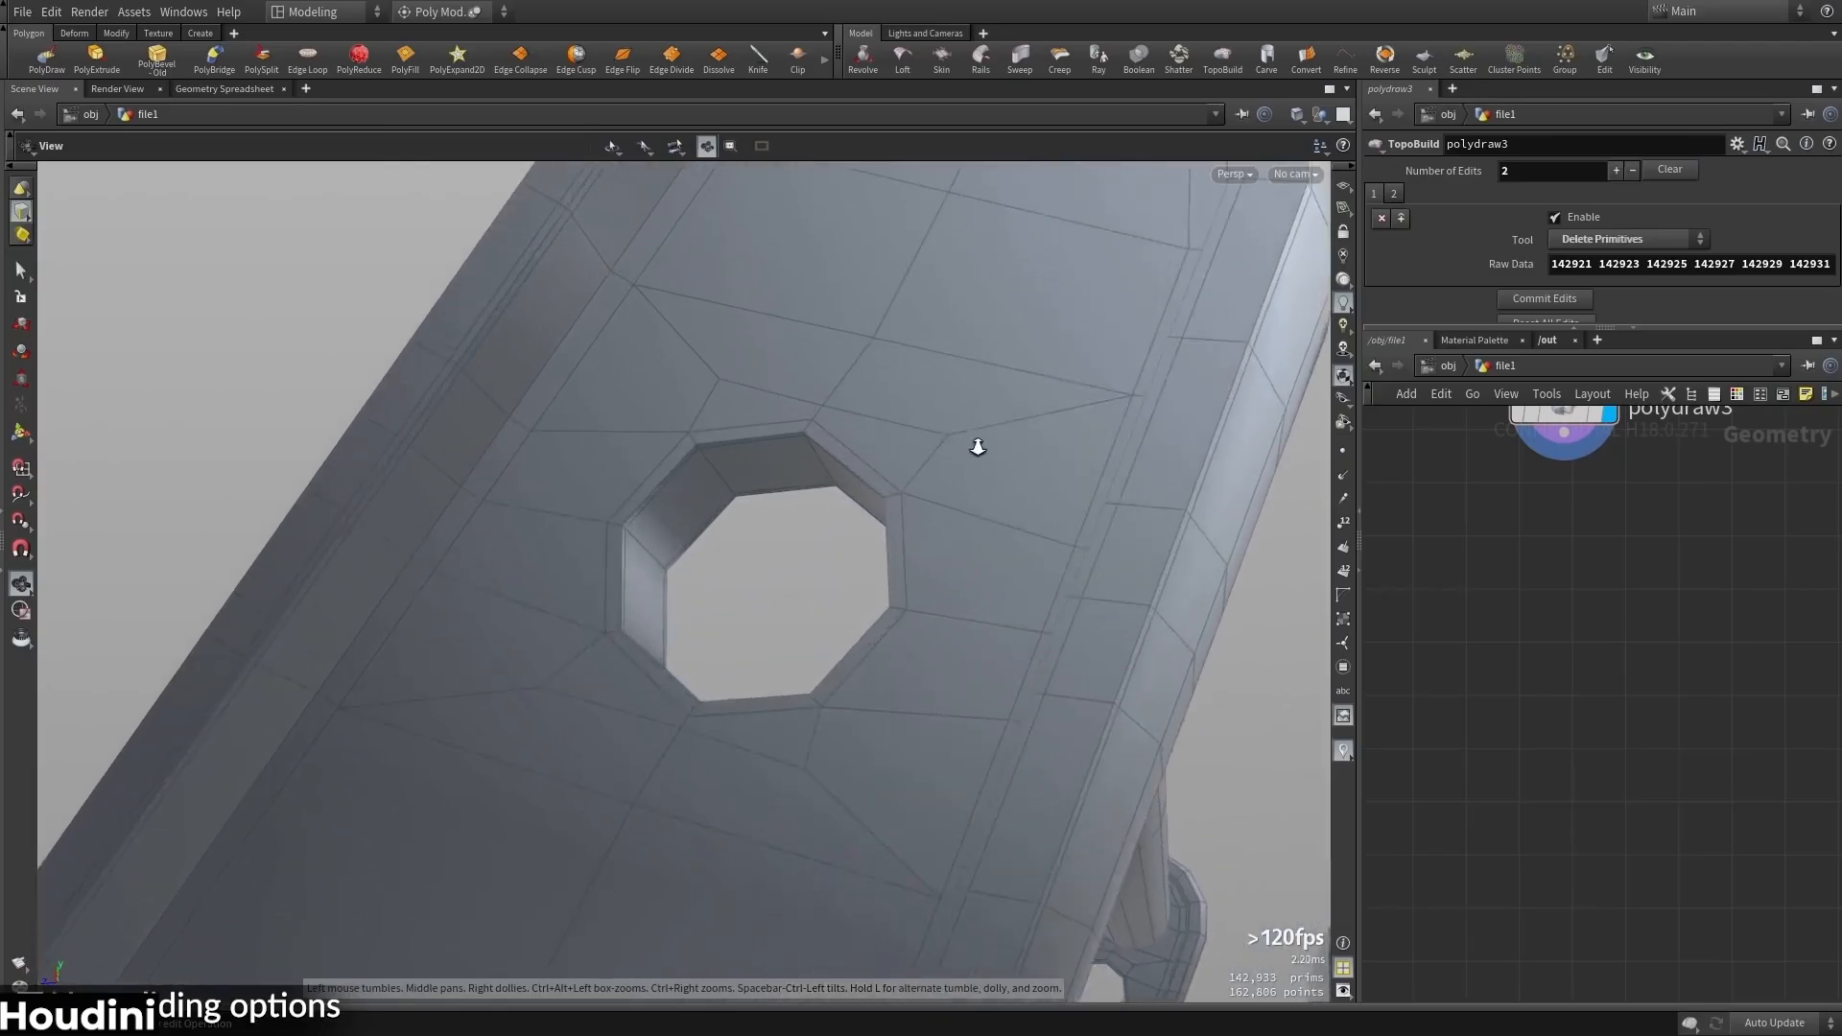
- Set the Edit node's Slide Mode to Edge so points slide along mesh edges
click(388, 144)
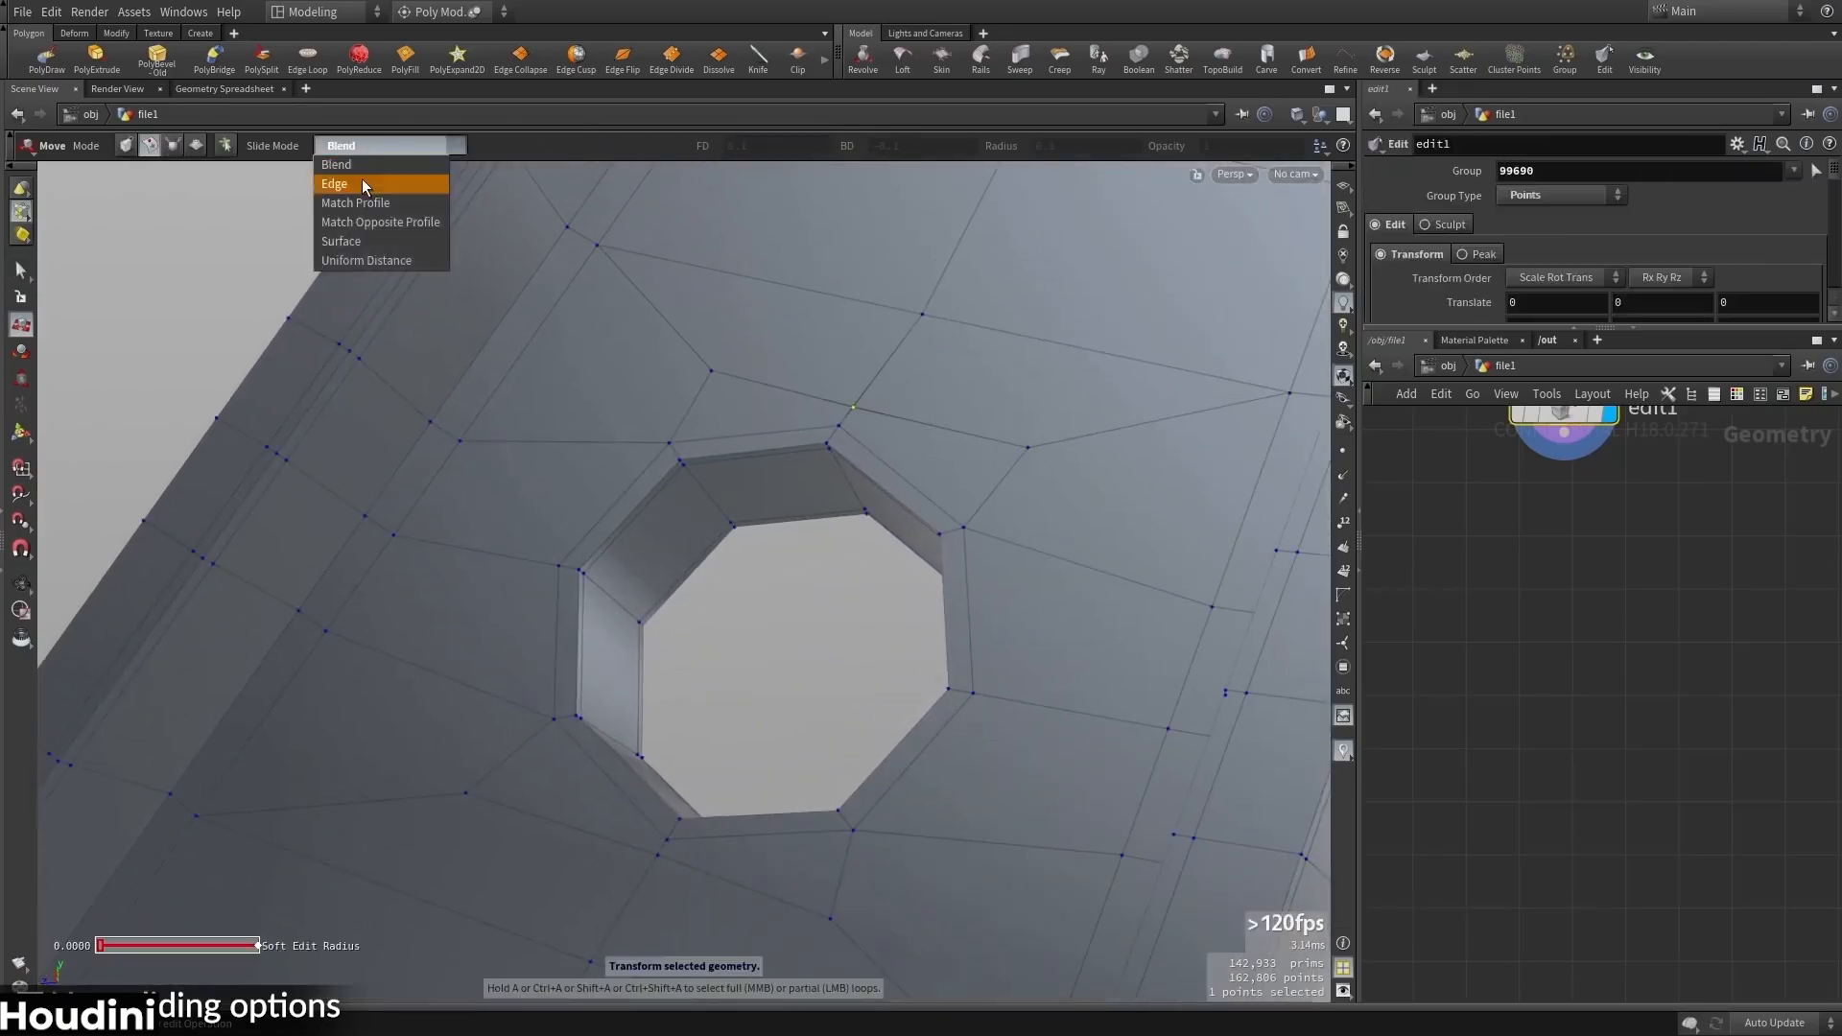
click(334, 184)
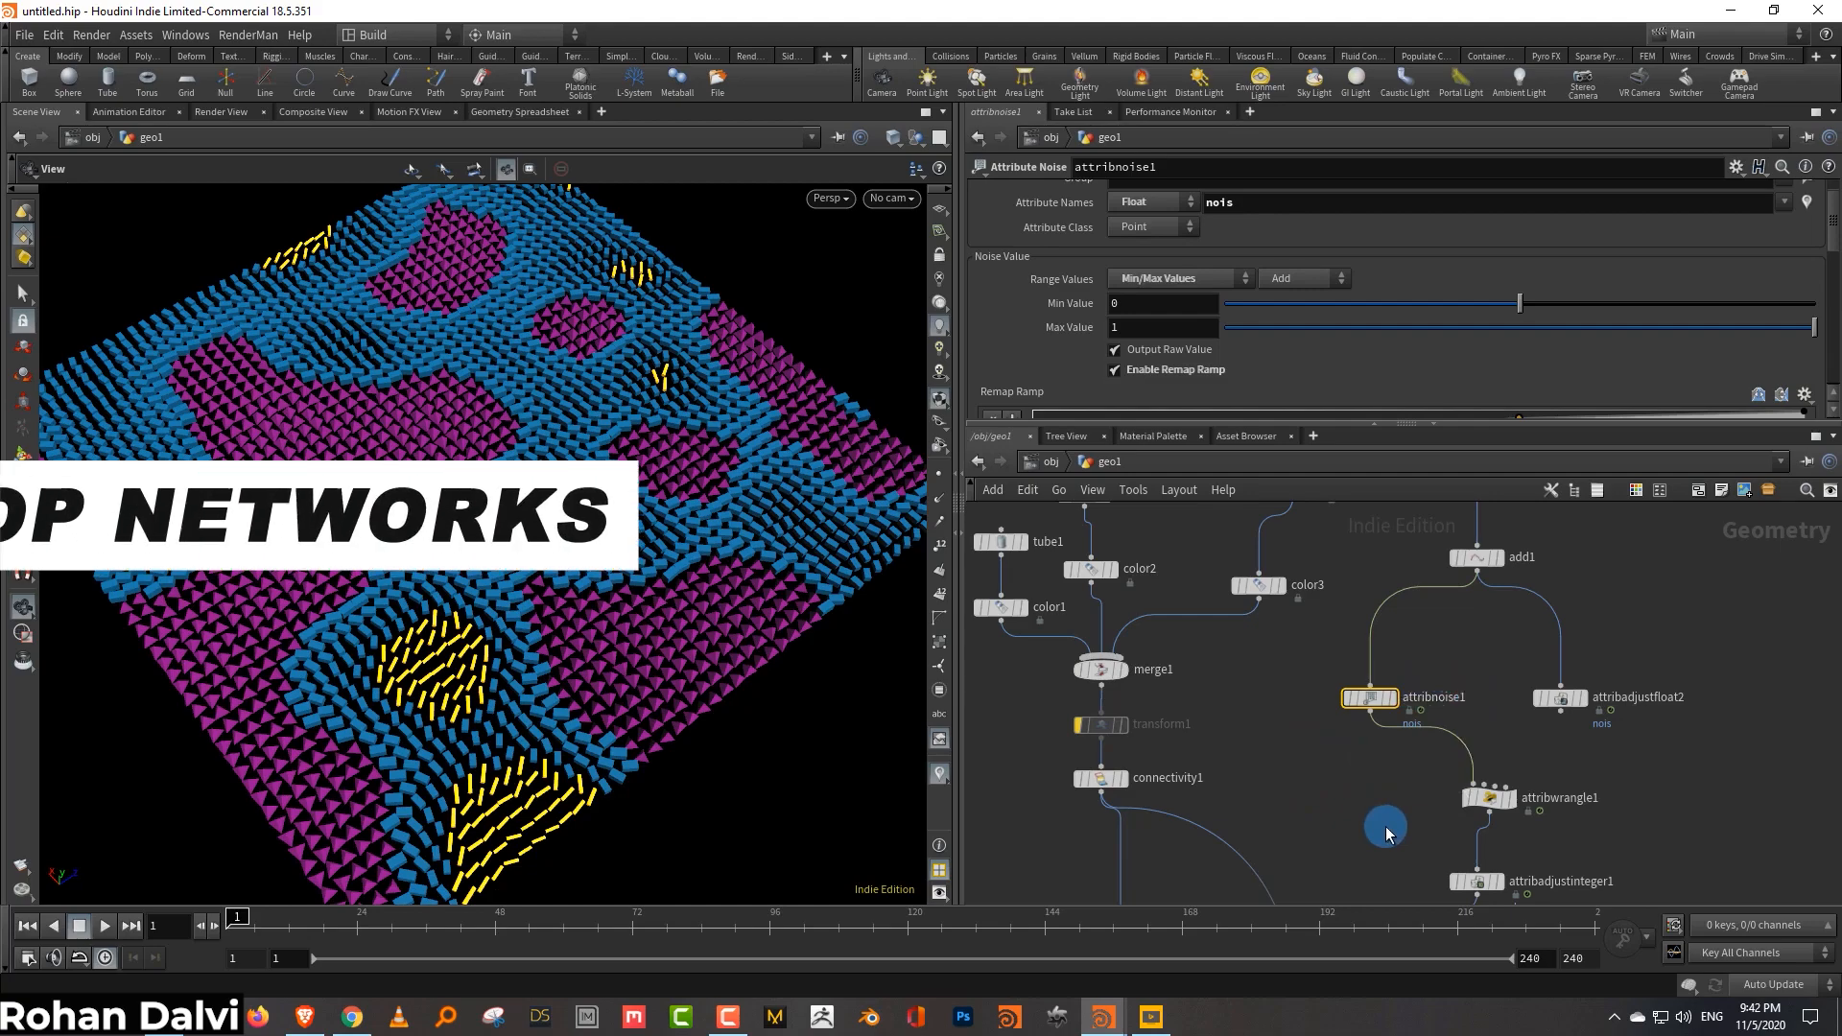
- Bring up the TAB operator menu in the network editor and pick an entry
key(tab)
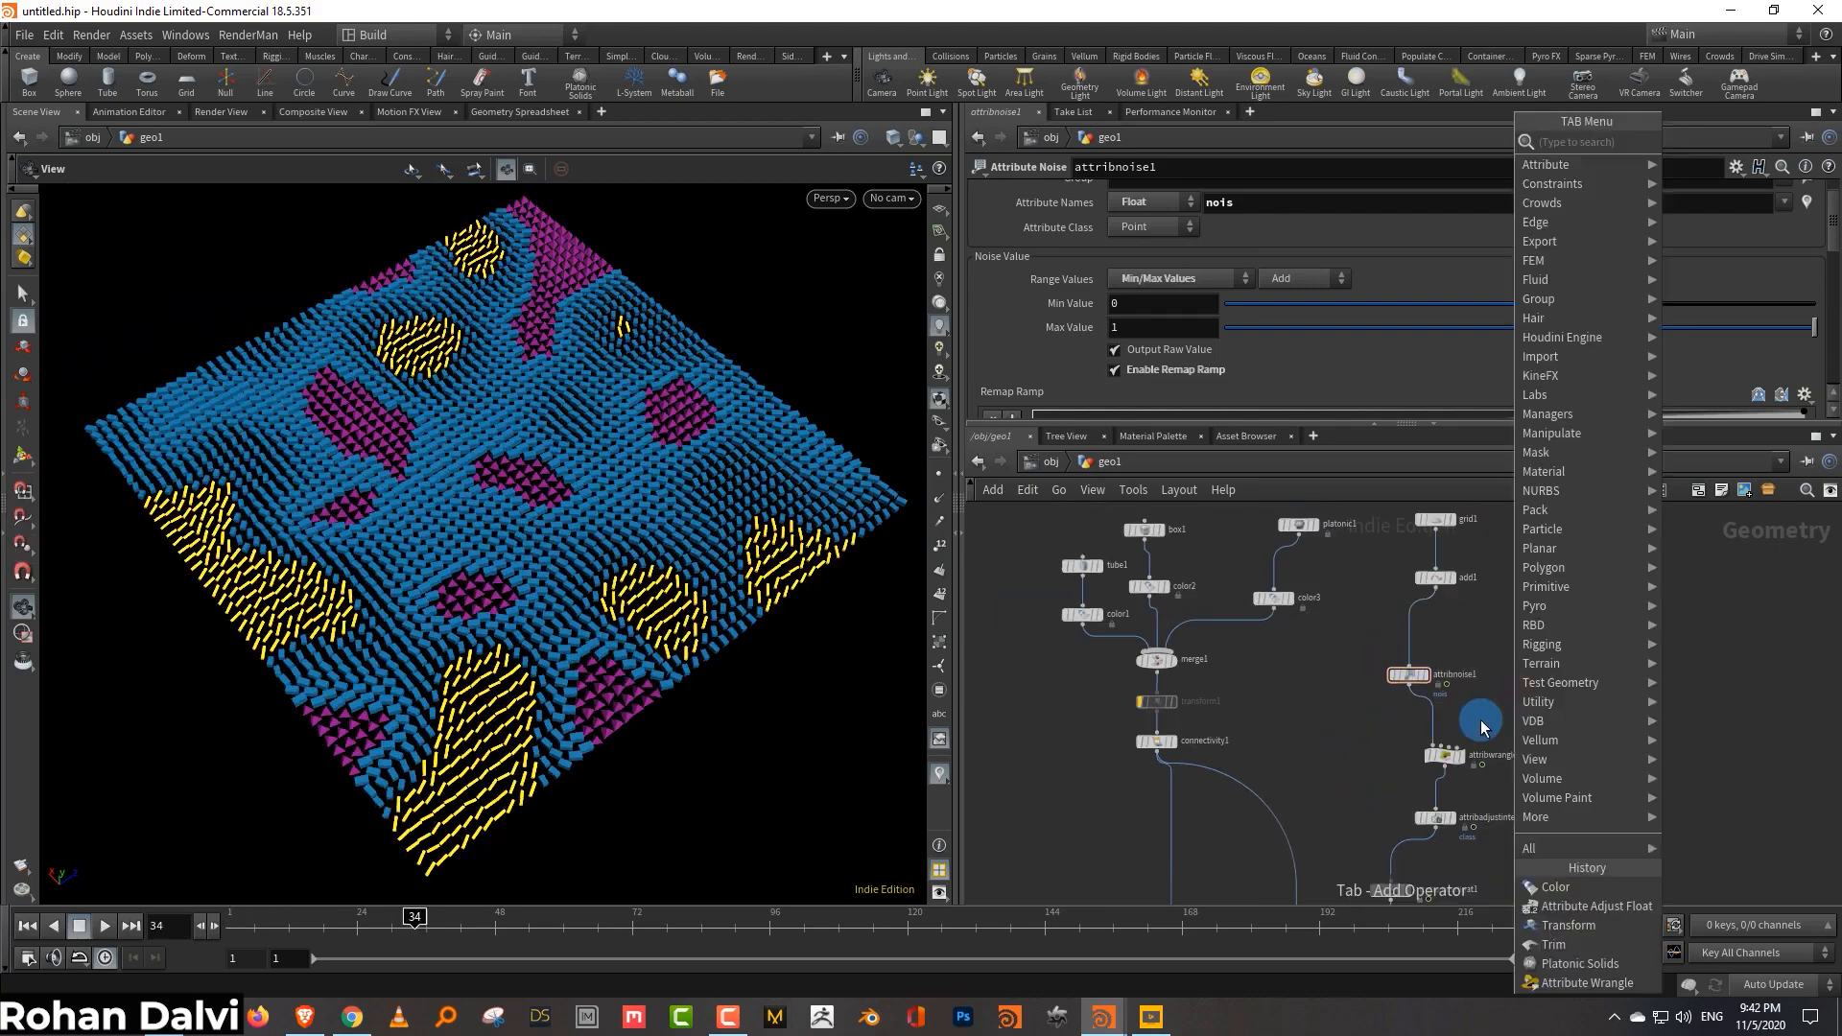
click(1593, 906)
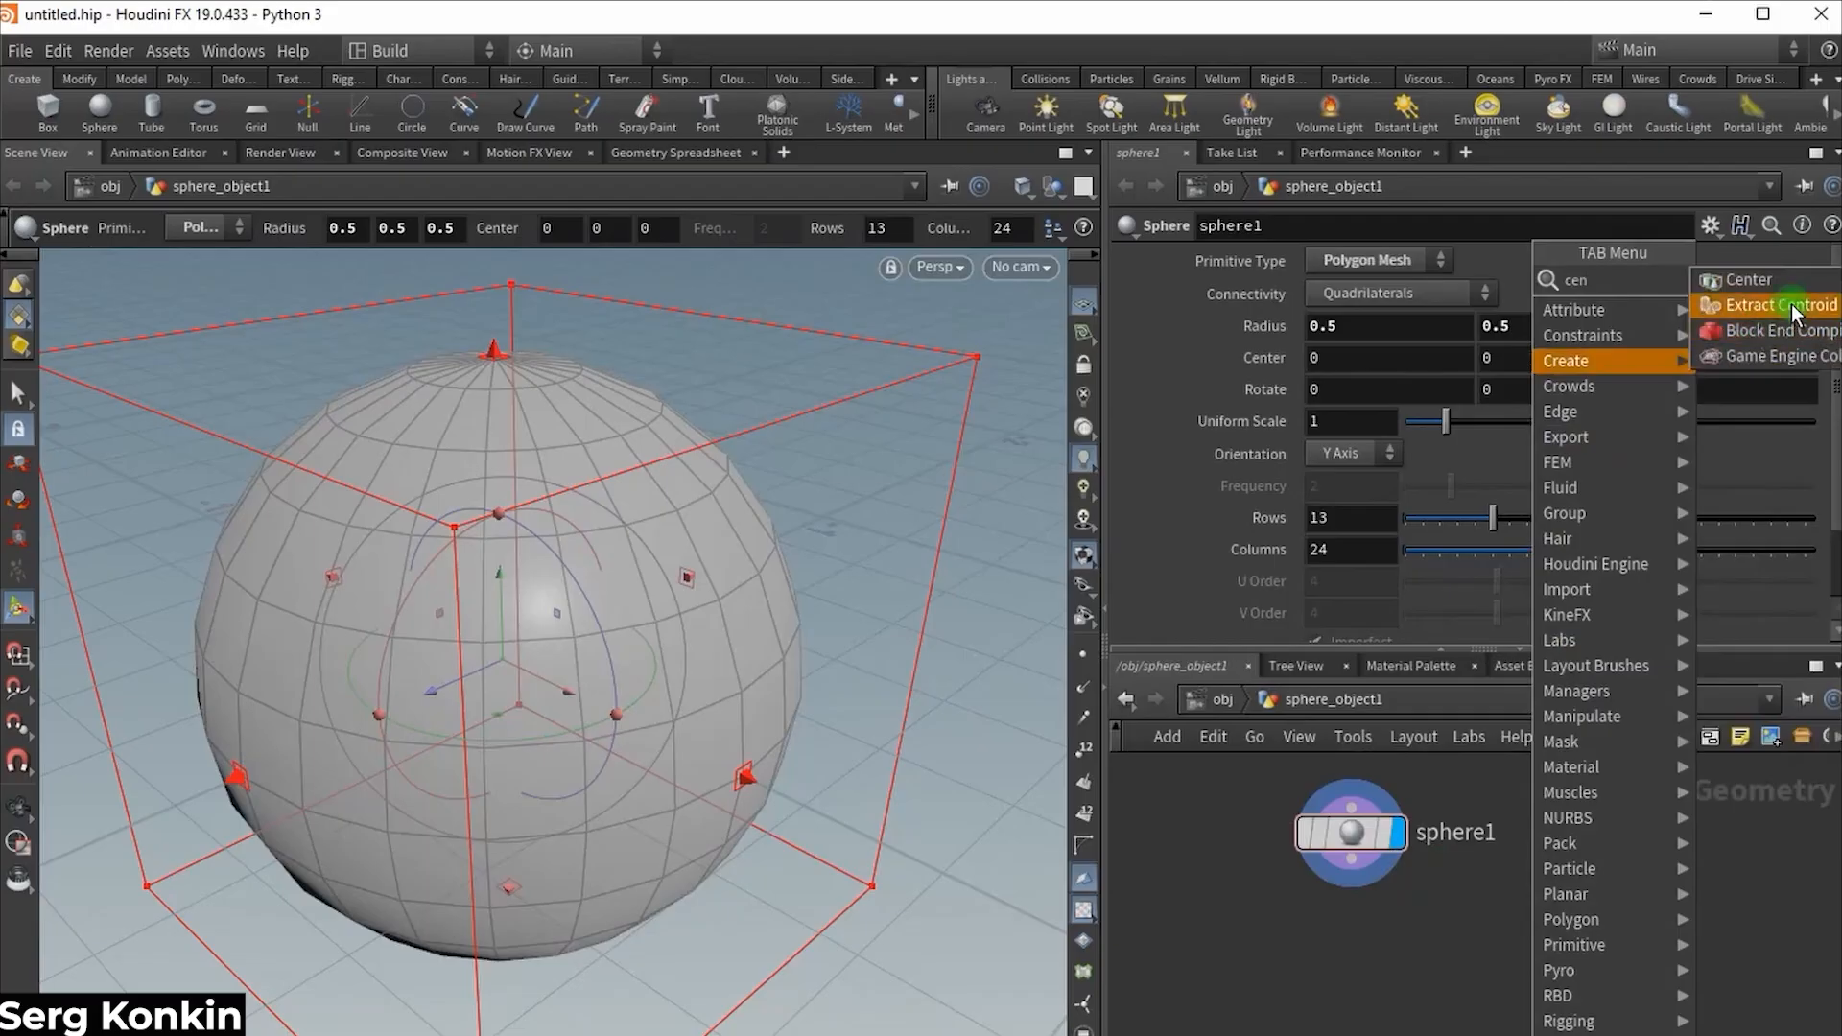
- Add Extract Centroid after the sphere with Run Over set to Primitives
click(1776, 305)
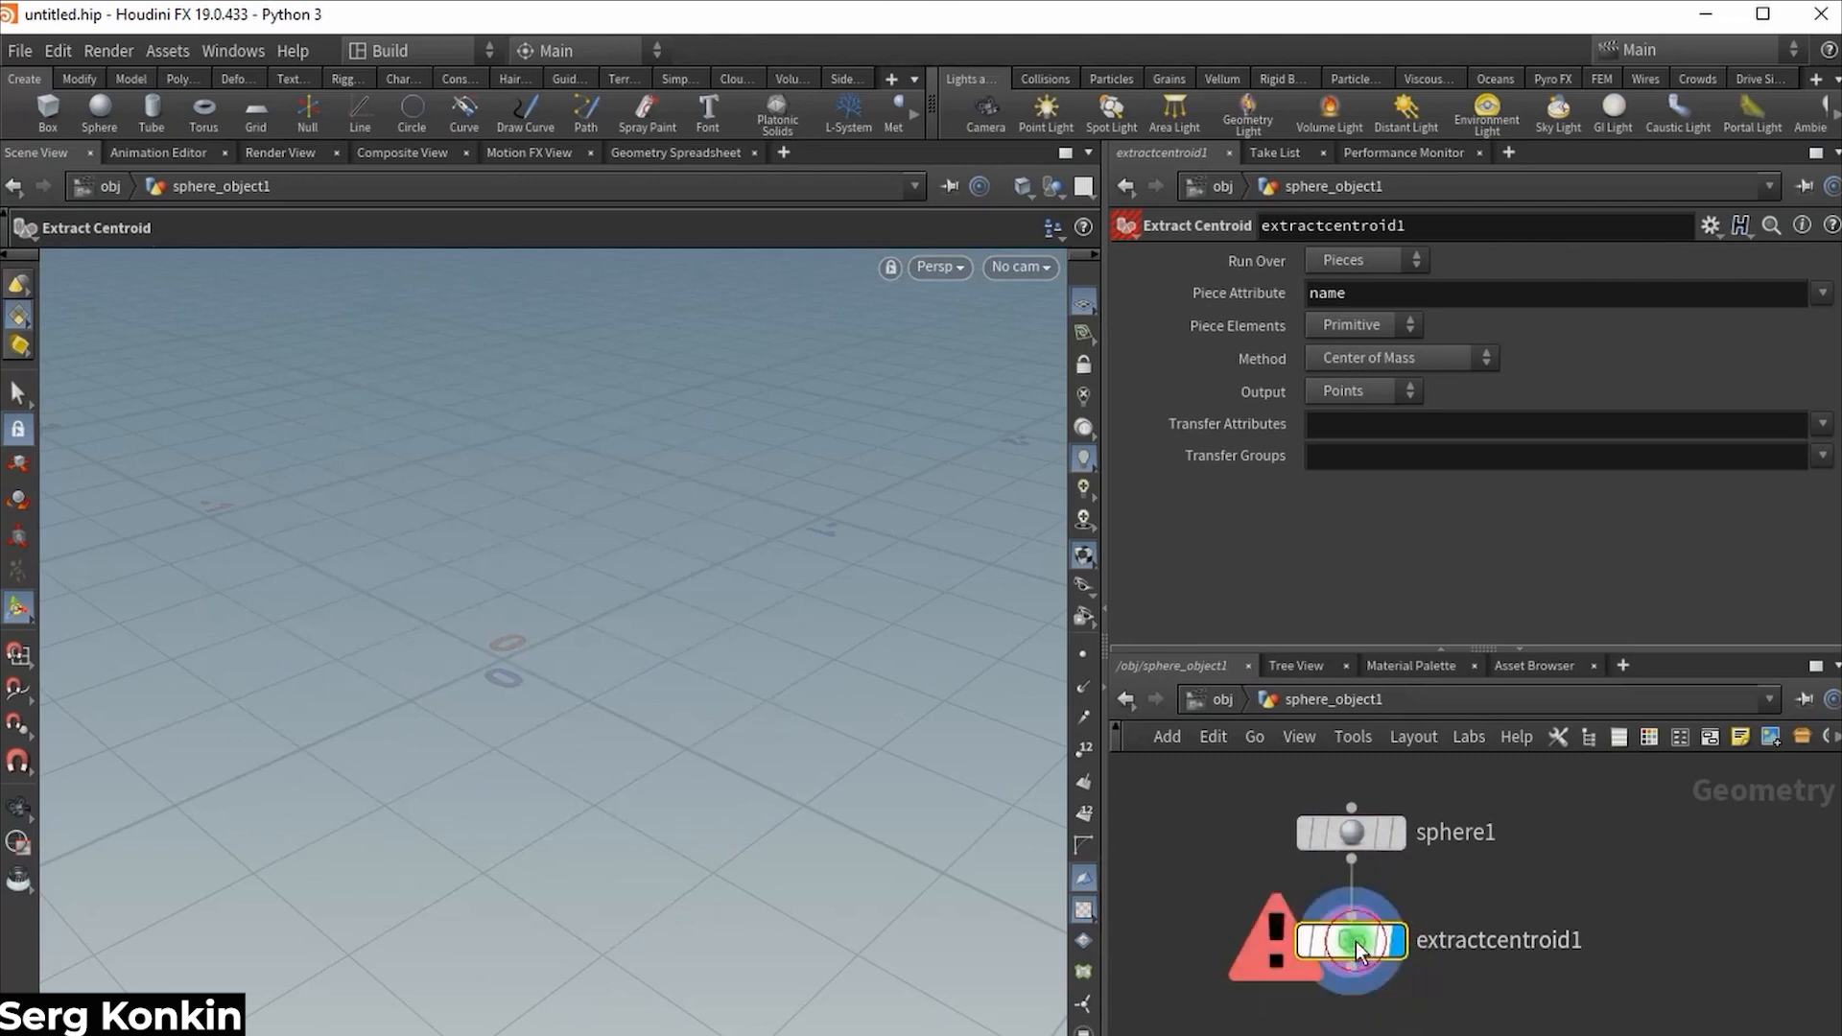
click(1362, 259)
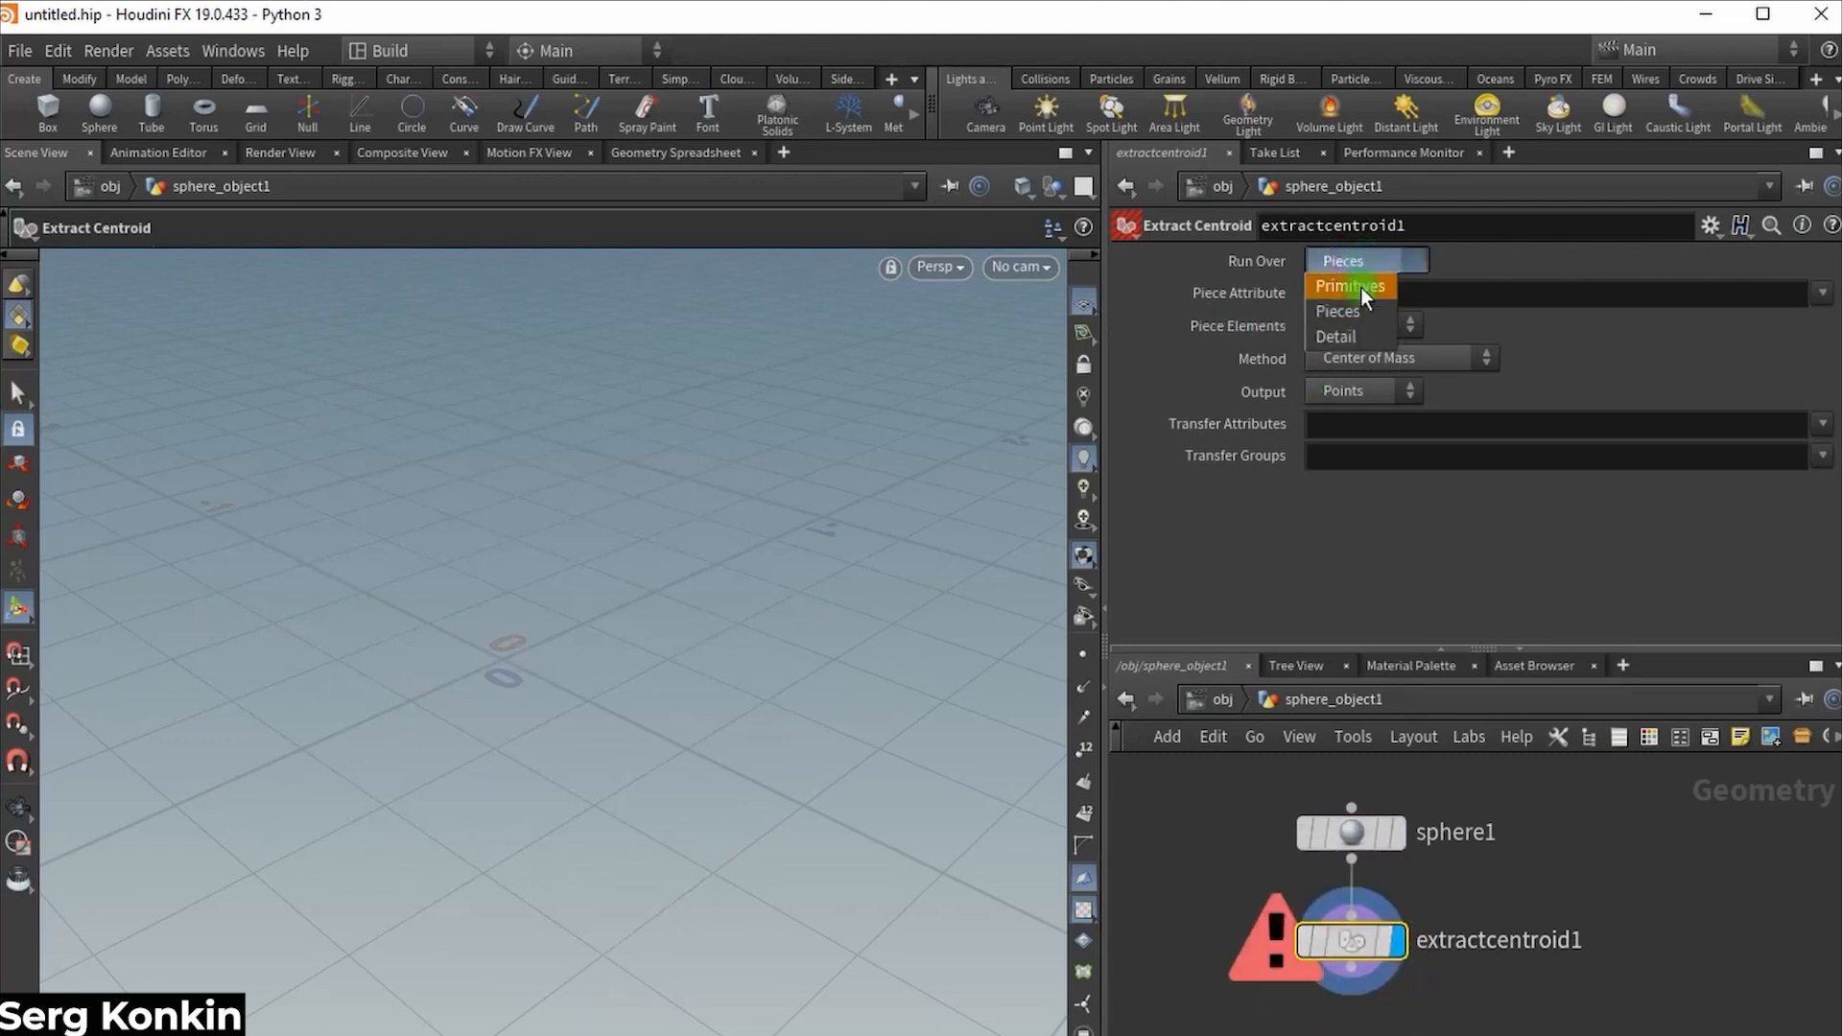
click(1347, 286)
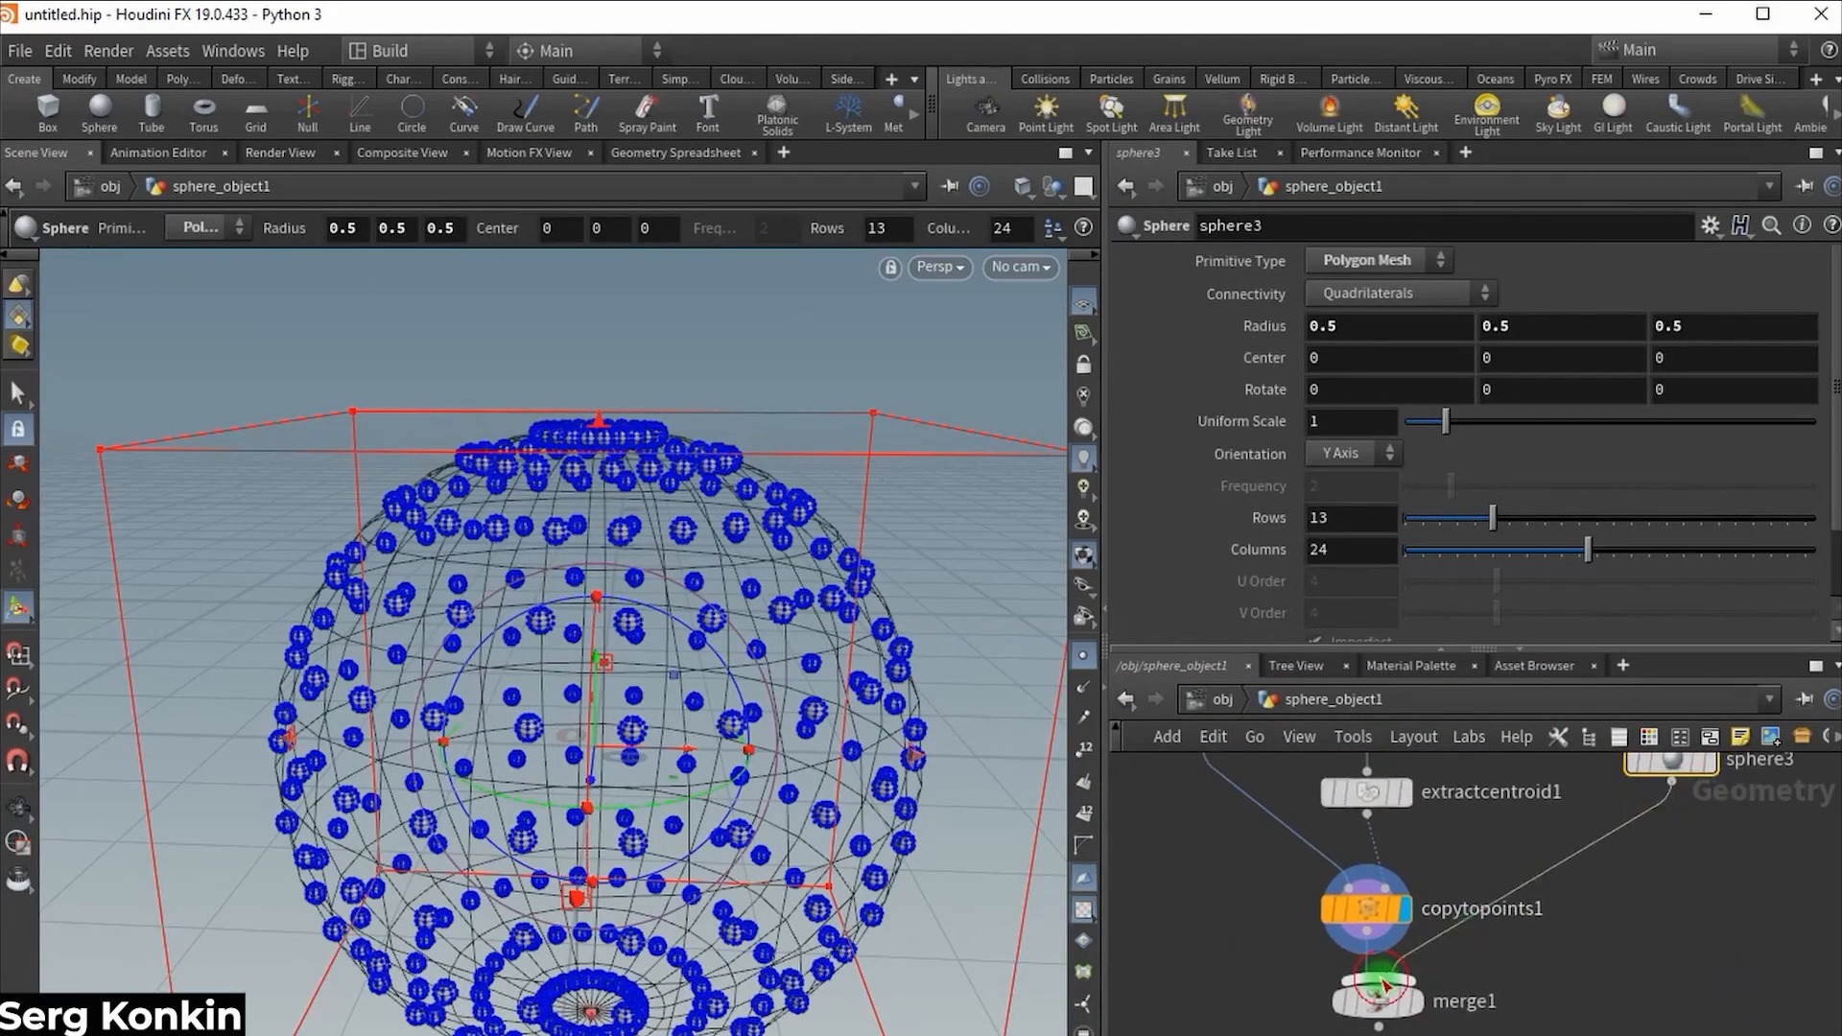
click(1378, 986)
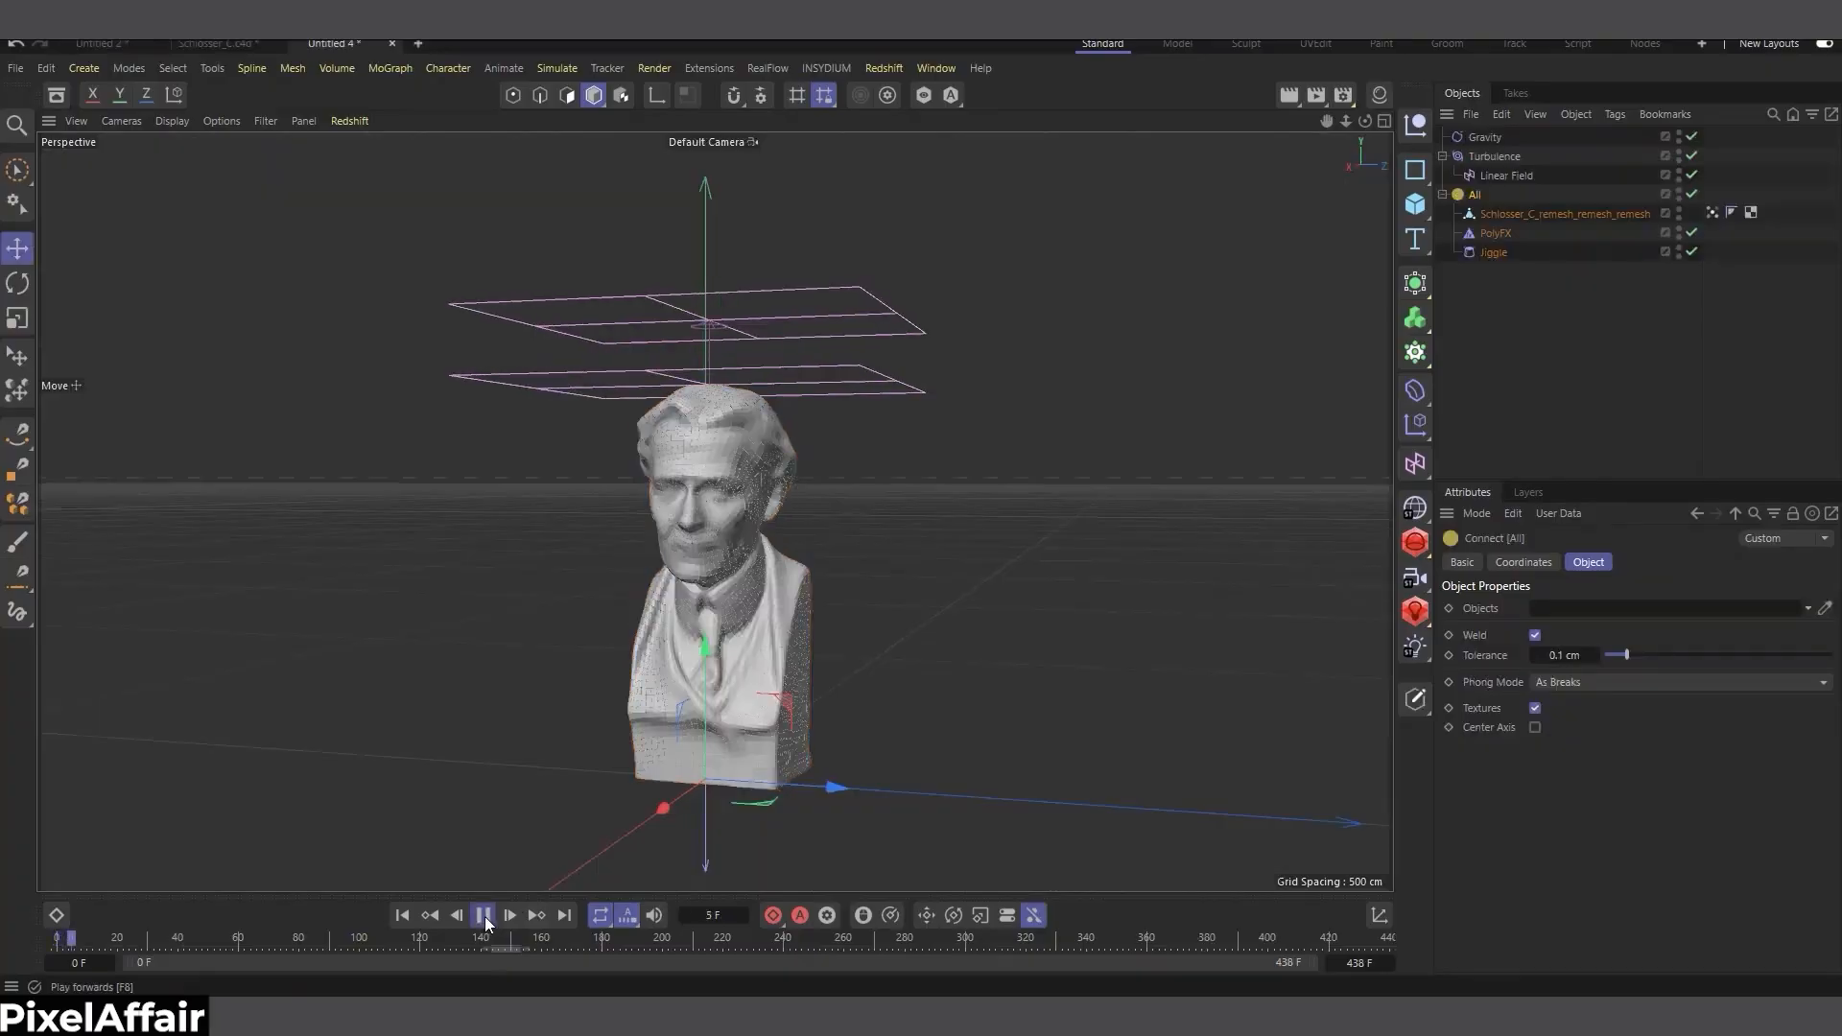
- Run the PolyFX dissolve forwards so the head and torso rise into a column of fragments
click(483, 915)
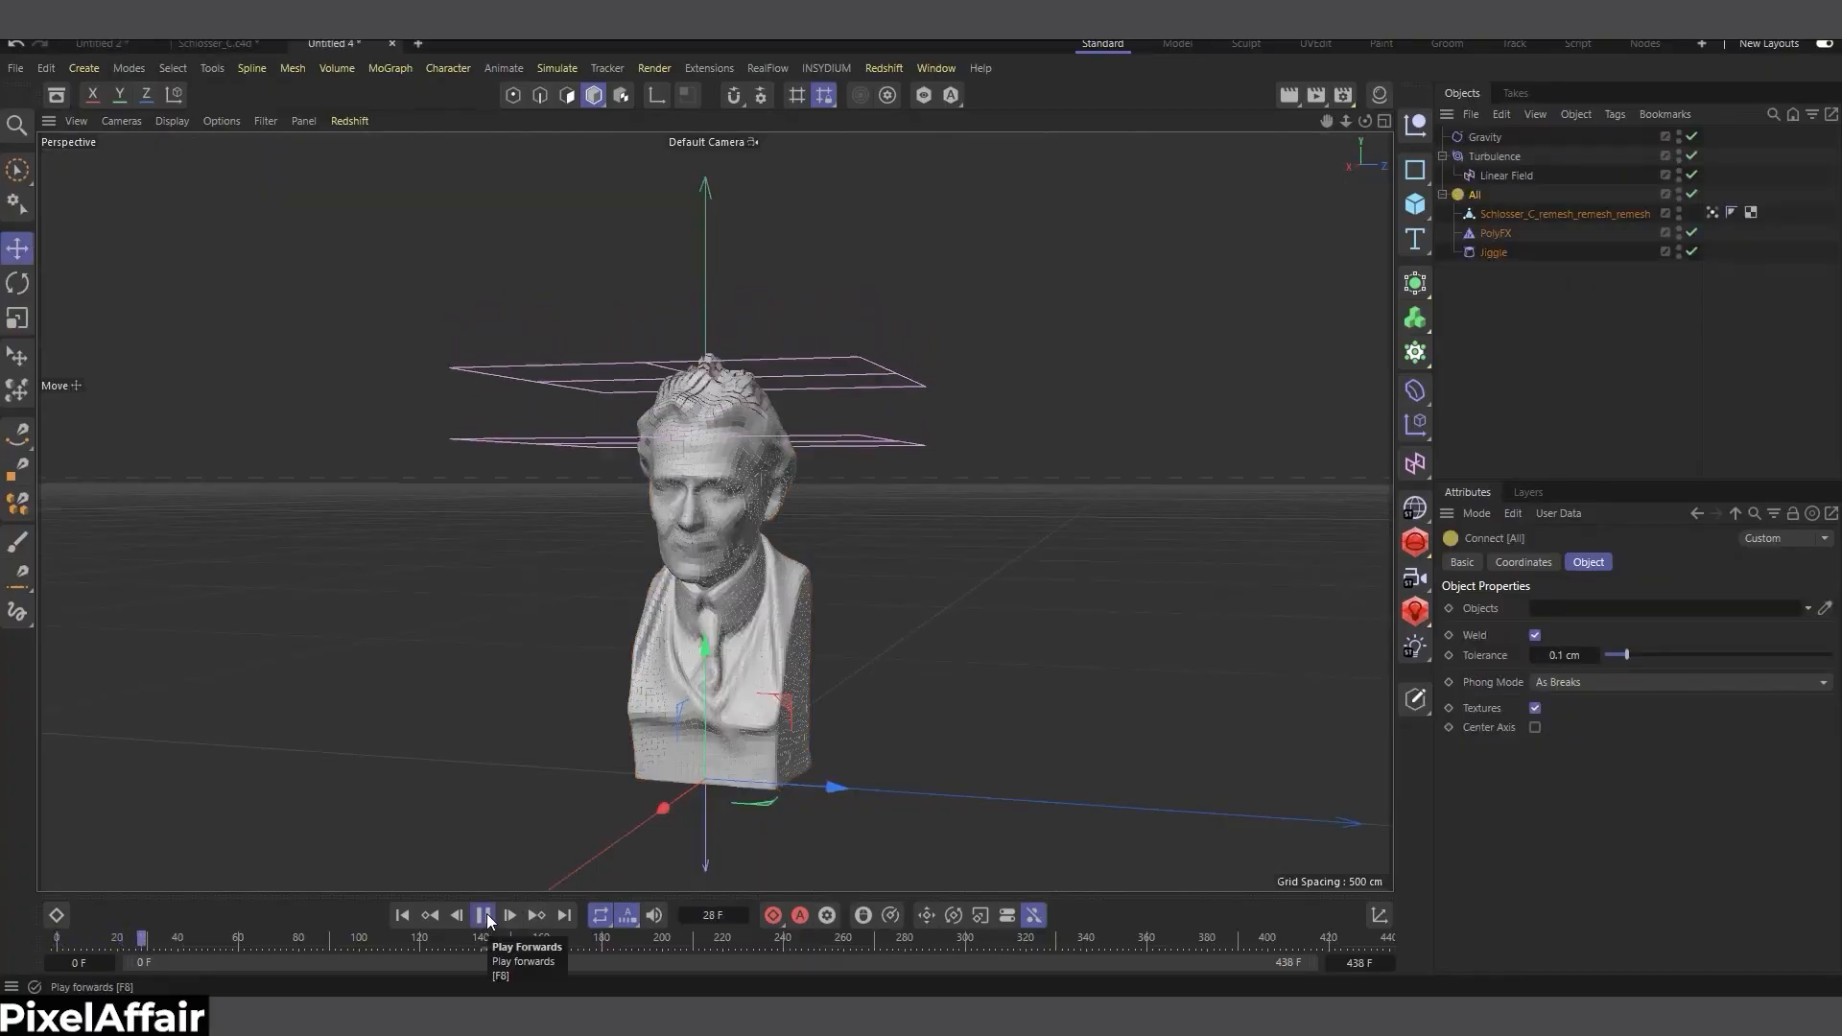
click(483, 915)
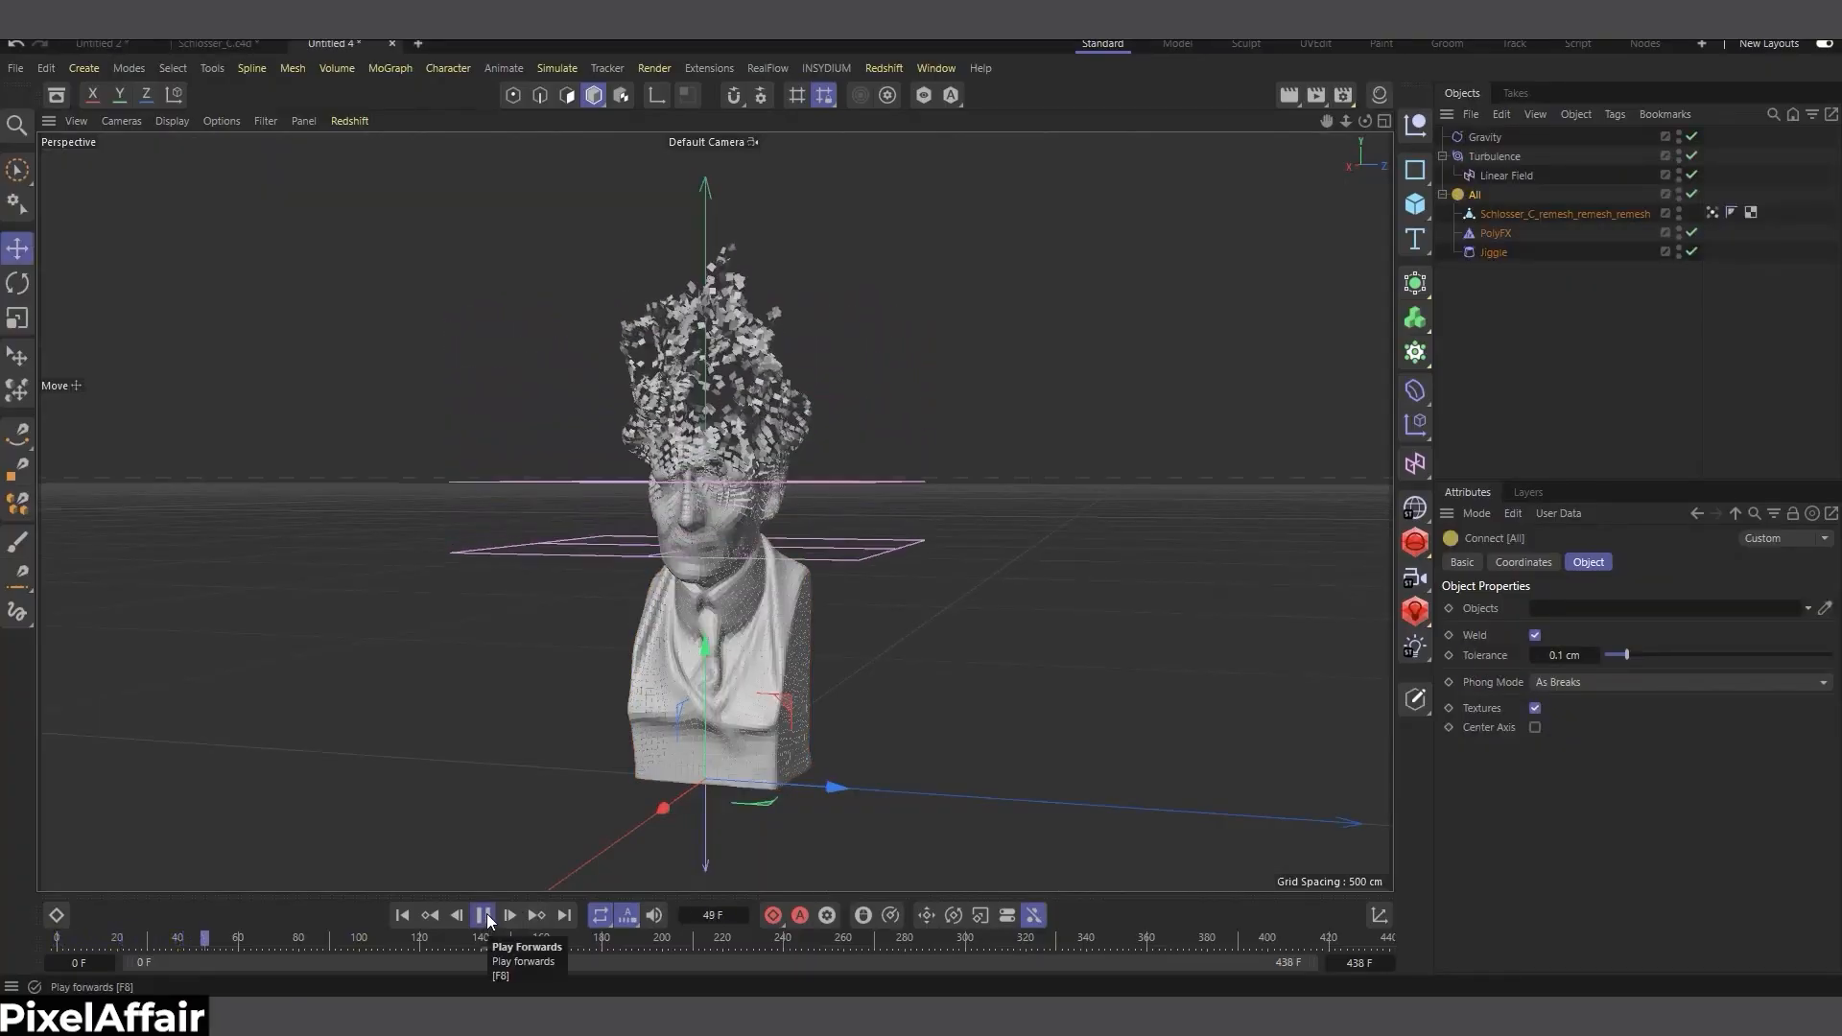
click(484, 915)
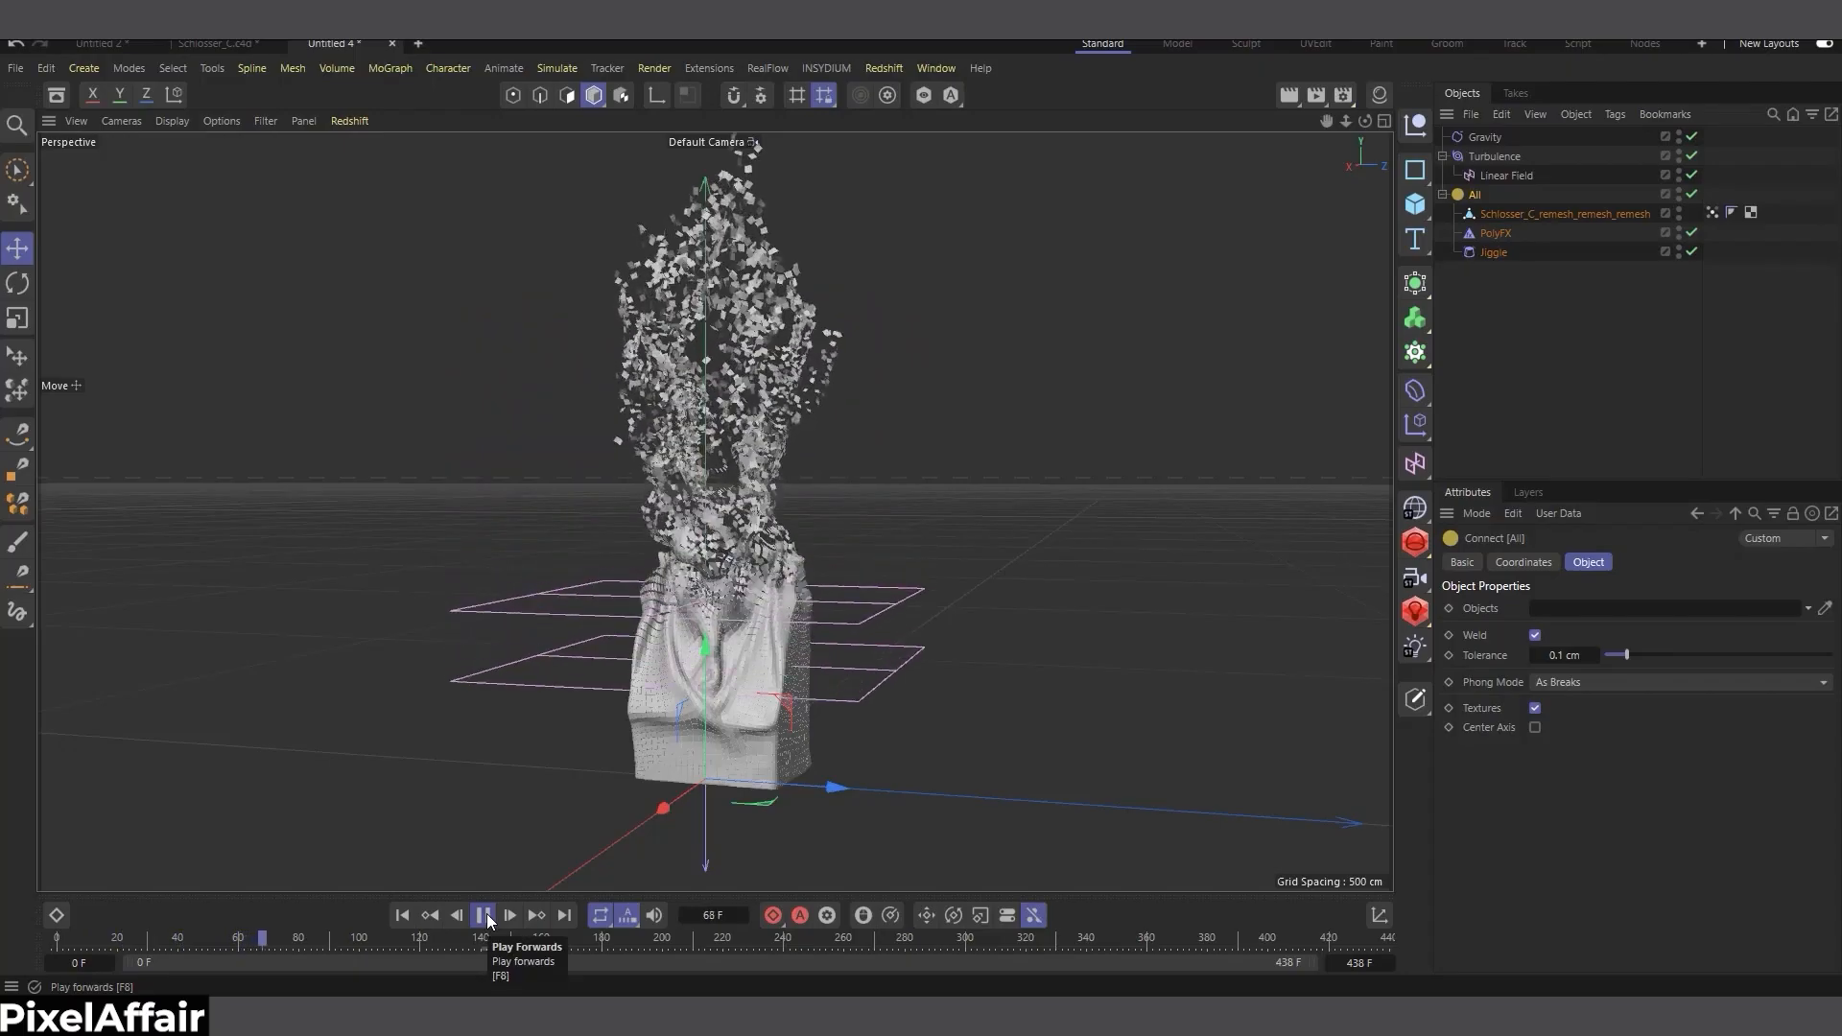
click(484, 915)
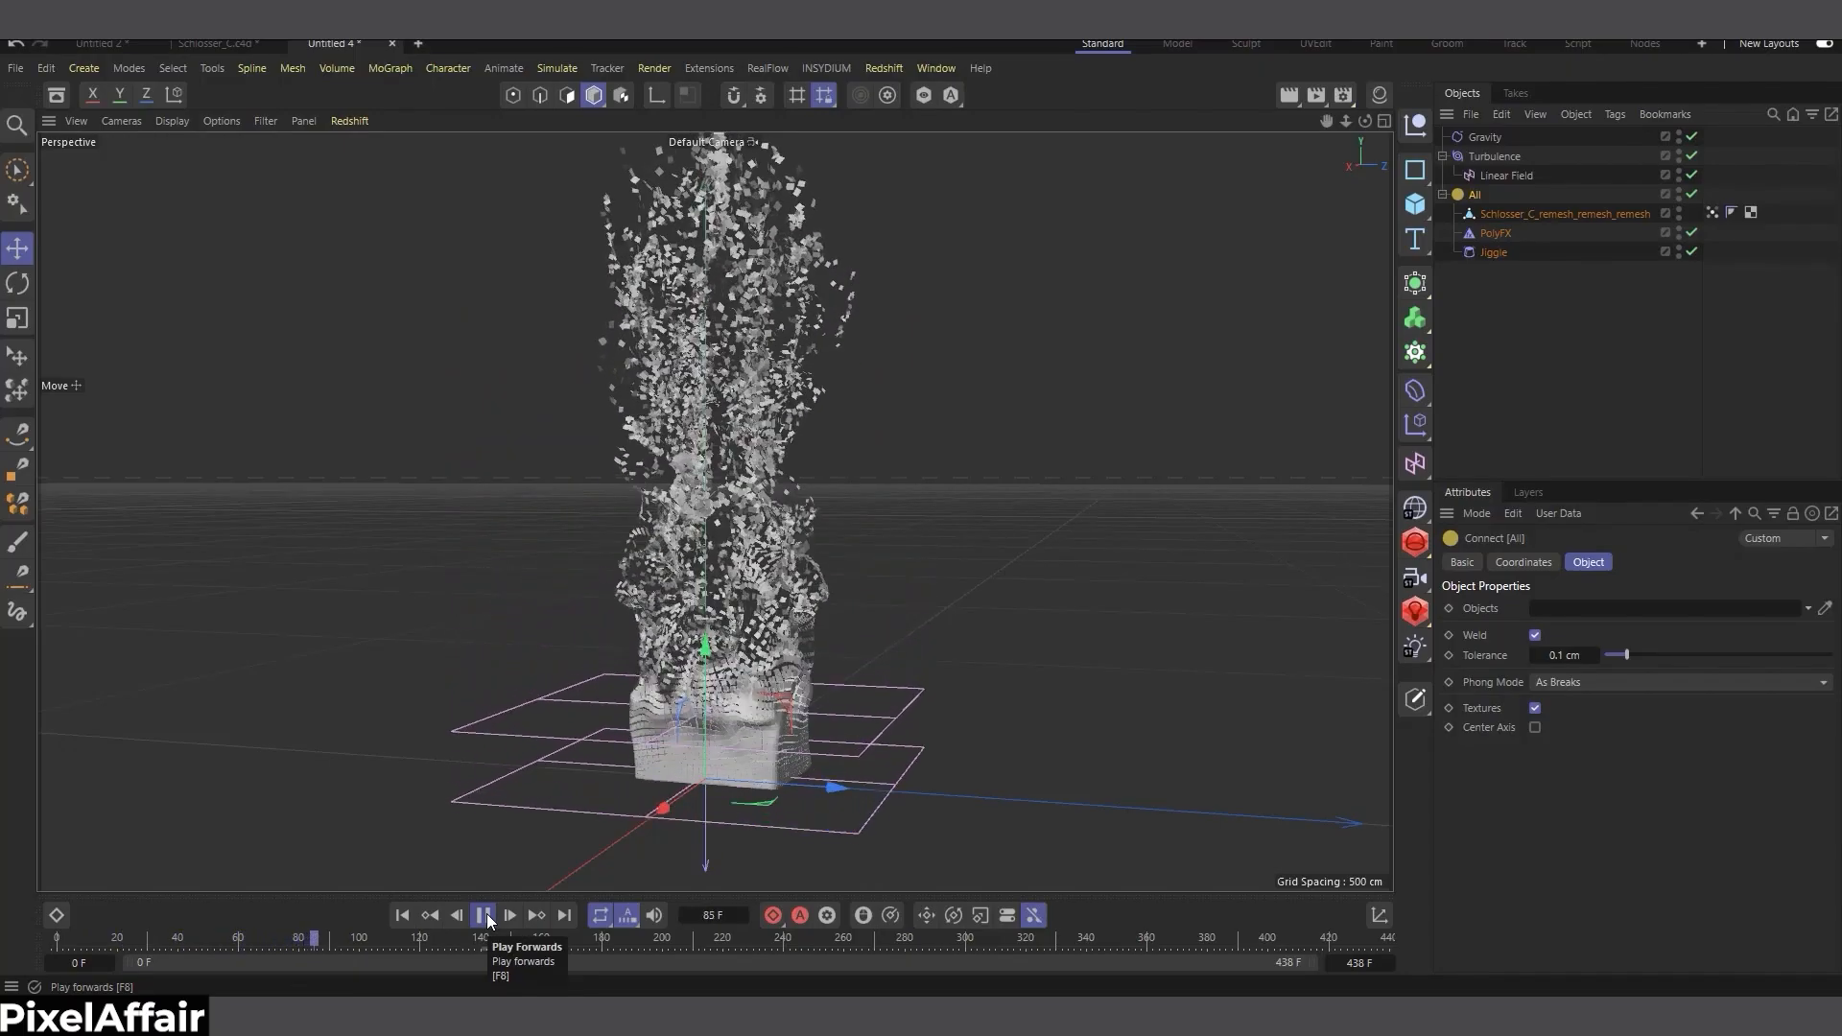
click(484, 916)
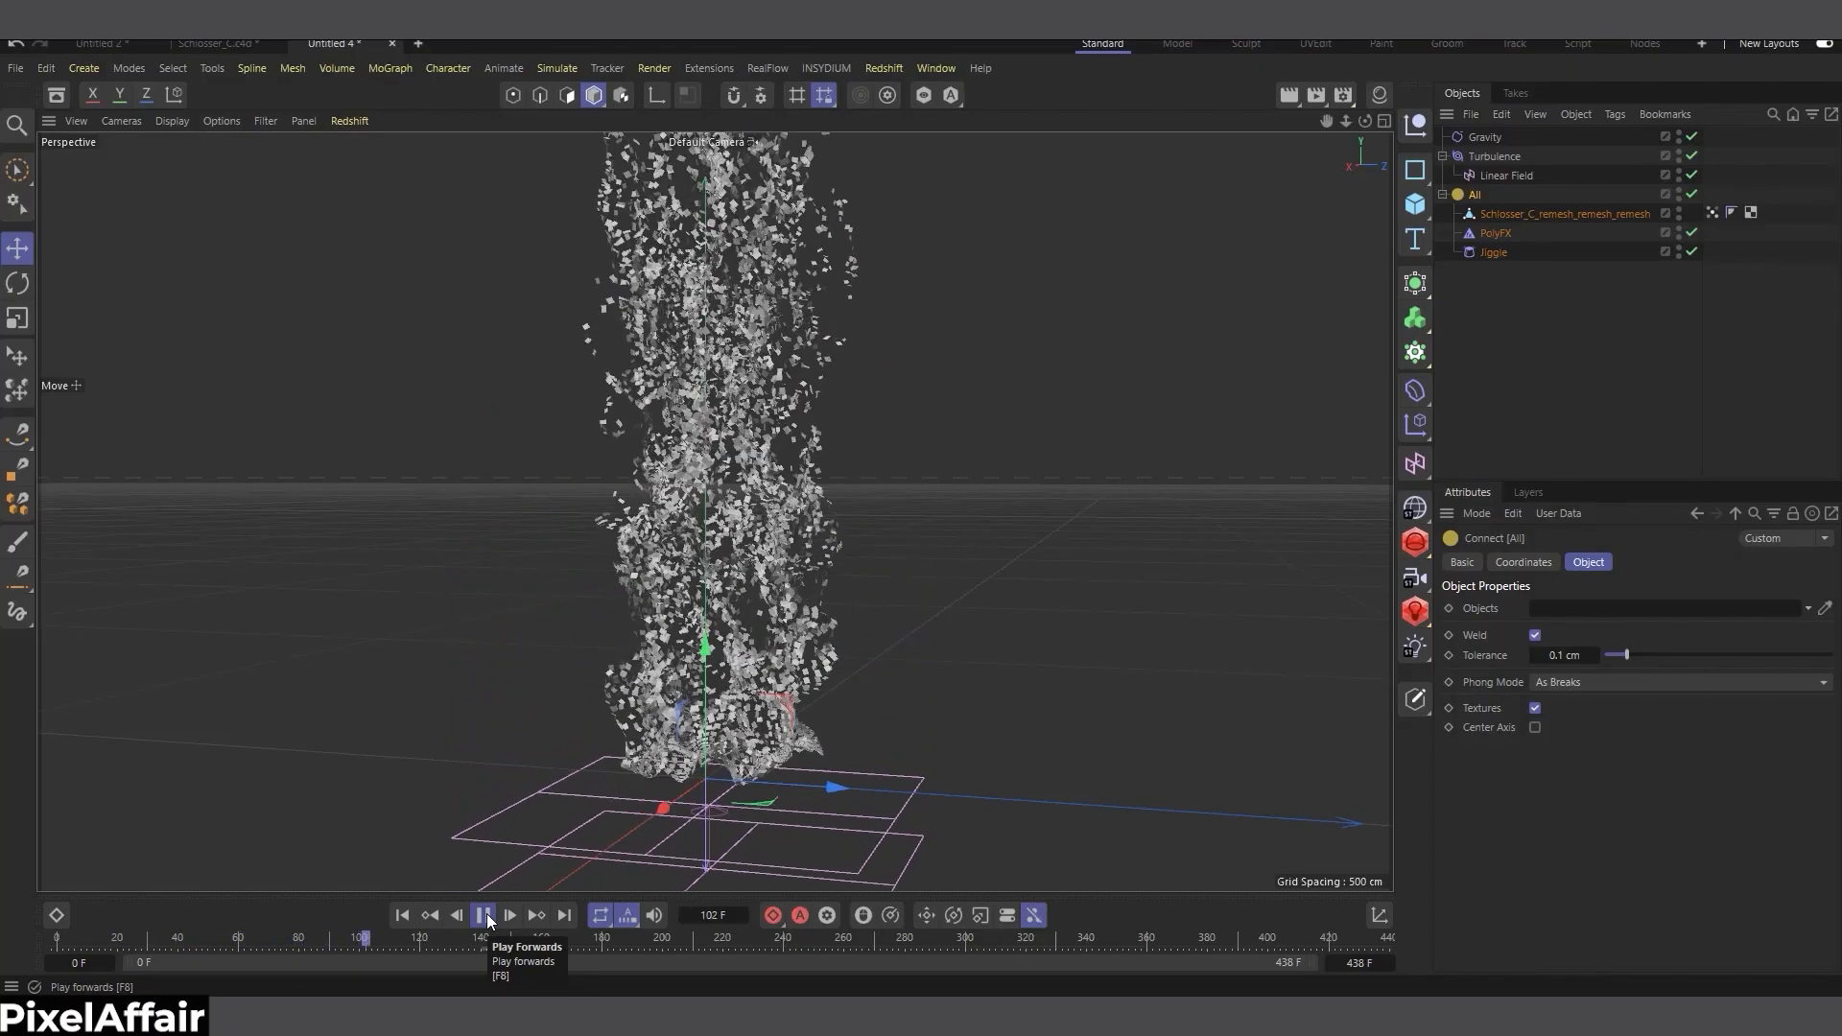
click(484, 915)
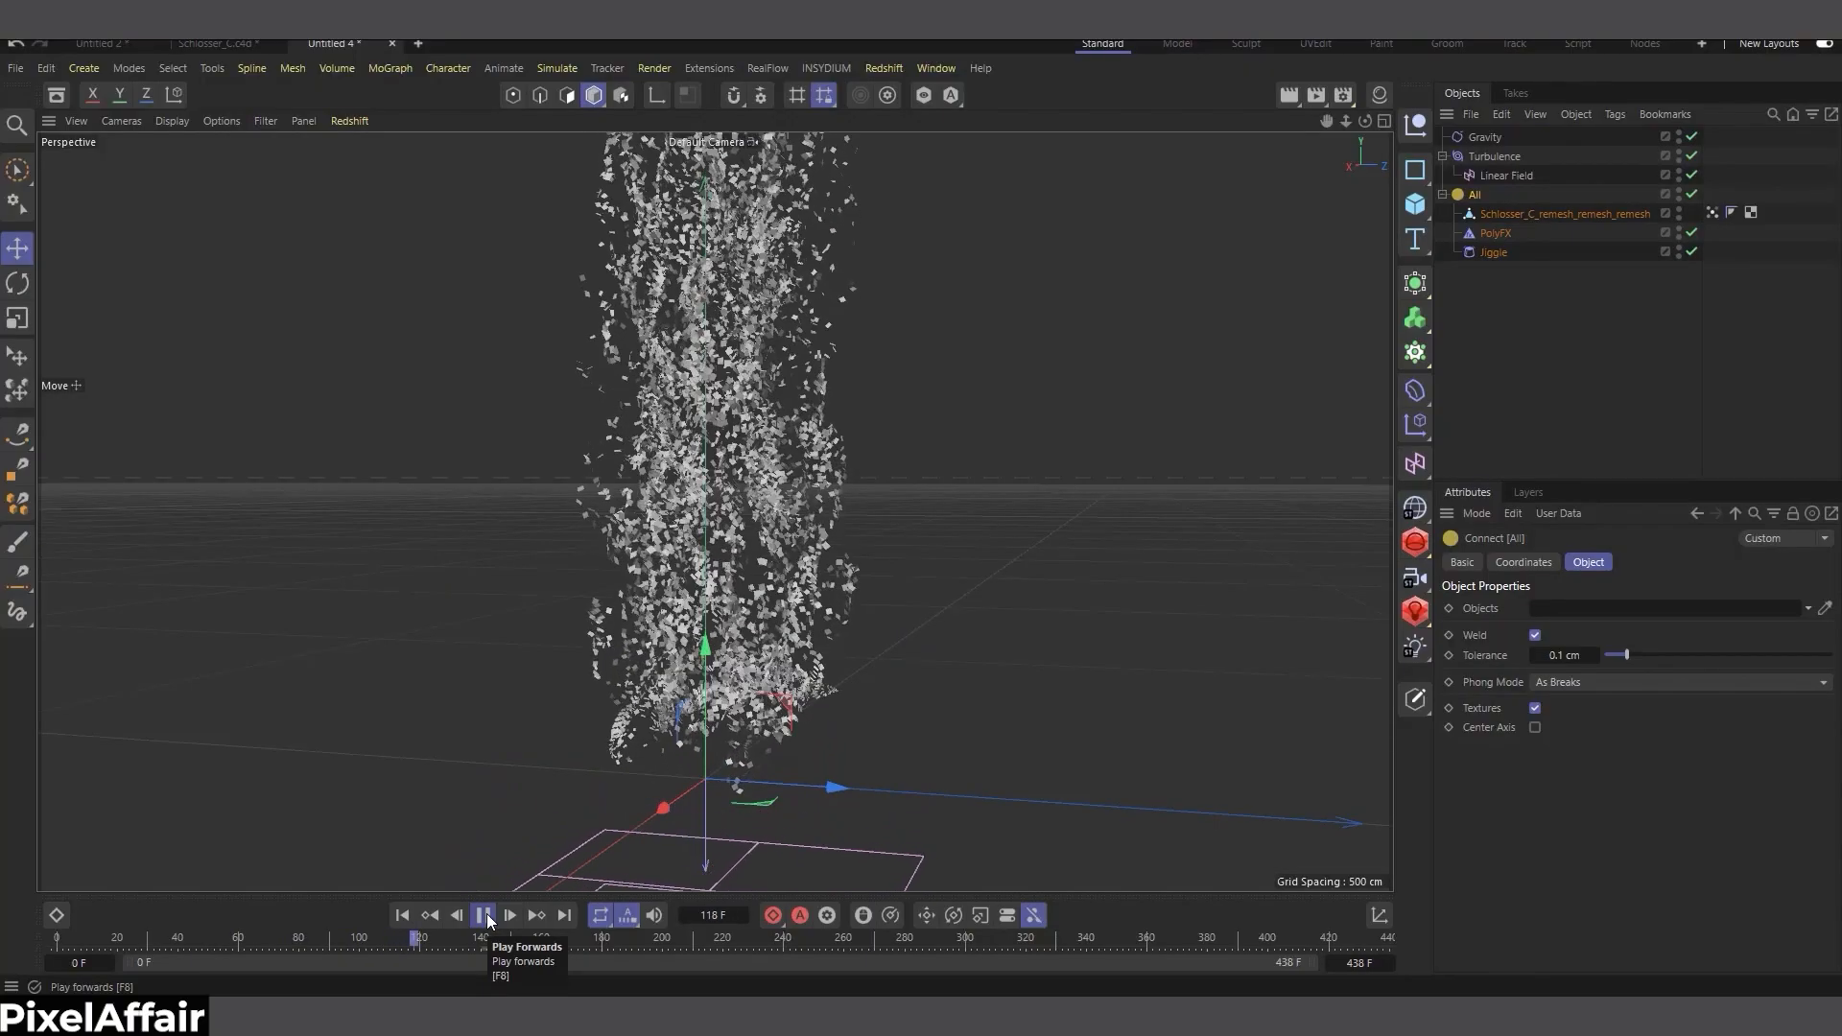